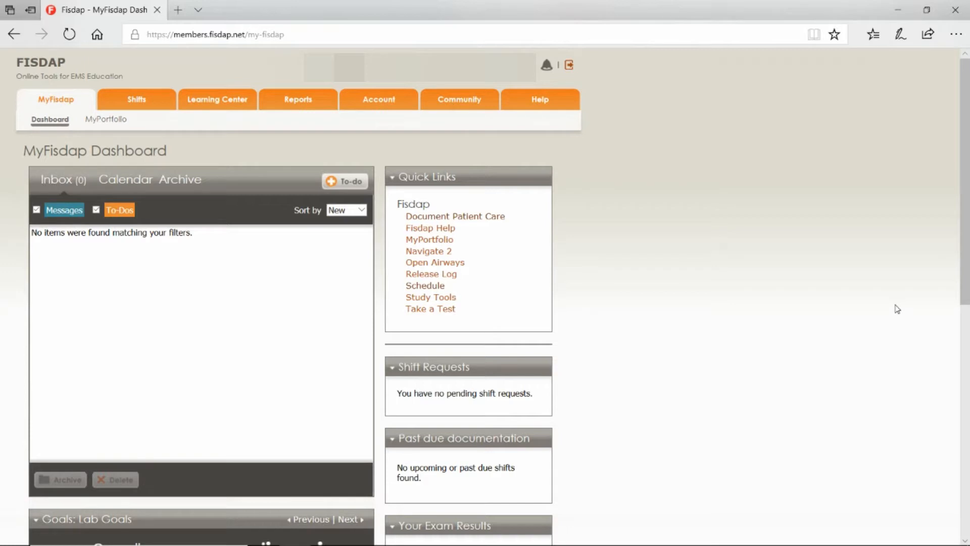
pyautogui.moveTo(348, 173)
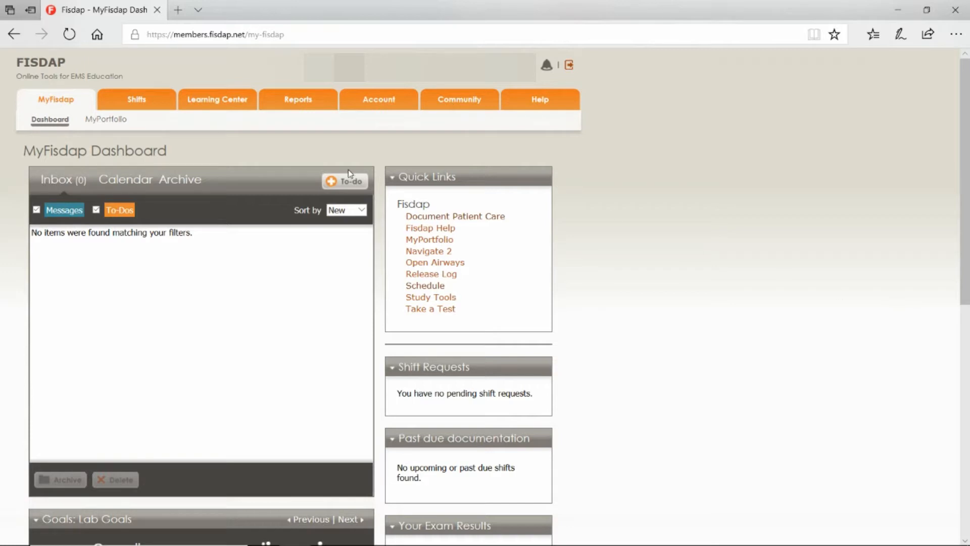
pyautogui.moveTo(245, 159)
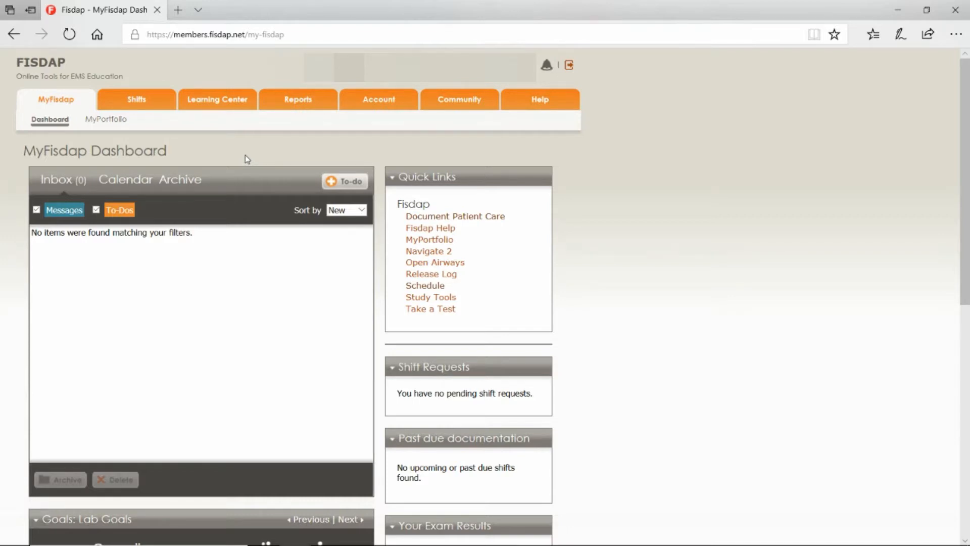
pyautogui.moveTo(313, 153)
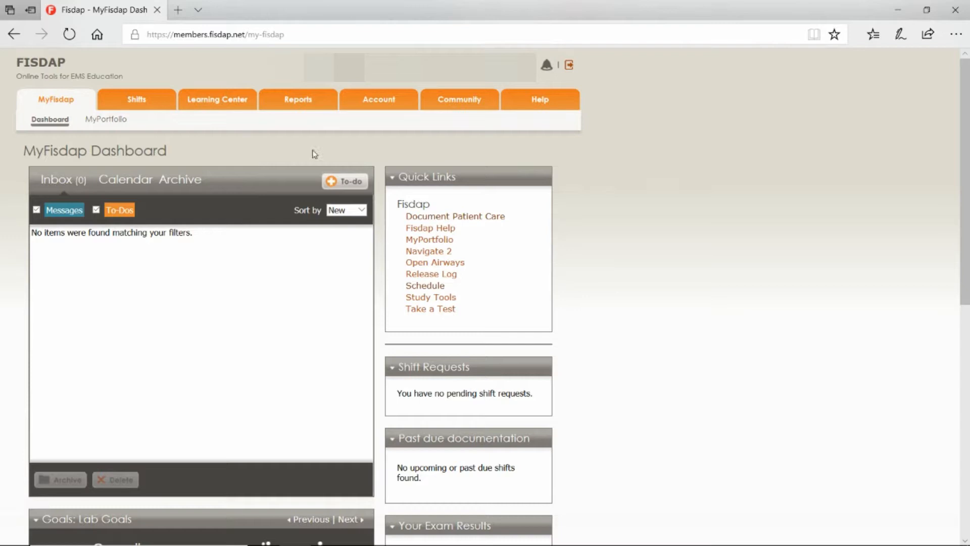
pyautogui.moveTo(273, 126)
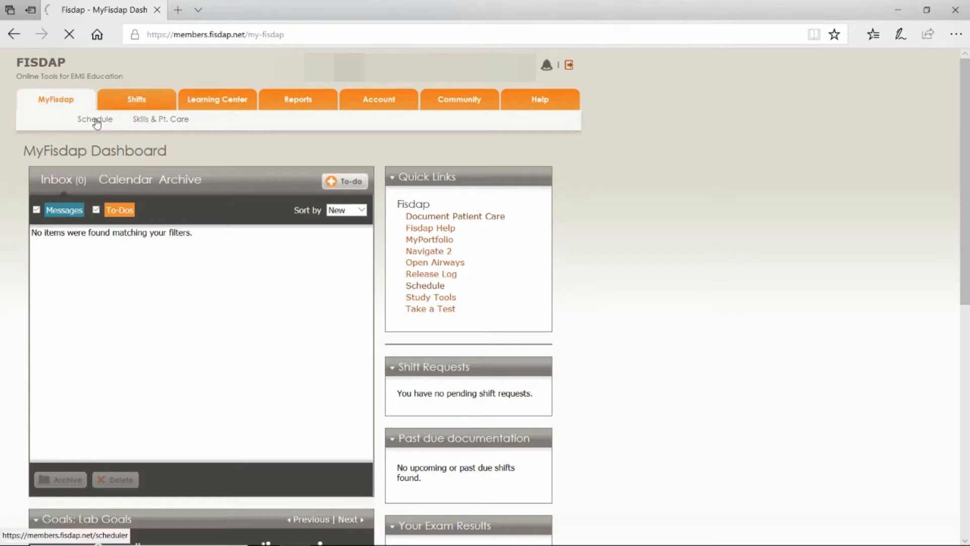
# Open the Scheduler to the April 2018 month calendar of shifts
pyautogui.click(94, 120)
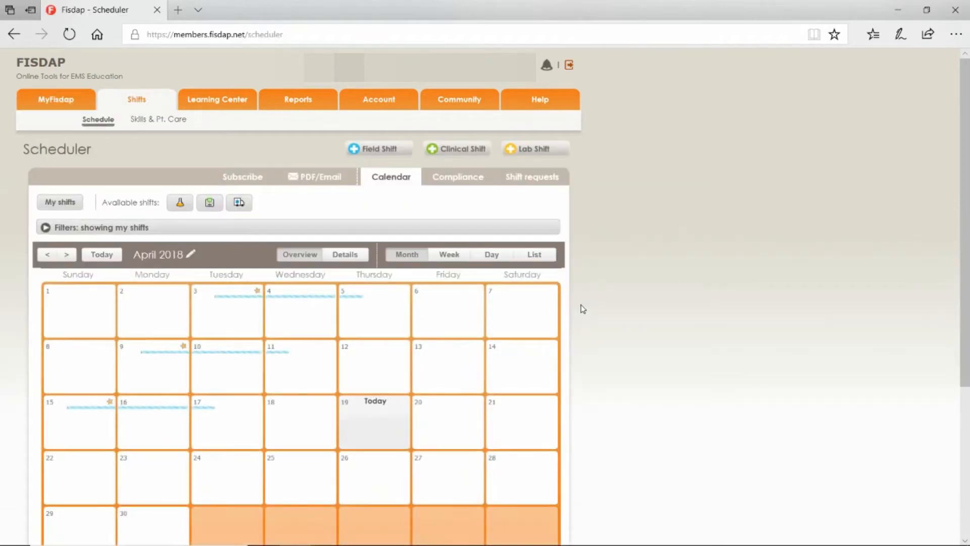
pyautogui.moveTo(390, 218)
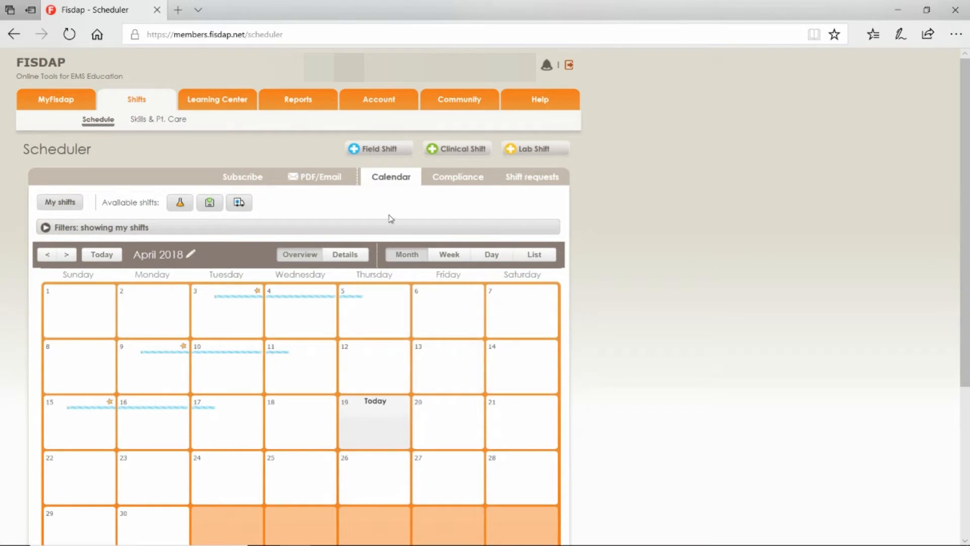
pyautogui.moveTo(458, 148)
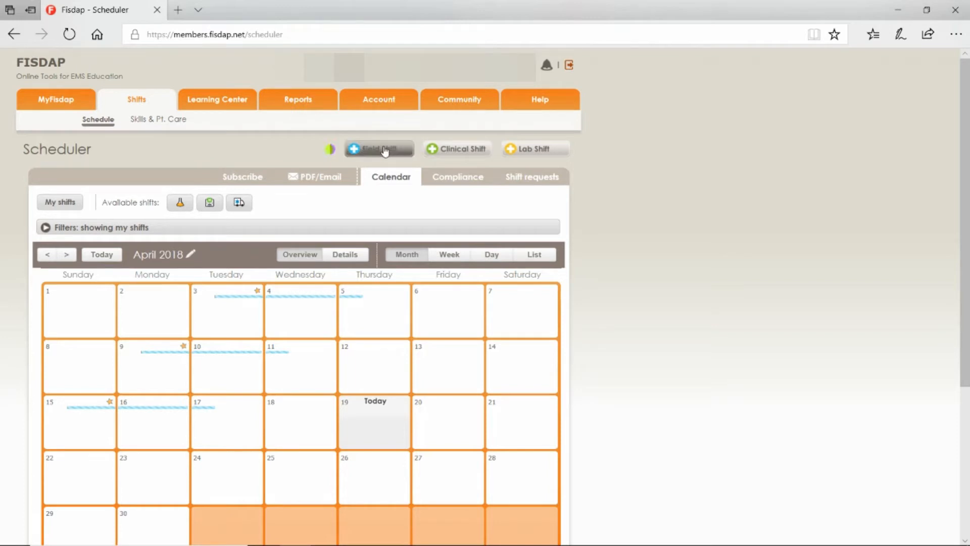
# Add and save a field shift at El Dorado County Fire, Main Station, 04/17/2018, 1000, 12 hours
pyautogui.click(379, 148)
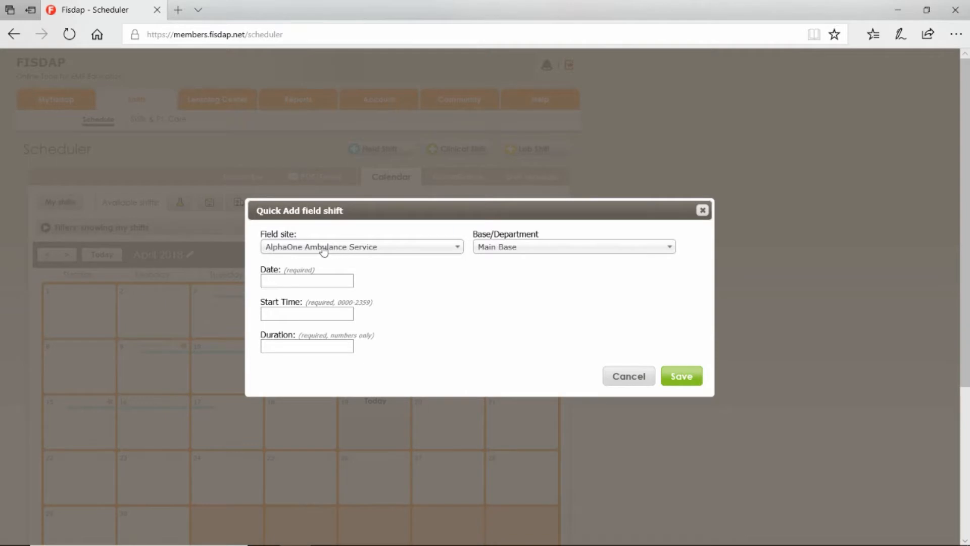
pyautogui.moveTo(448, 256)
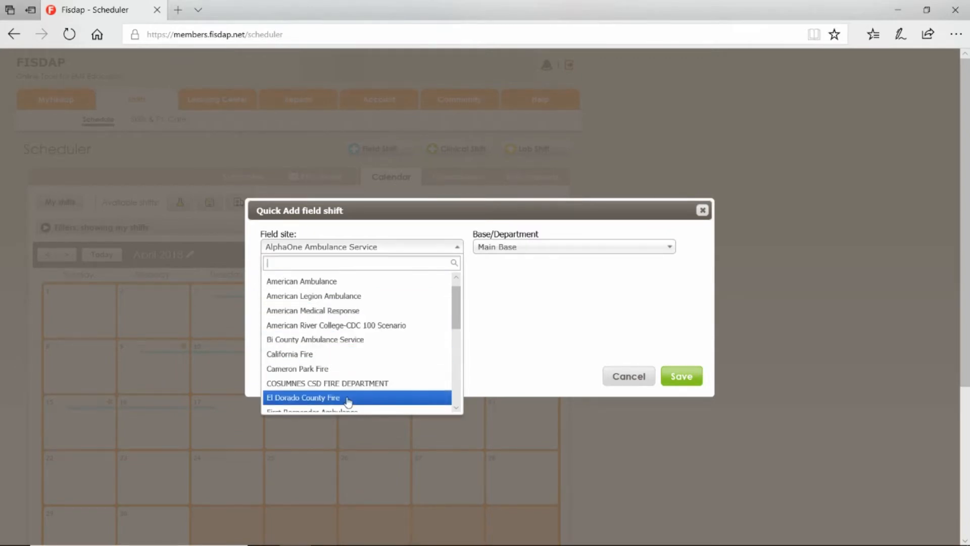
pyautogui.click(303, 398)
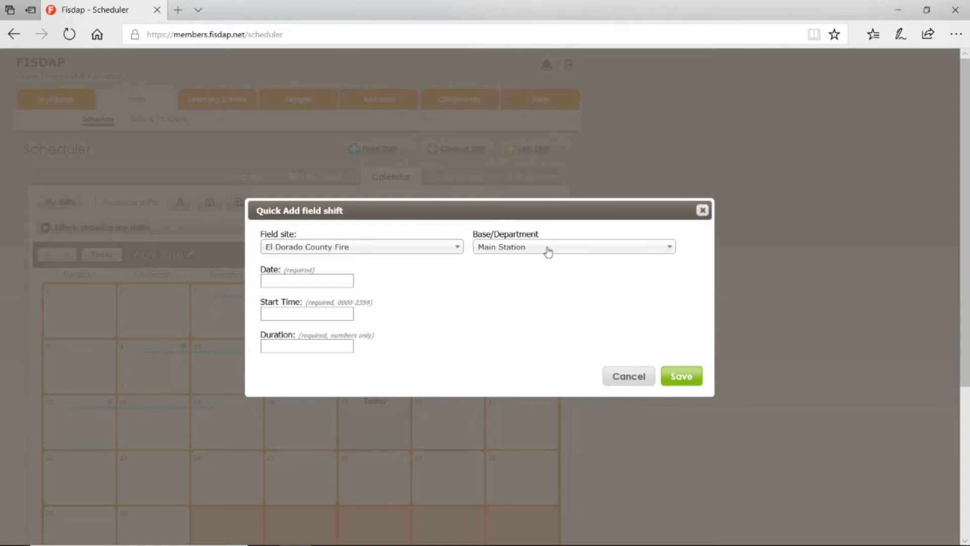
pyautogui.click(572, 247)
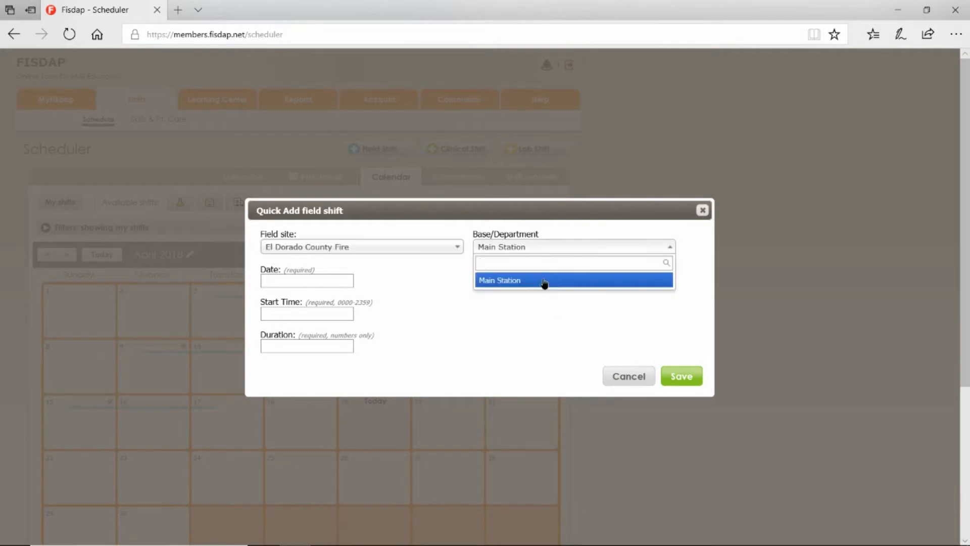
pyautogui.click(306, 280)
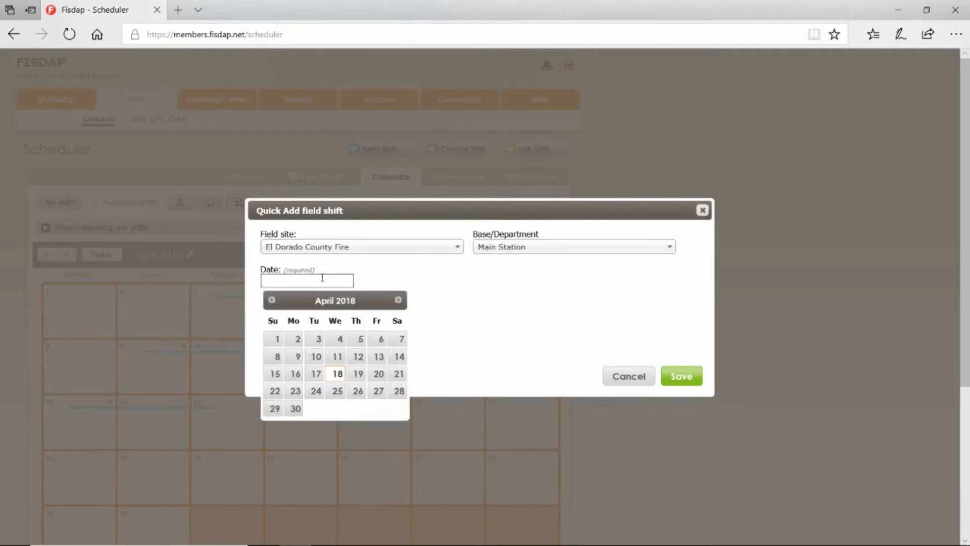
pyautogui.click(314, 373)
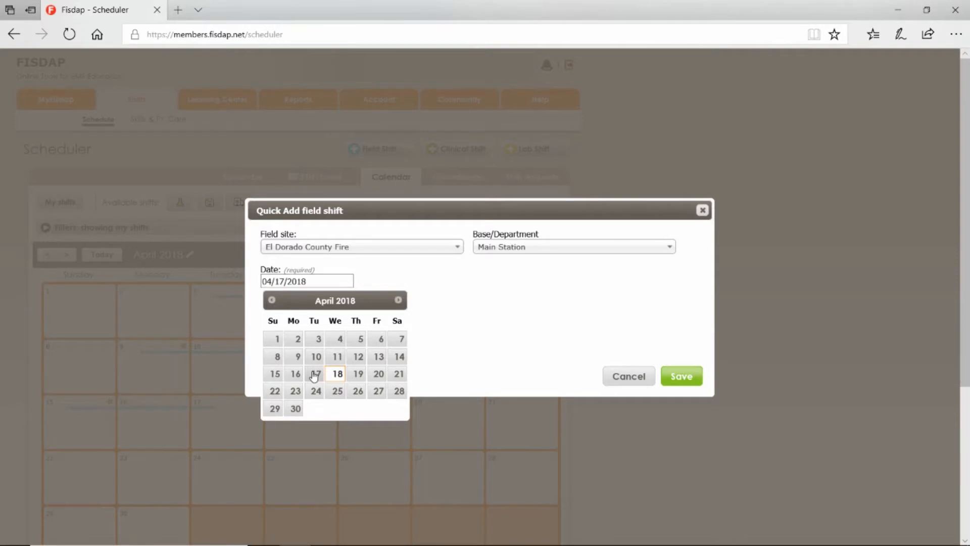
pyautogui.click(315, 373)
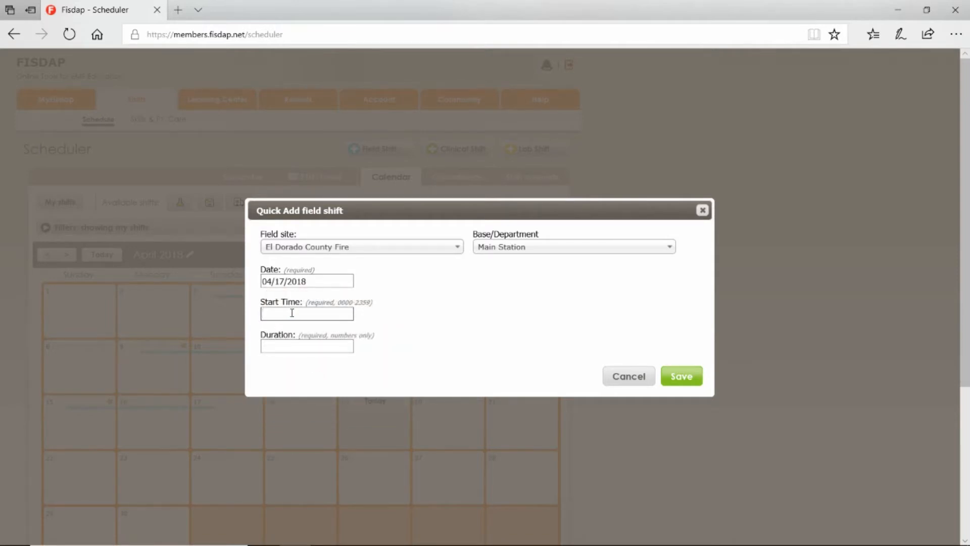
pyautogui.write('1000')
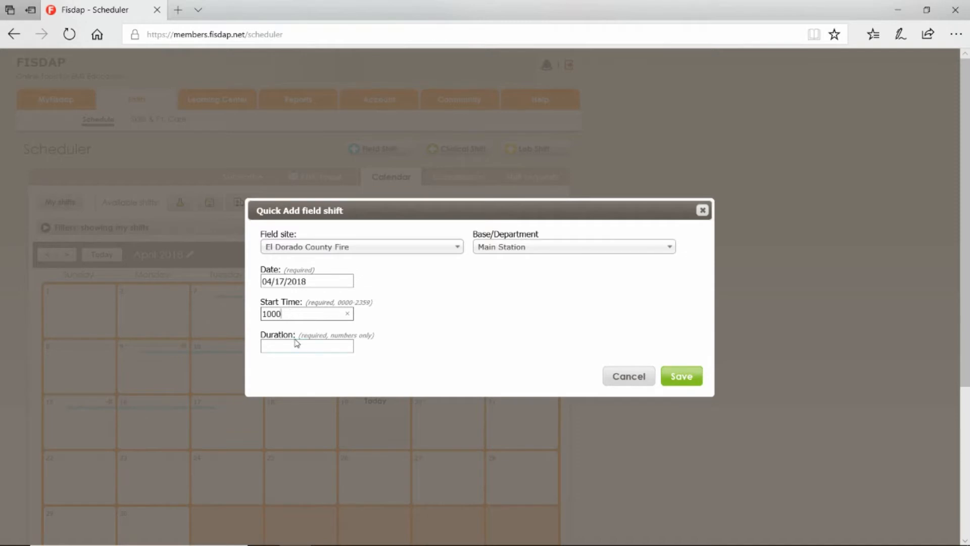
pyautogui.click(307, 347)
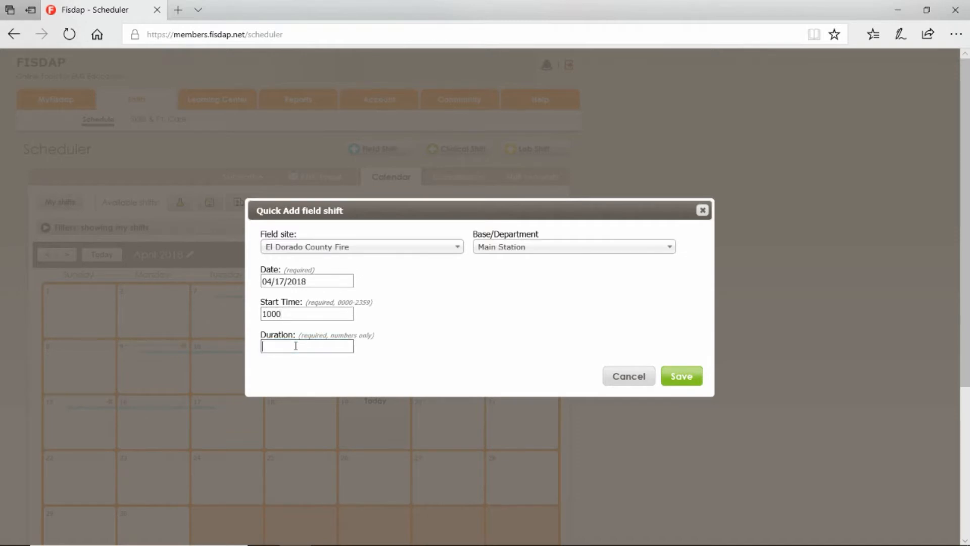
pyautogui.write('12')
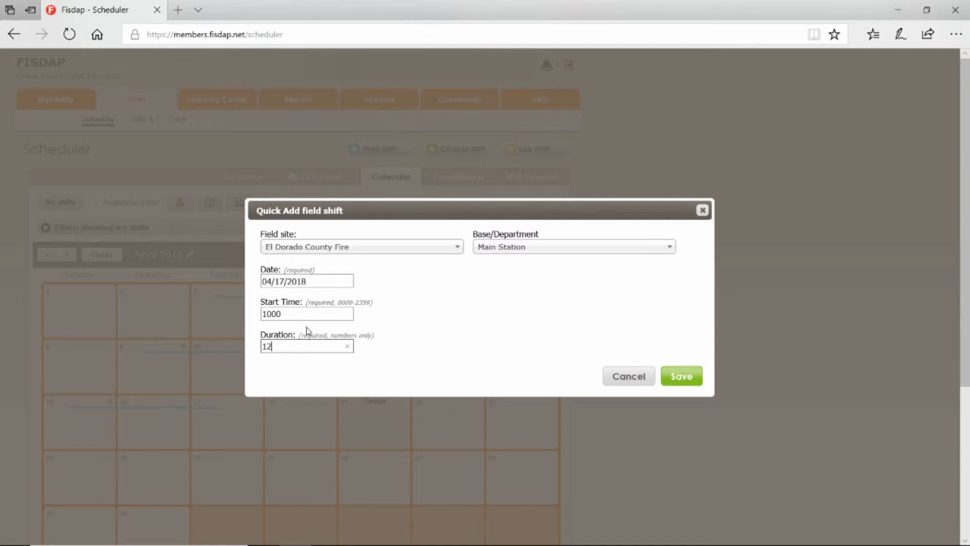
pyautogui.moveTo(416, 413)
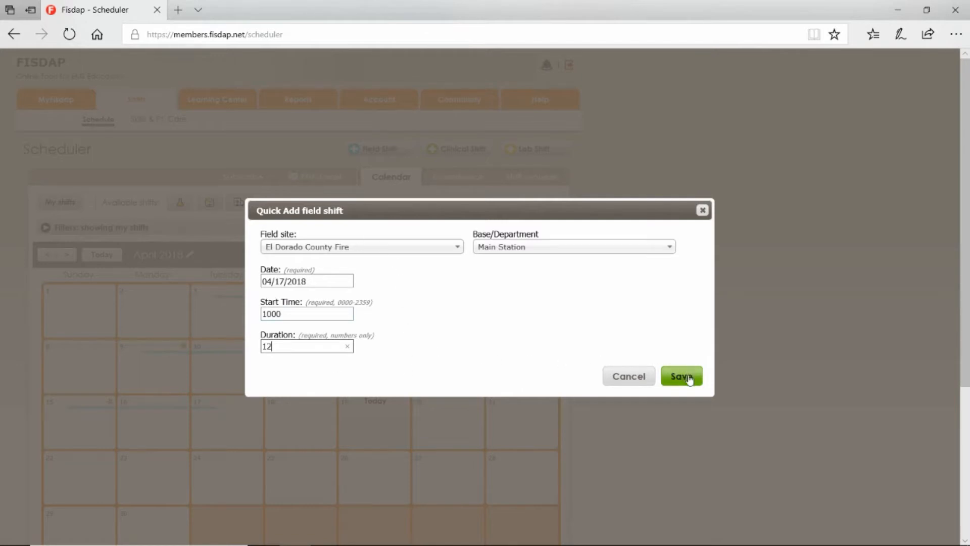
pyautogui.click(681, 376)
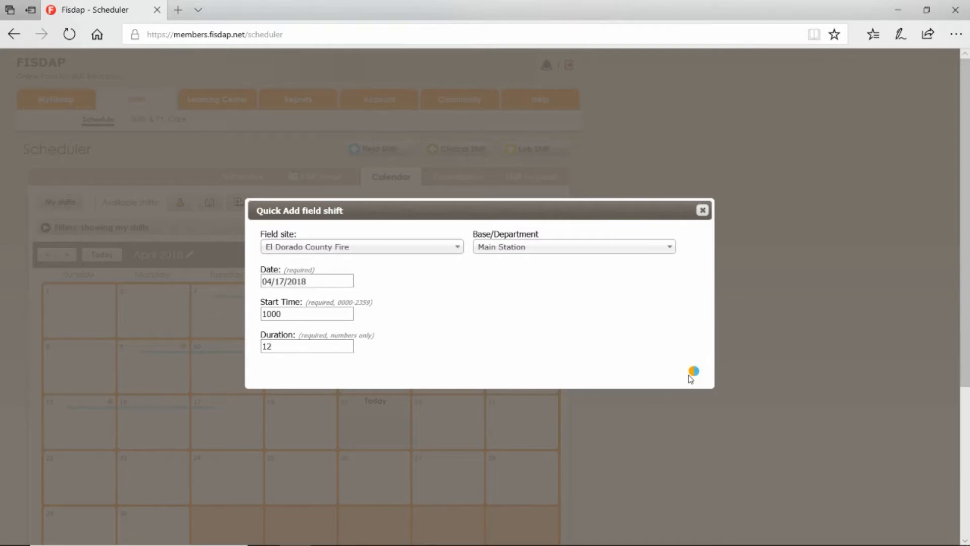
# Confirm the new shift shows on Tuesday, April 17 in the calendar
pyautogui.click(703, 210)
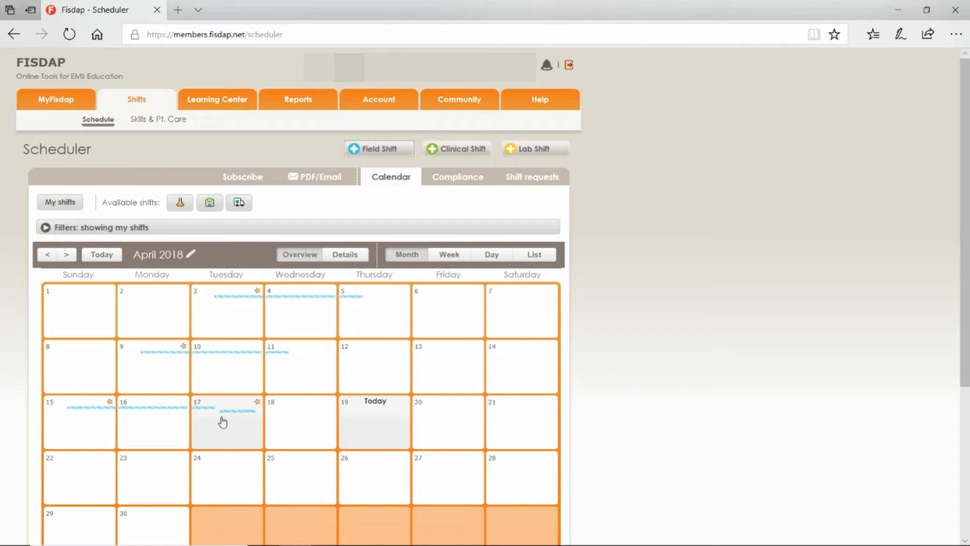
pyautogui.moveTo(241, 422)
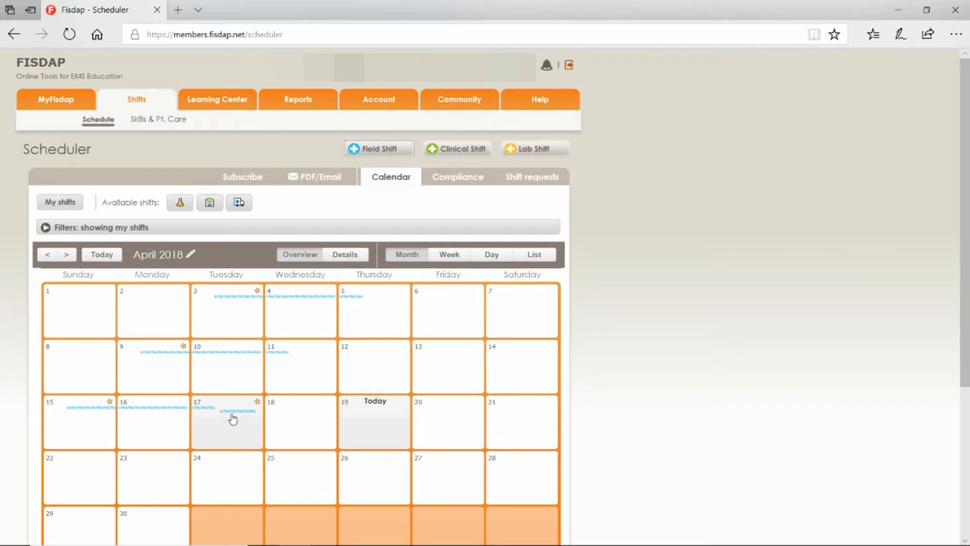
pyautogui.moveTo(656, 330)
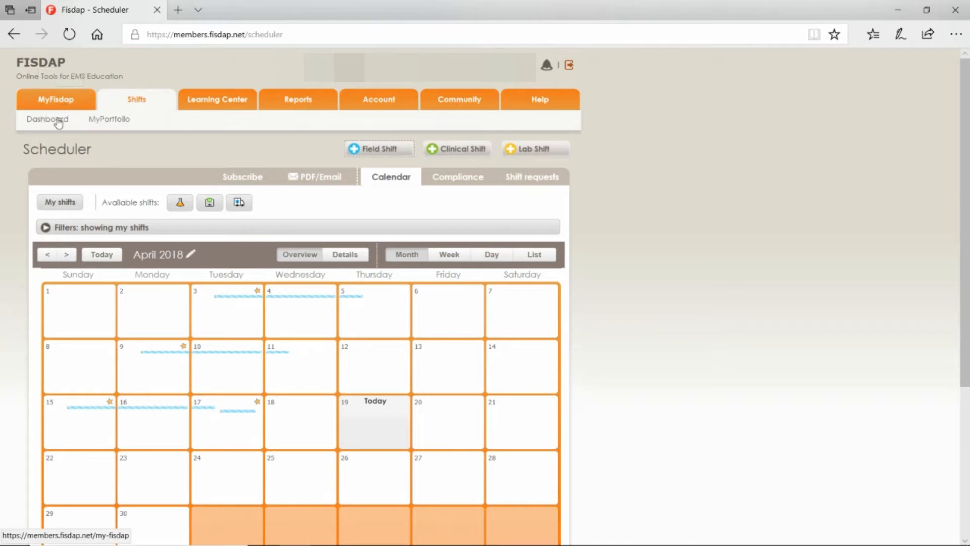
# From the MyFisdap dashboard, open Skills & Pt. Care listing the Apr 17 El Dorado shift
pyautogui.click(46, 119)
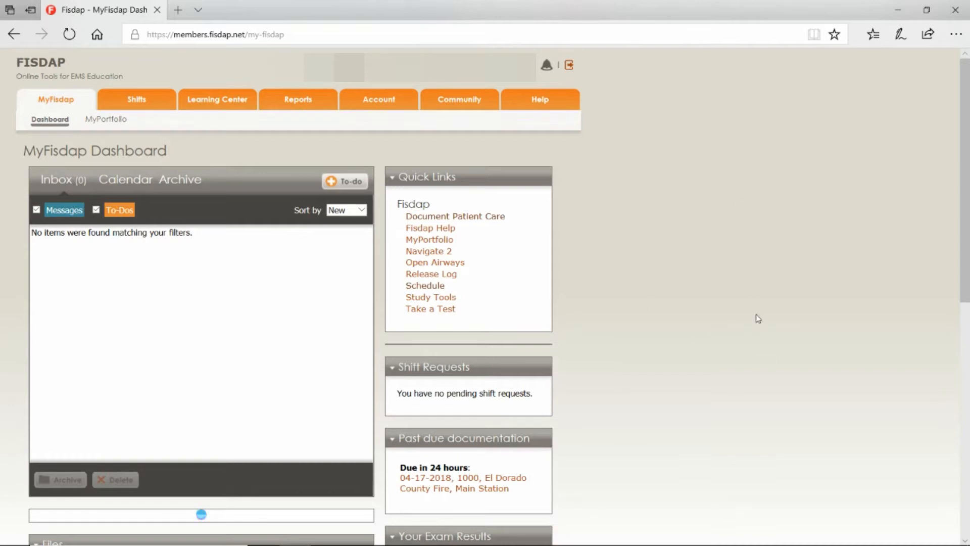
pyautogui.moveTo(404, 376)
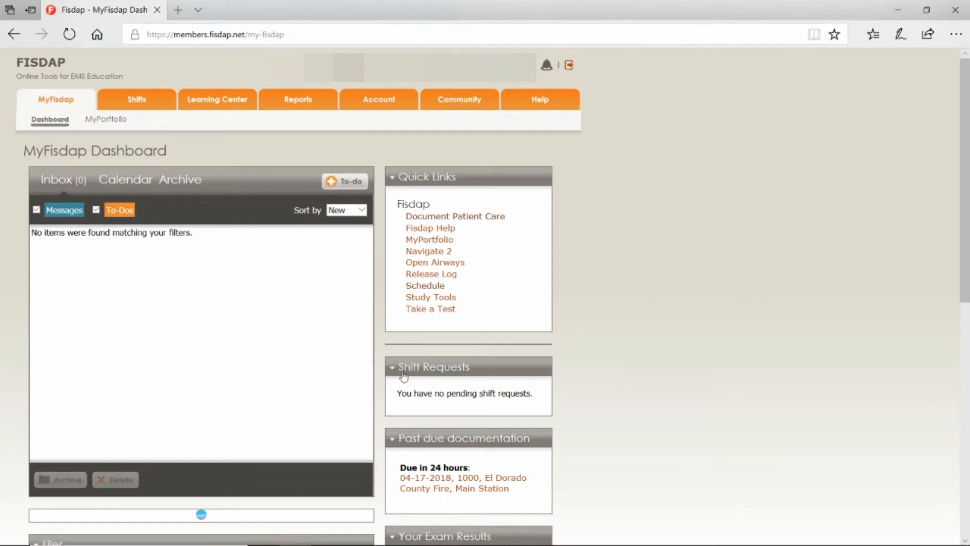
pyautogui.moveTo(460, 478)
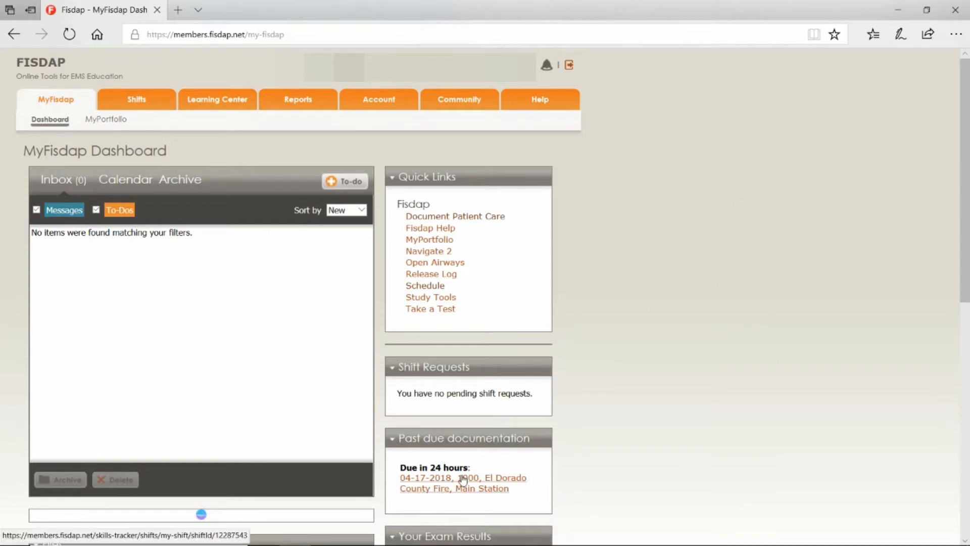
pyautogui.moveTo(462, 475)
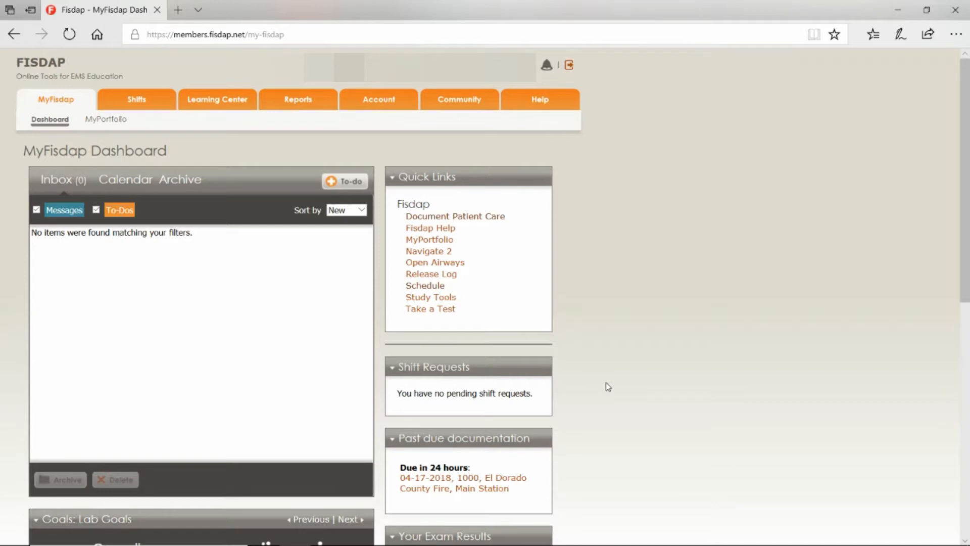
pyautogui.moveTo(231, 381)
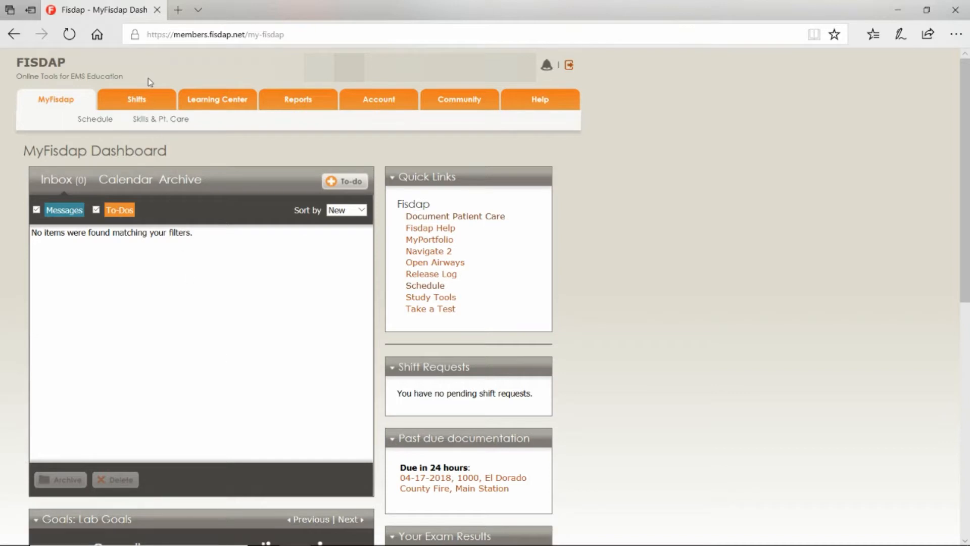
pyautogui.moveTo(136, 101)
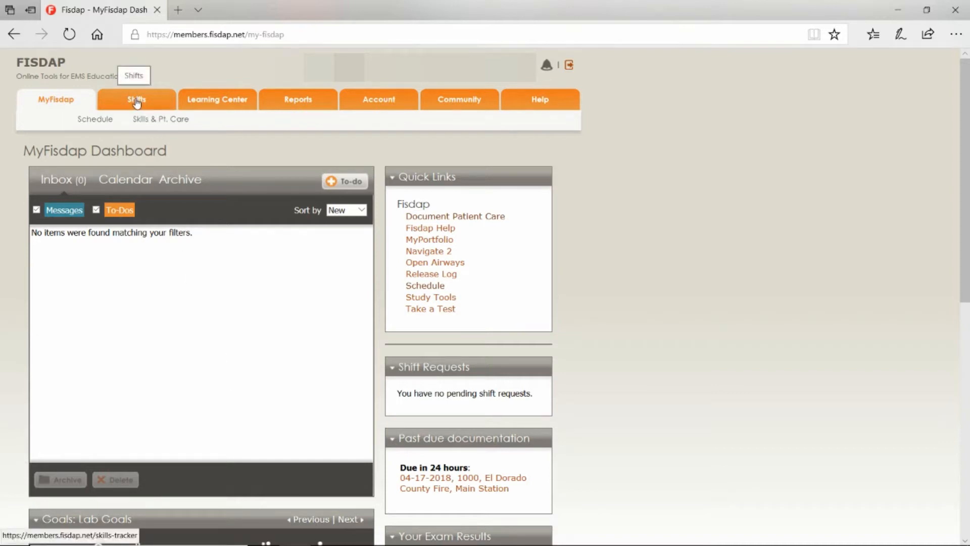
pyautogui.moveTo(146, 137)
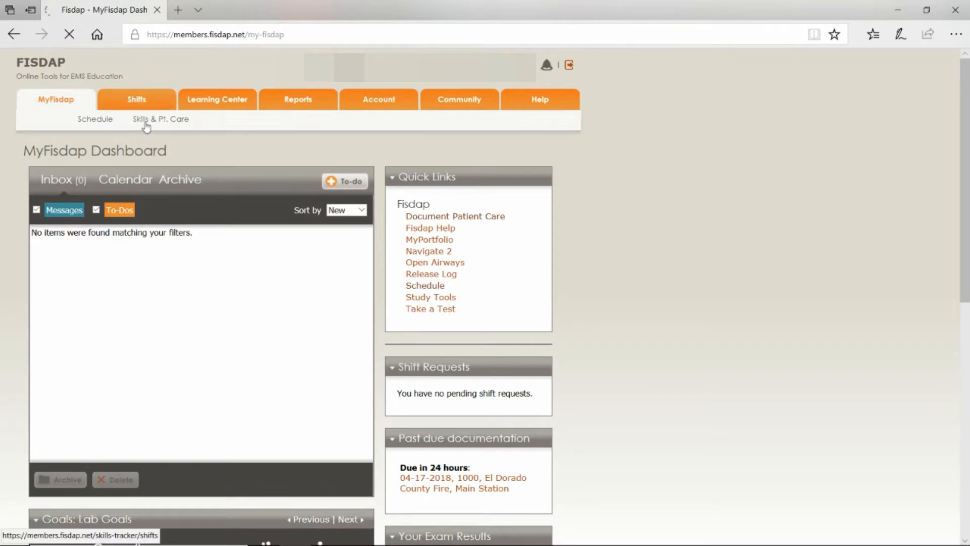
pyautogui.click(146, 120)
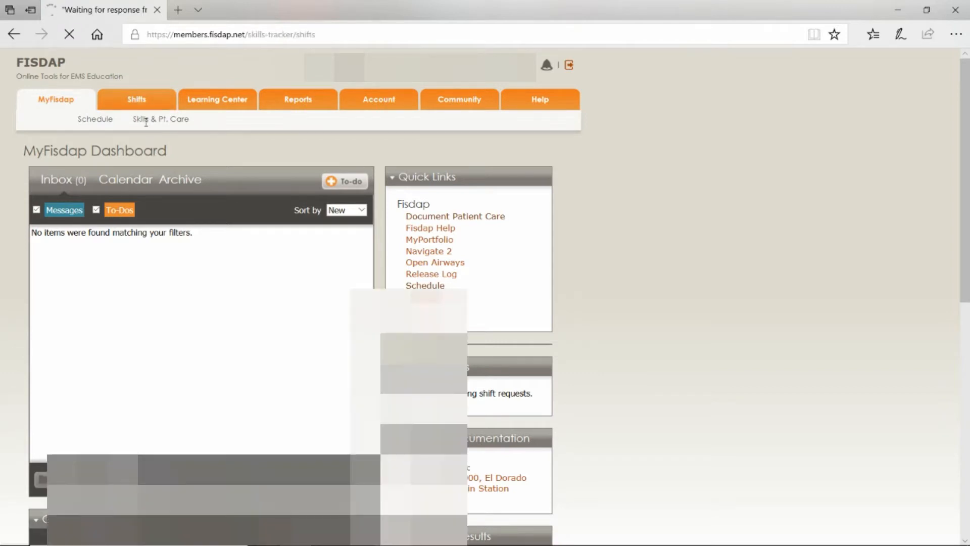
pyautogui.click(157, 119)
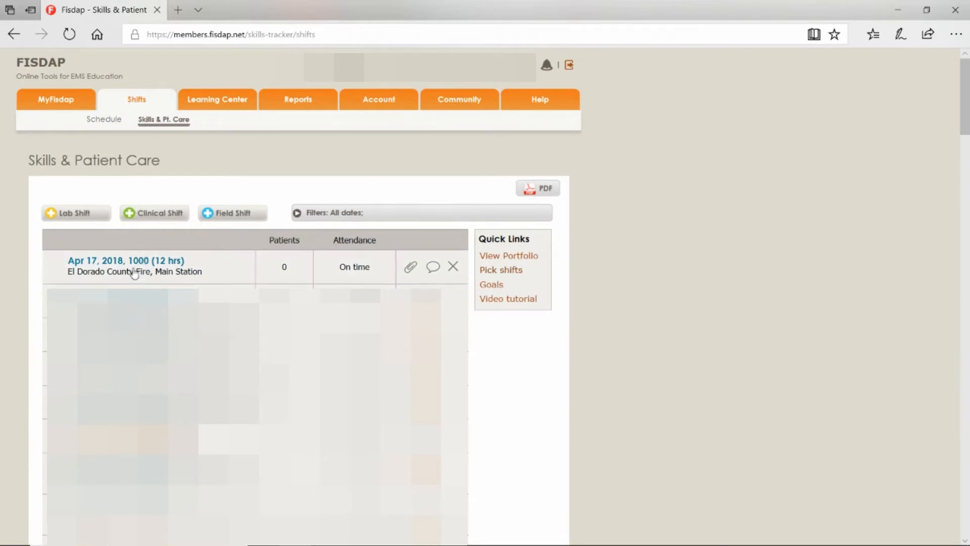
# Open the Apr 17, 2018 El Dorado County Fire shift and add a new patient
pyautogui.click(126, 261)
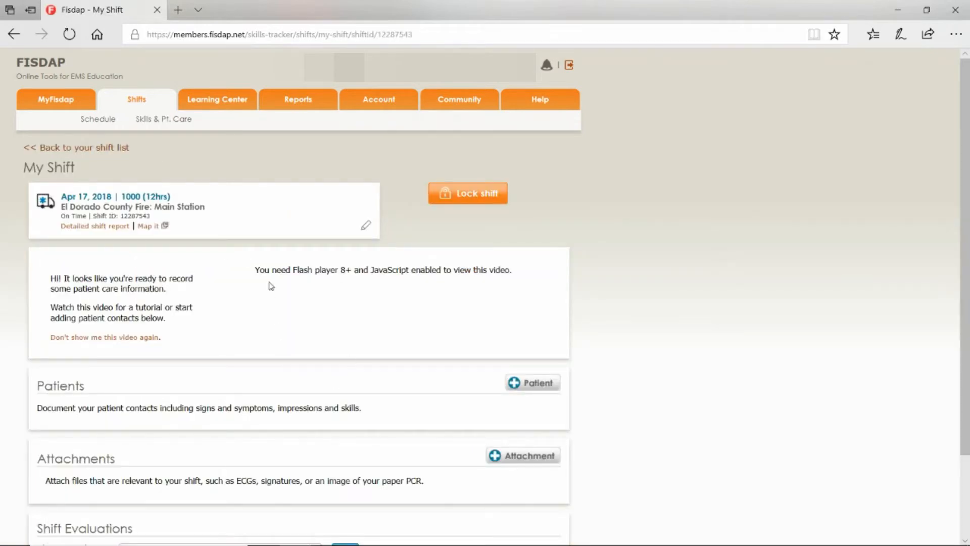
pyautogui.moveTo(423, 422)
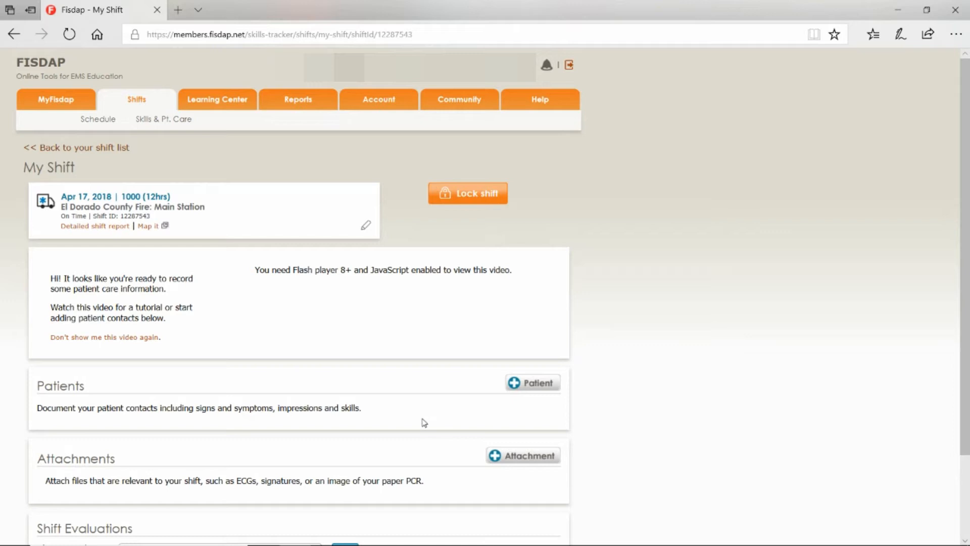
pyautogui.scroll(-3)
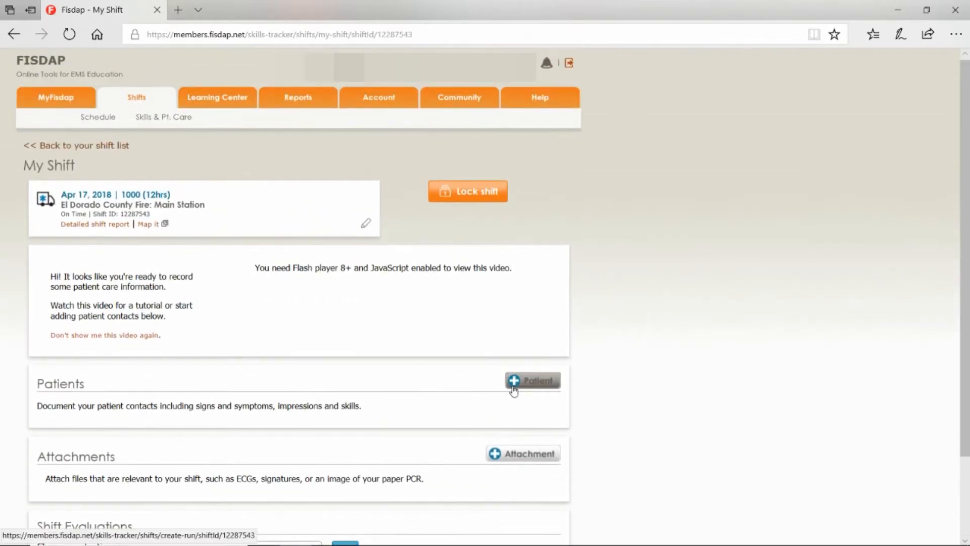
pyautogui.click(532, 381)
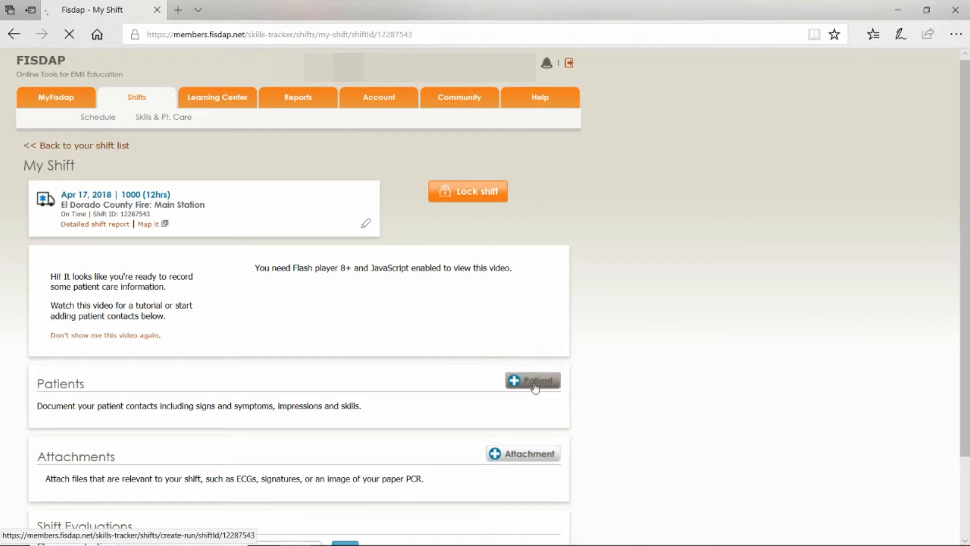
pyautogui.click(533, 381)
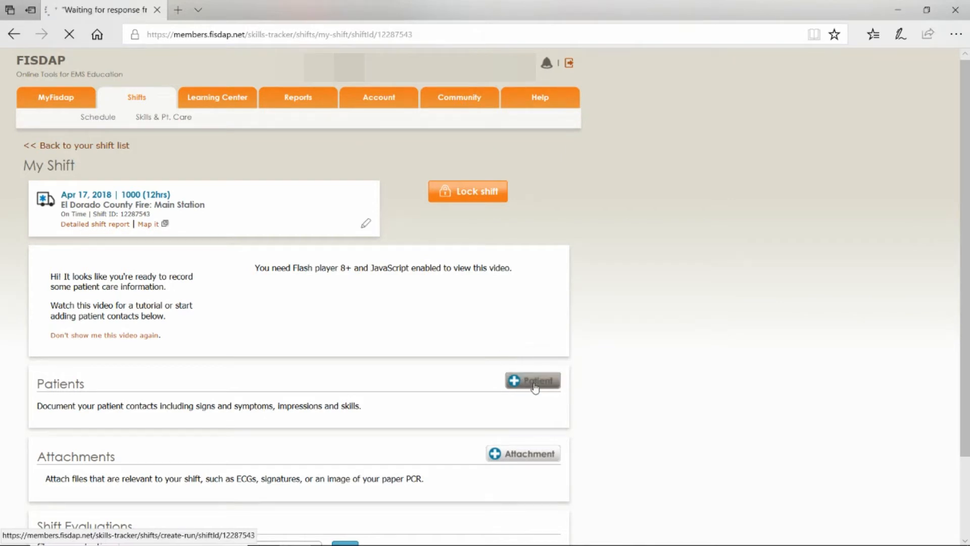
pyautogui.click(534, 381)
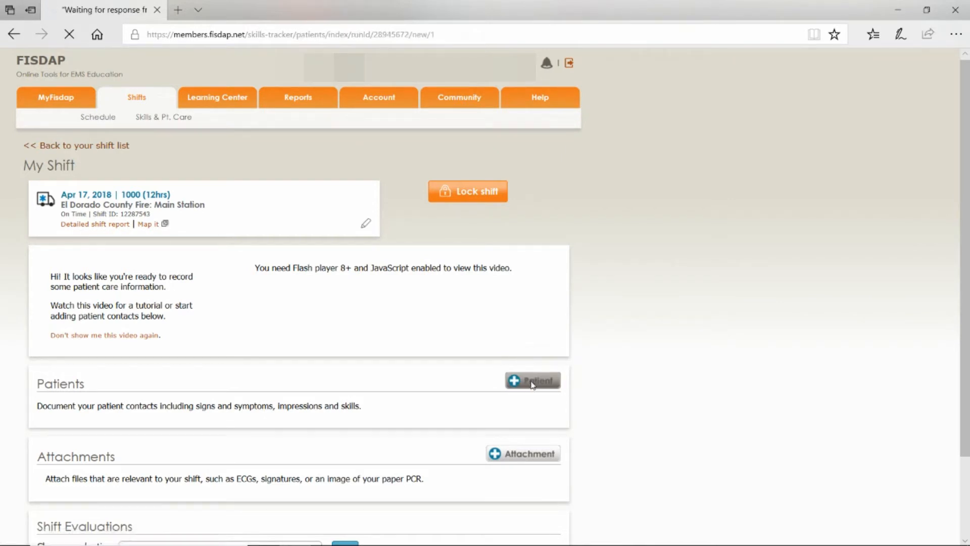
pyautogui.click(533, 380)
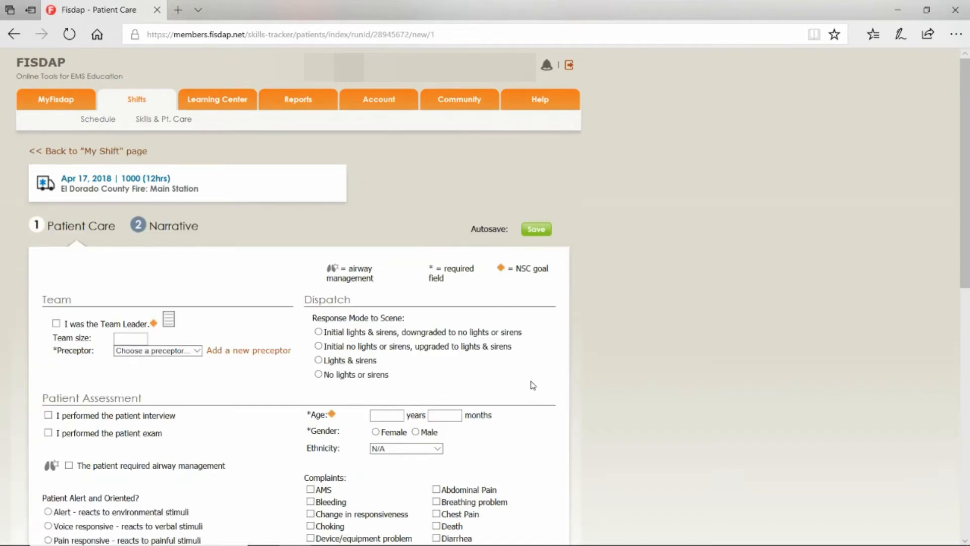
pyautogui.moveTo(238, 344)
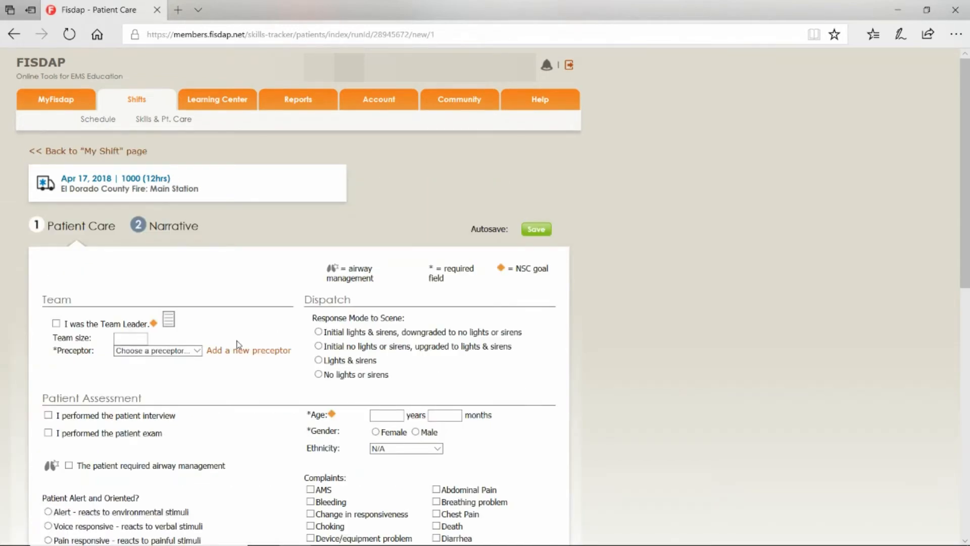
pyautogui.scroll(-3)
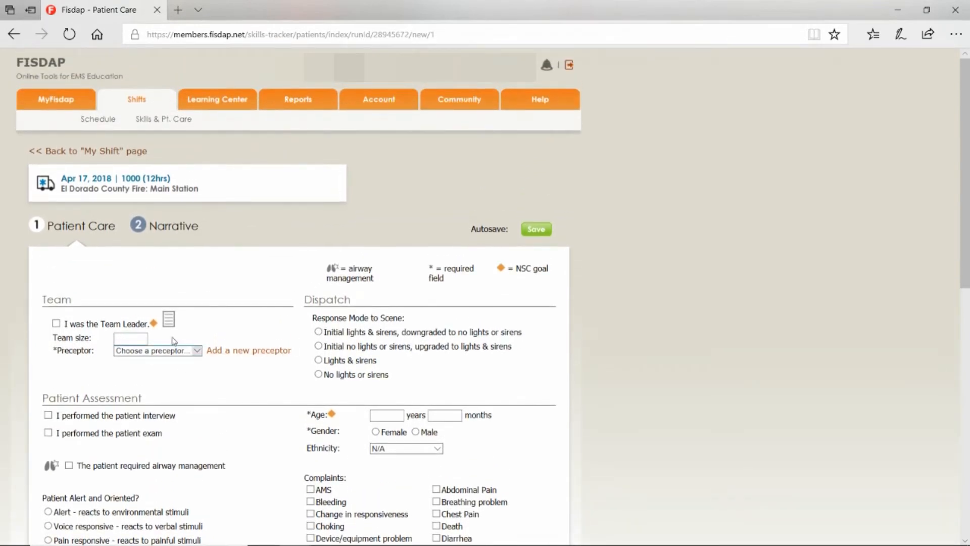
# Mark yourself team leader with team size 3, dismissing the unused new-preceptor form
pyautogui.click(56, 323)
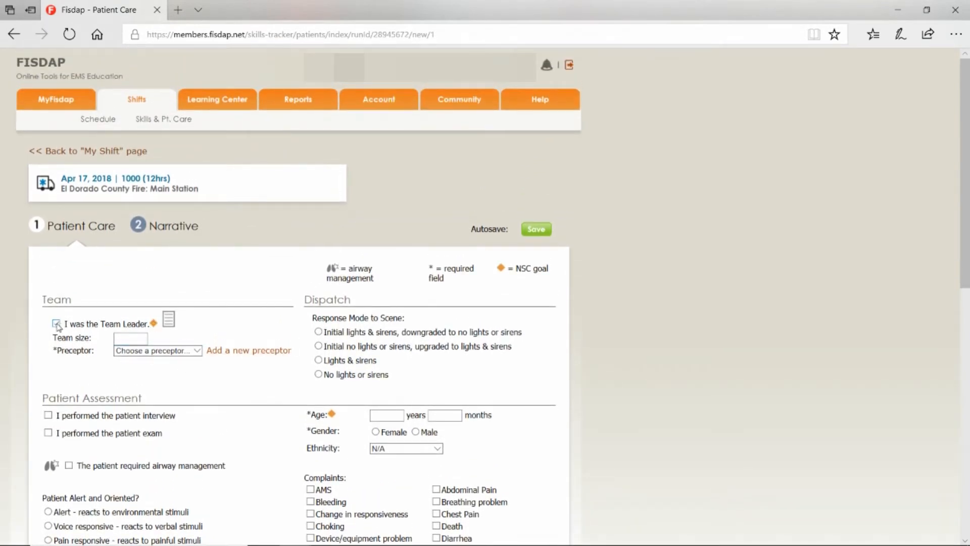
pyautogui.click(55, 324)
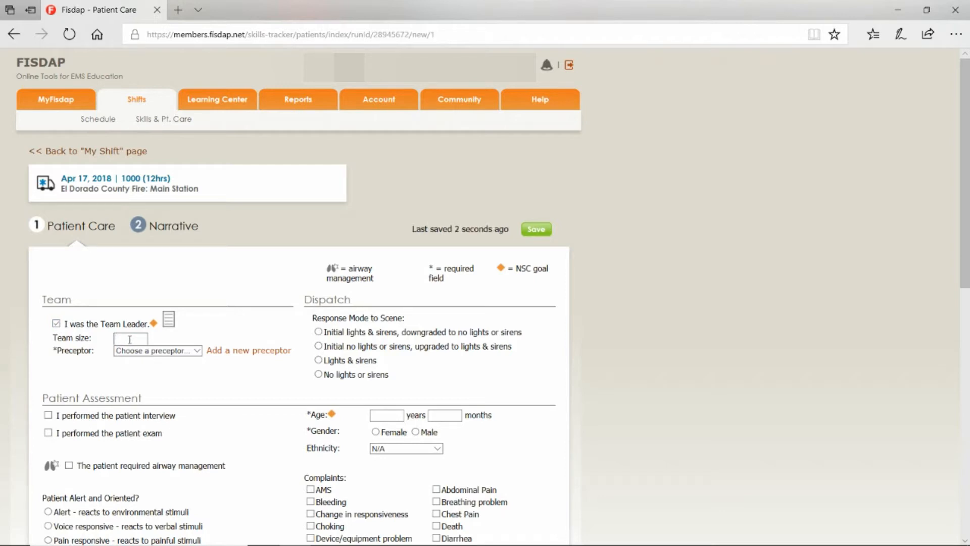
pyautogui.write('3')
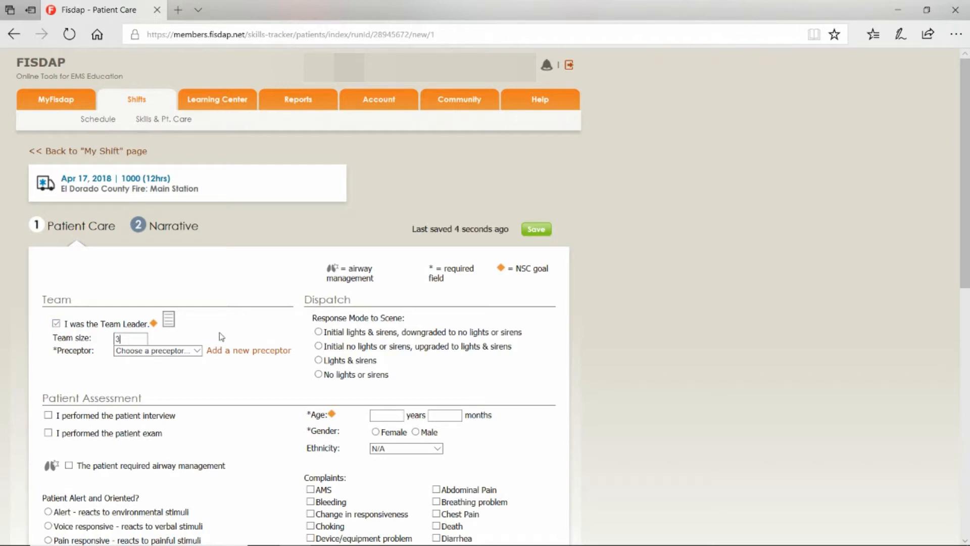
pyautogui.click(249, 350)
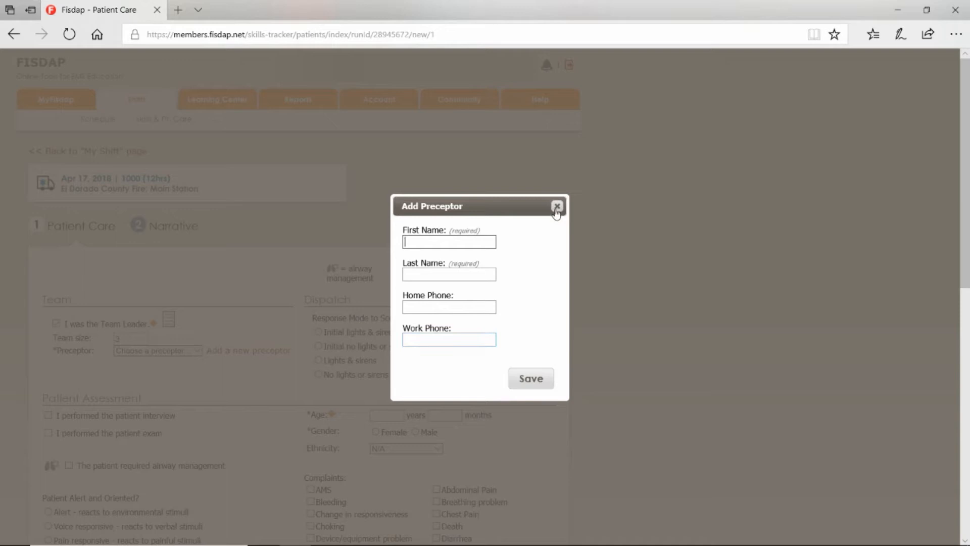
pyautogui.click(556, 206)
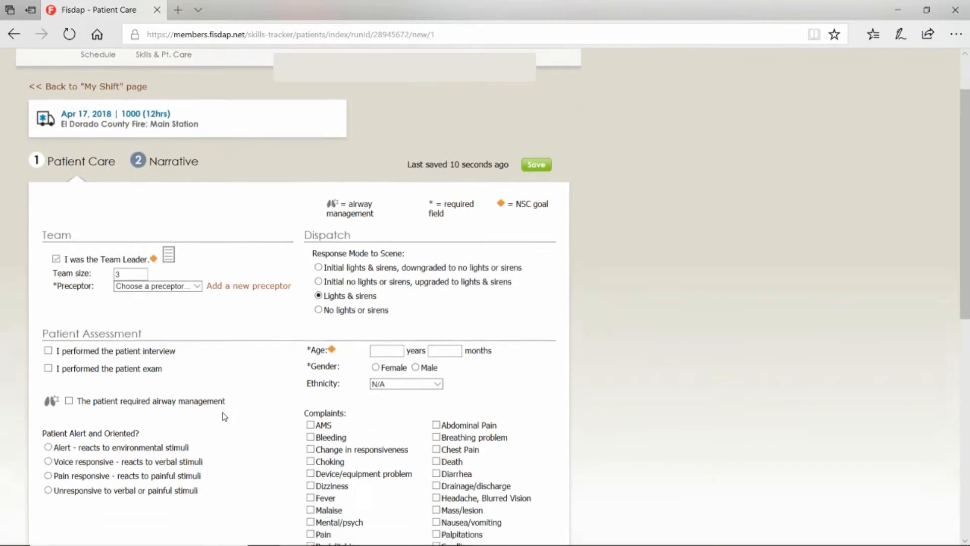
# Tick patient interview and exam, and mark the patient Alert and oriented x4
pyautogui.click(48, 327)
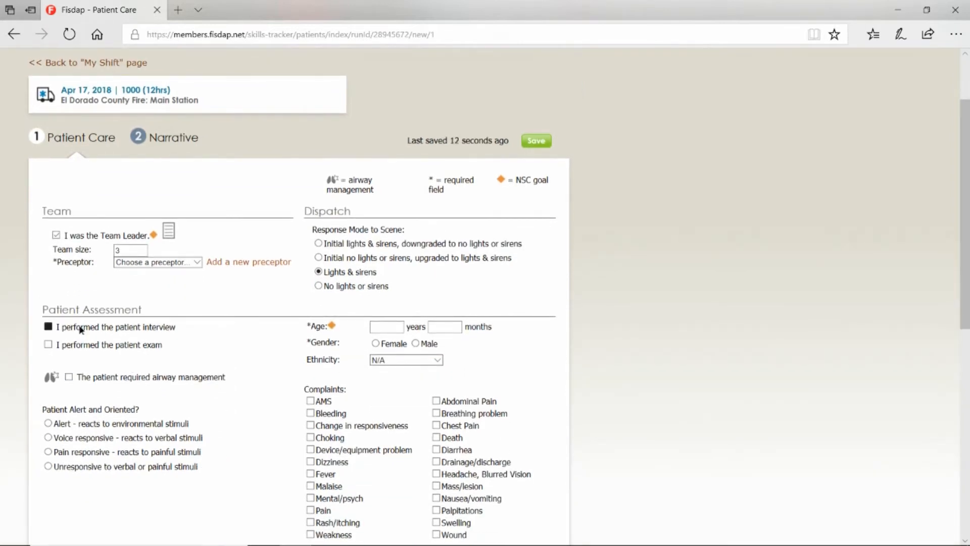
pyautogui.click(48, 327)
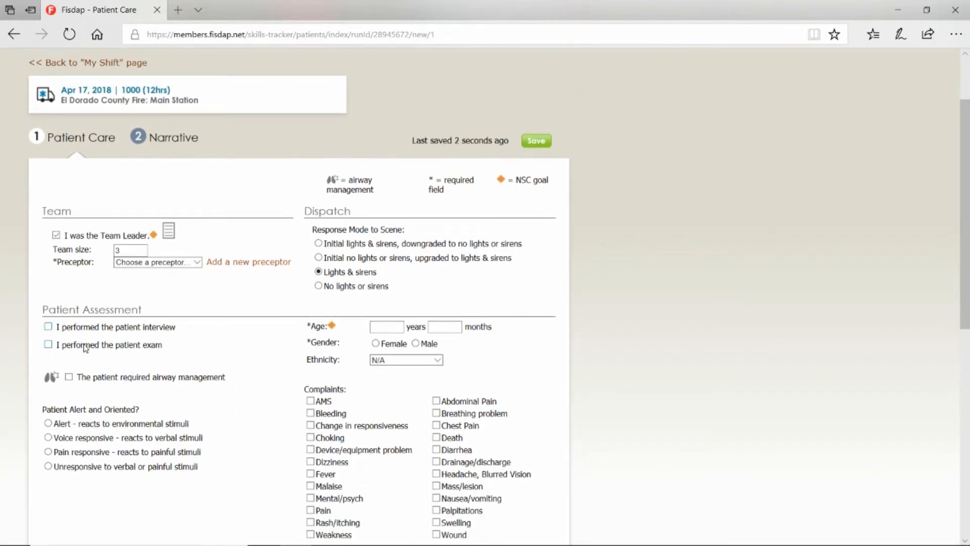
pyautogui.click(48, 345)
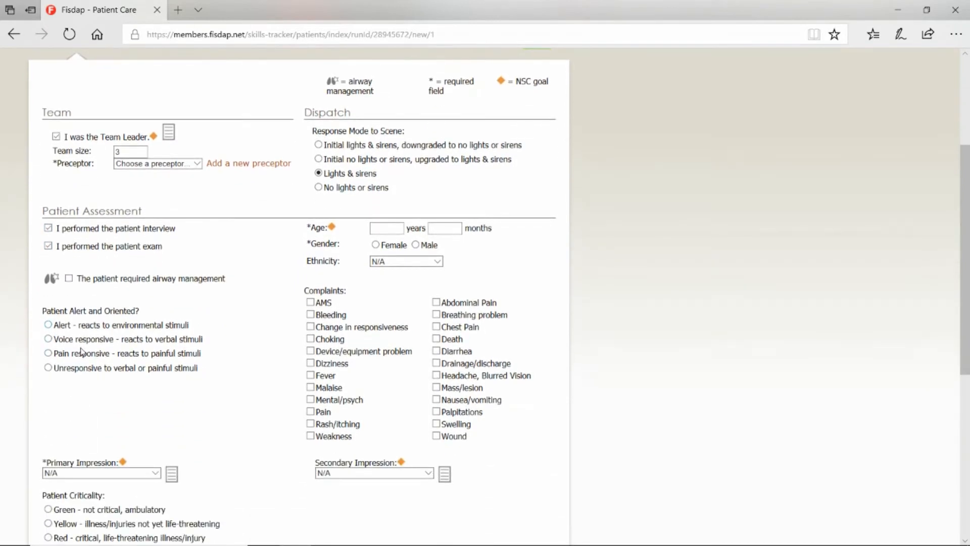
pyautogui.click(47, 325)
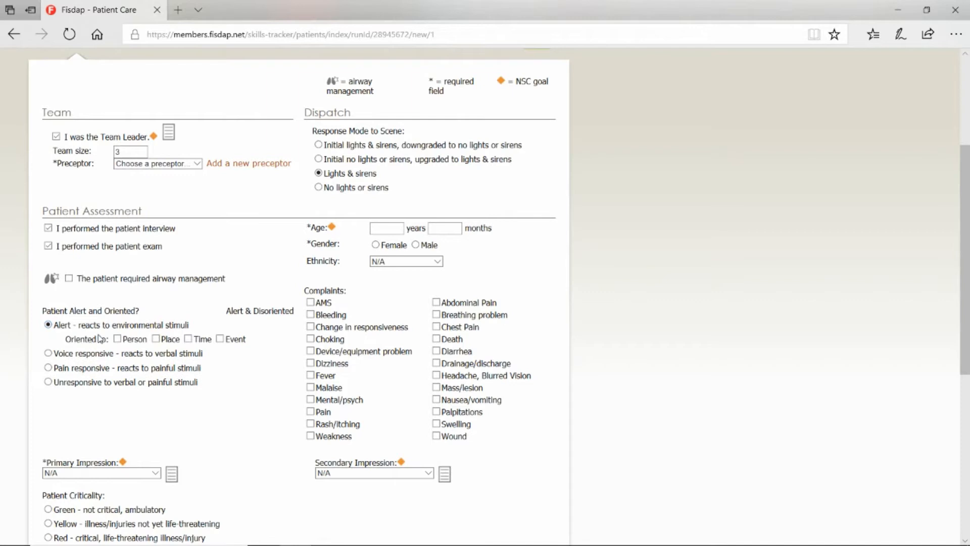
pyautogui.click(156, 339)
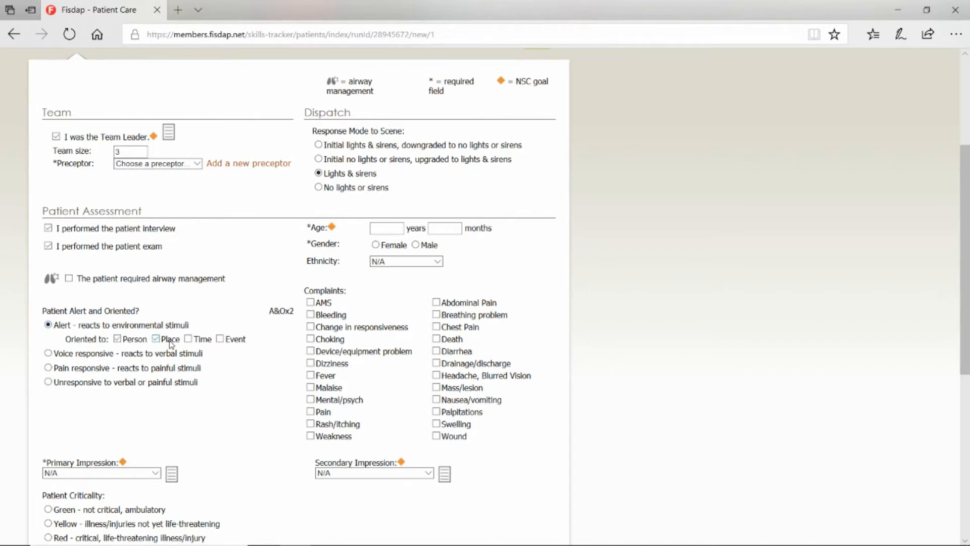
pyautogui.click(187, 339)
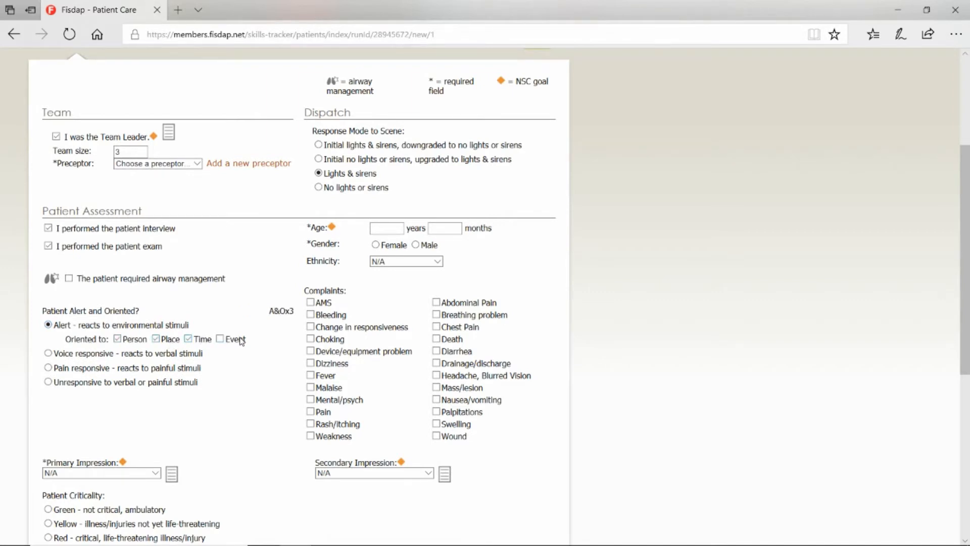
pyautogui.click(220, 339)
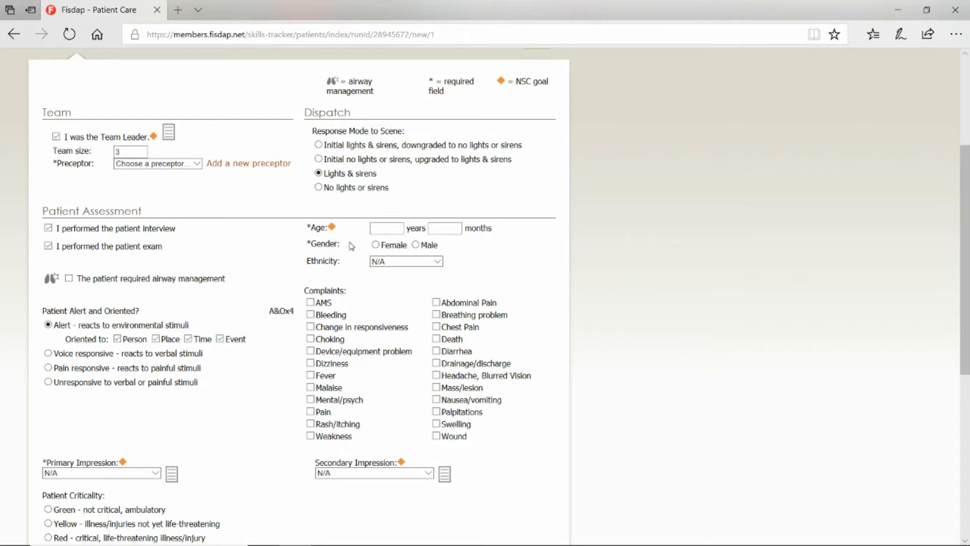
# Enter the patient as a 27-year-old female with ethnicity left as N/A
pyautogui.click(386, 228)
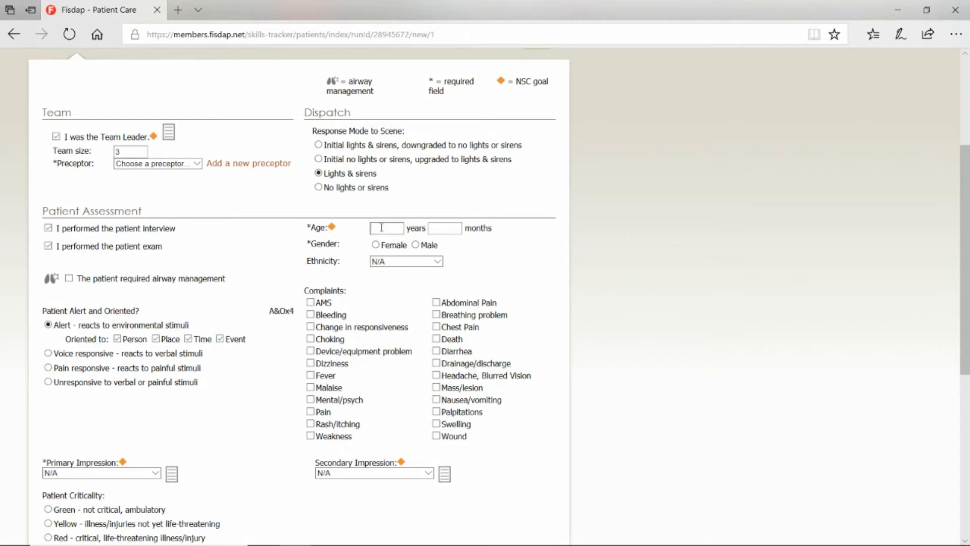
pyautogui.write('27')
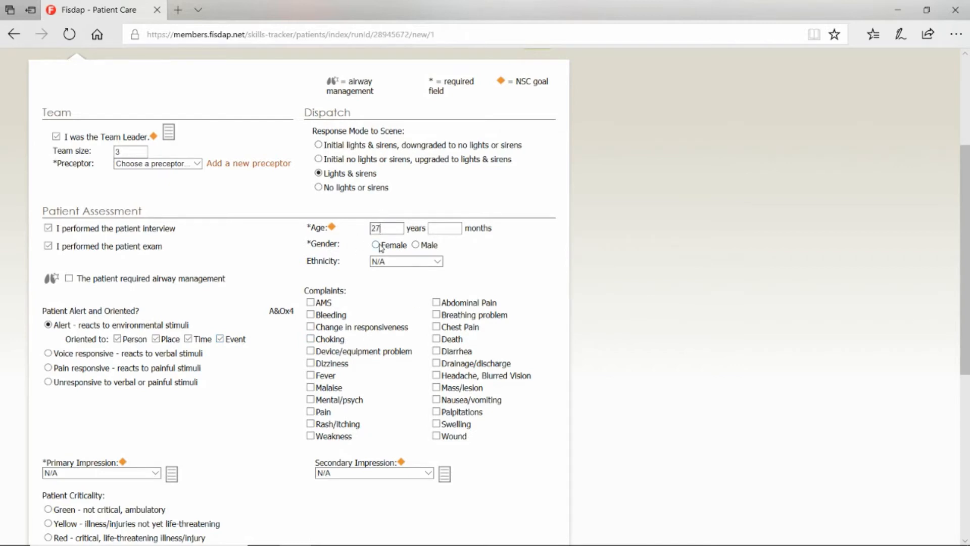
pyautogui.click(375, 245)
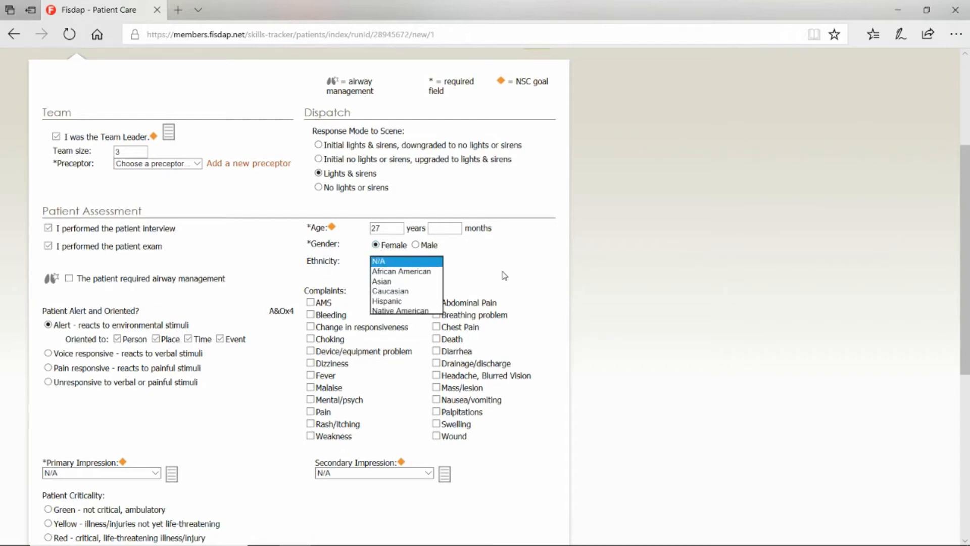
pyautogui.click(402, 261)
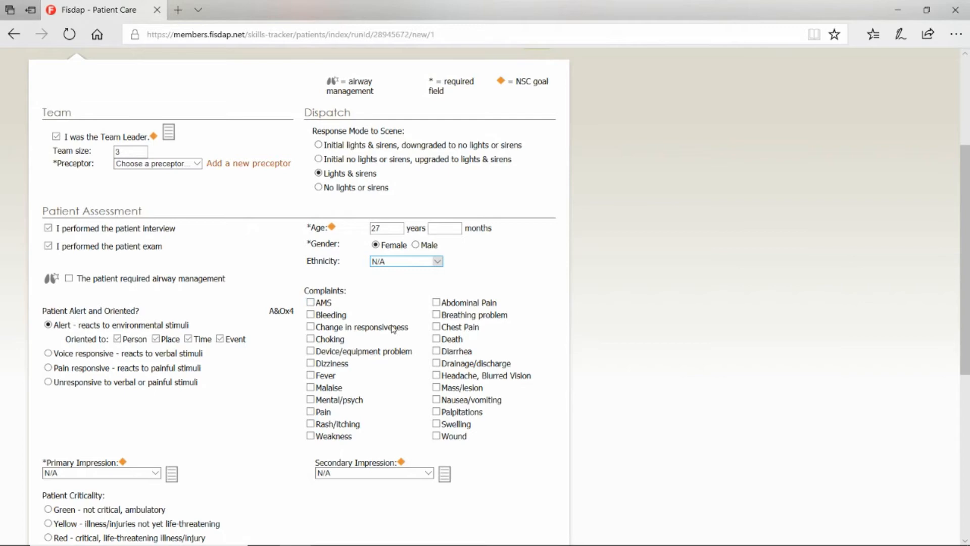
# Add a chest pain complaint, Cardiac impression and Yellow patient criticality
pyautogui.click(435, 327)
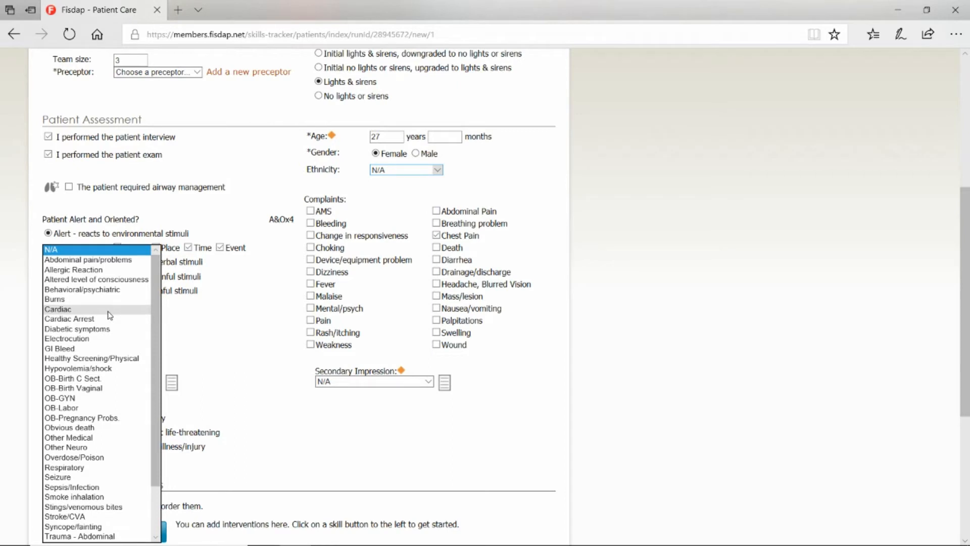
pyautogui.click(57, 309)
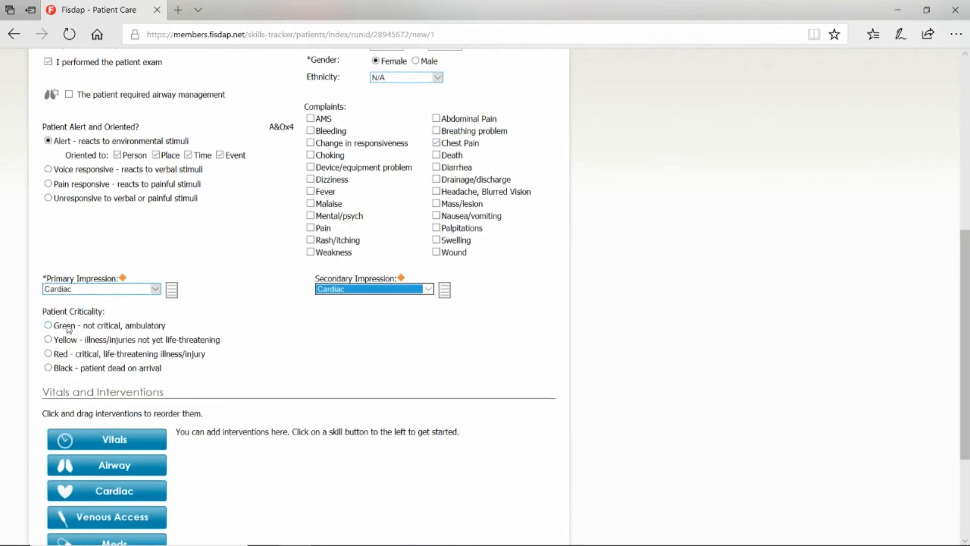
pyautogui.moveTo(128, 332)
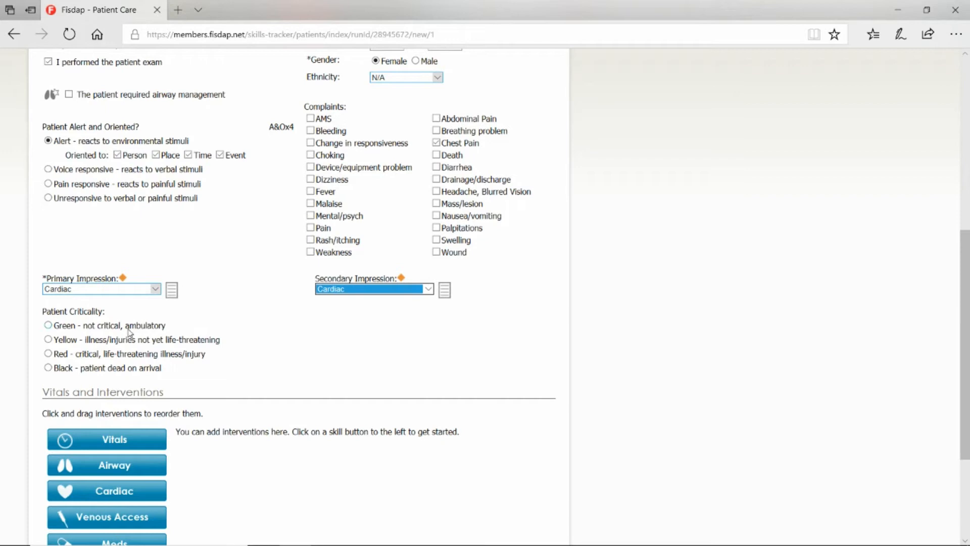
pyautogui.moveTo(96, 345)
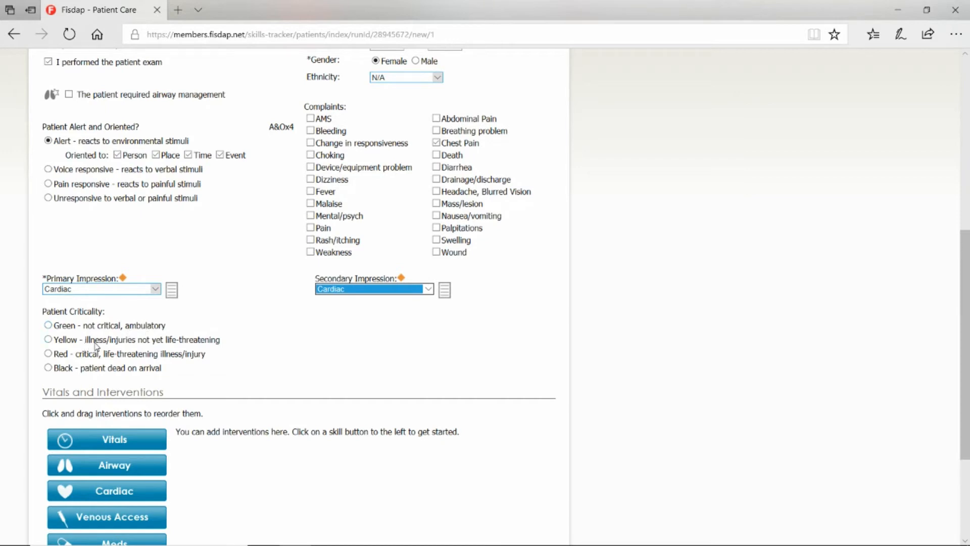
pyautogui.click(48, 340)
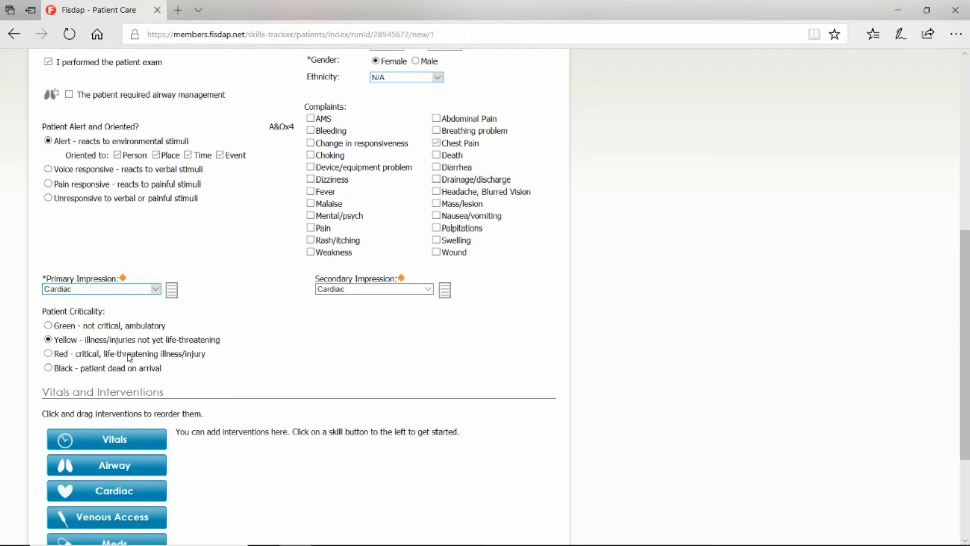
# Scroll to Vitals and Interventions and open a blank Vitals entry form
pyautogui.scroll(-3)
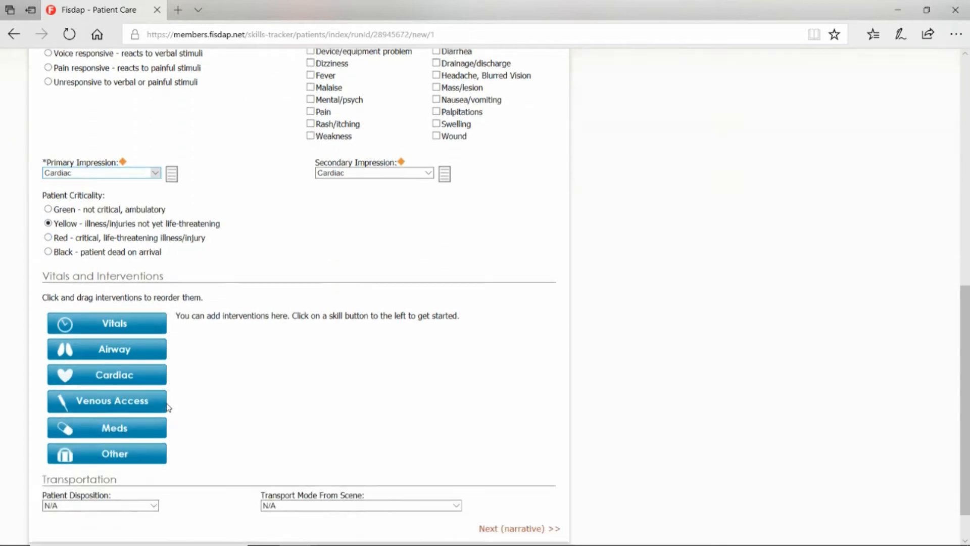
pyautogui.scroll(-3)
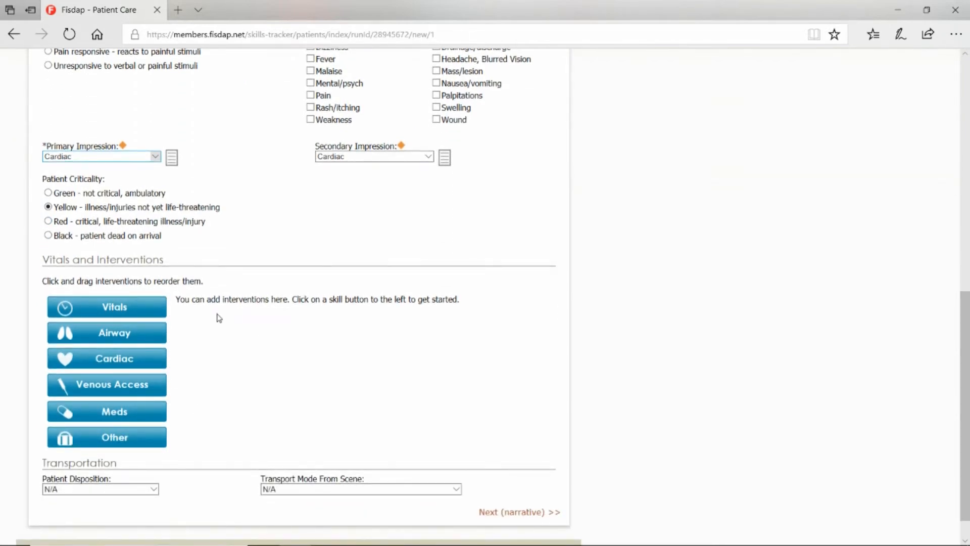
pyautogui.scroll(-3)
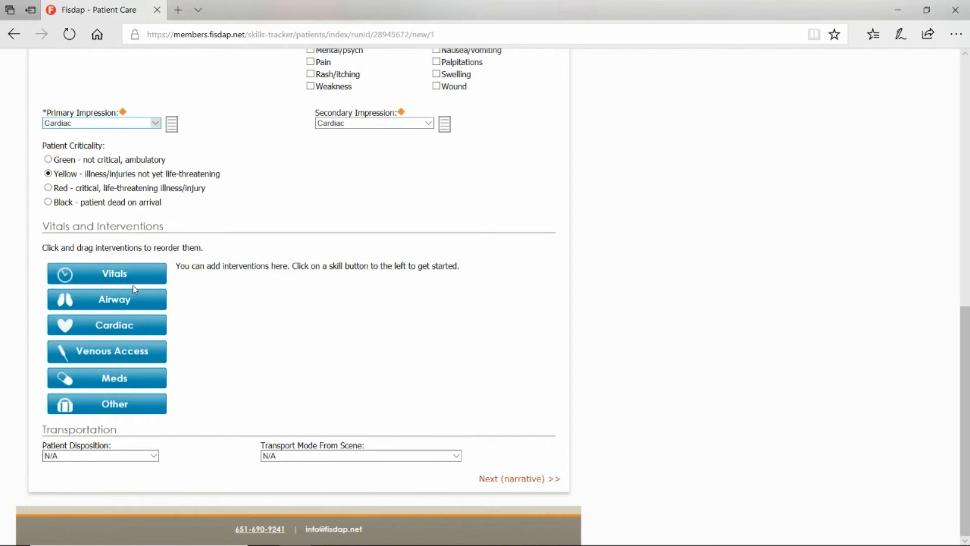
pyautogui.click(106, 273)
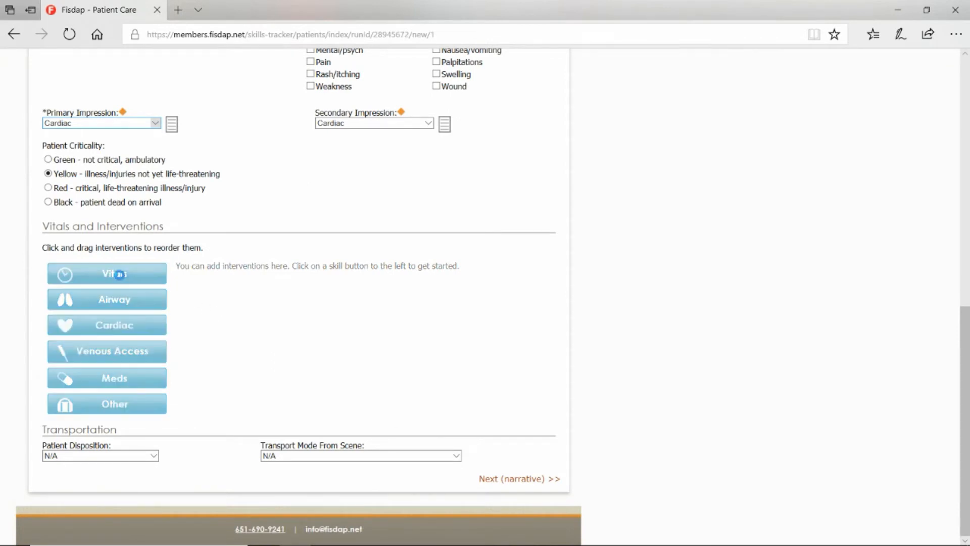
pyautogui.click(106, 273)
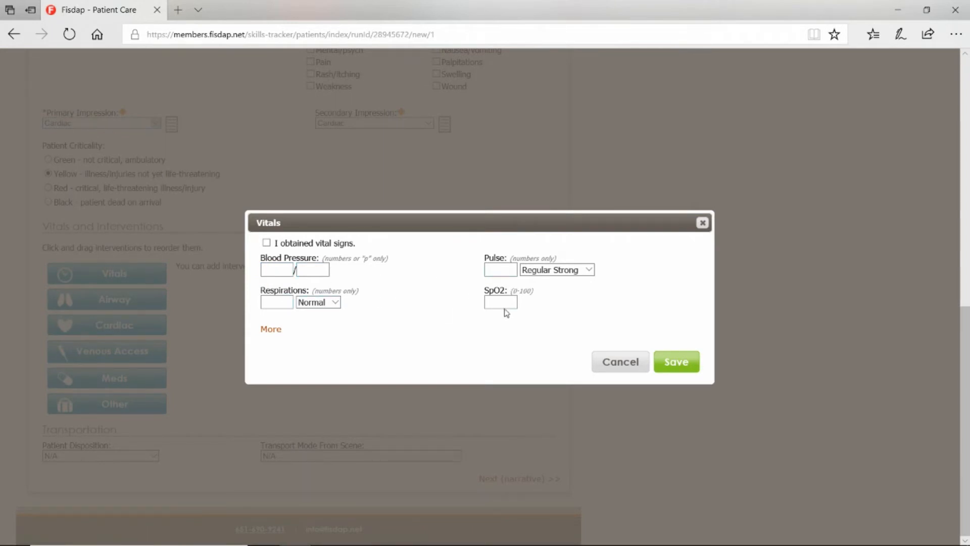
# Save vitals with pain scale 7, Normal skin and GCS 15
pyautogui.click(271, 329)
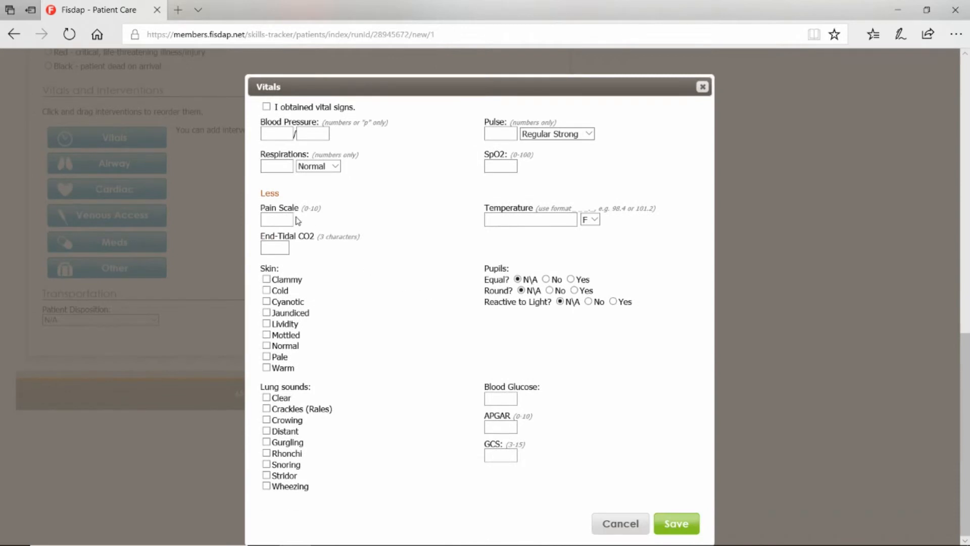
pyautogui.click(277, 220)
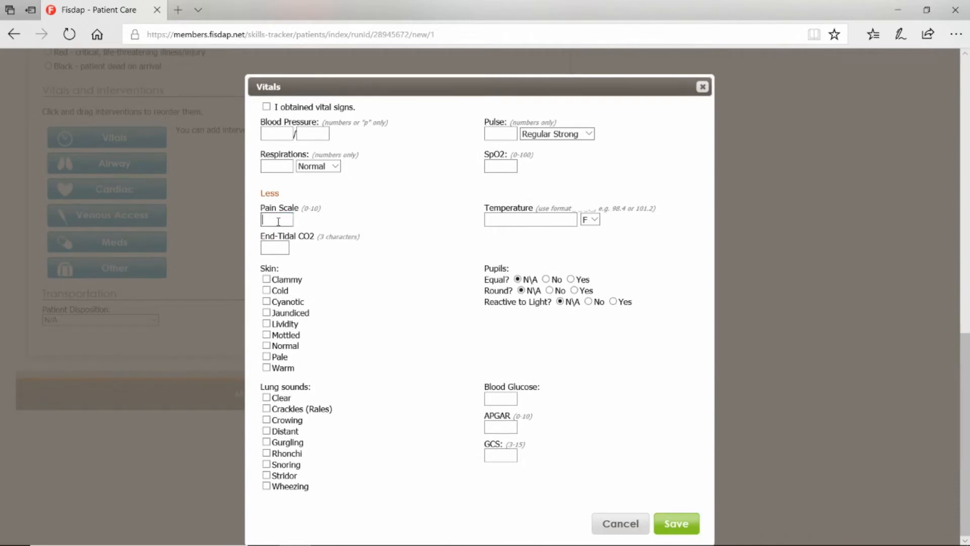
pyautogui.write('7')
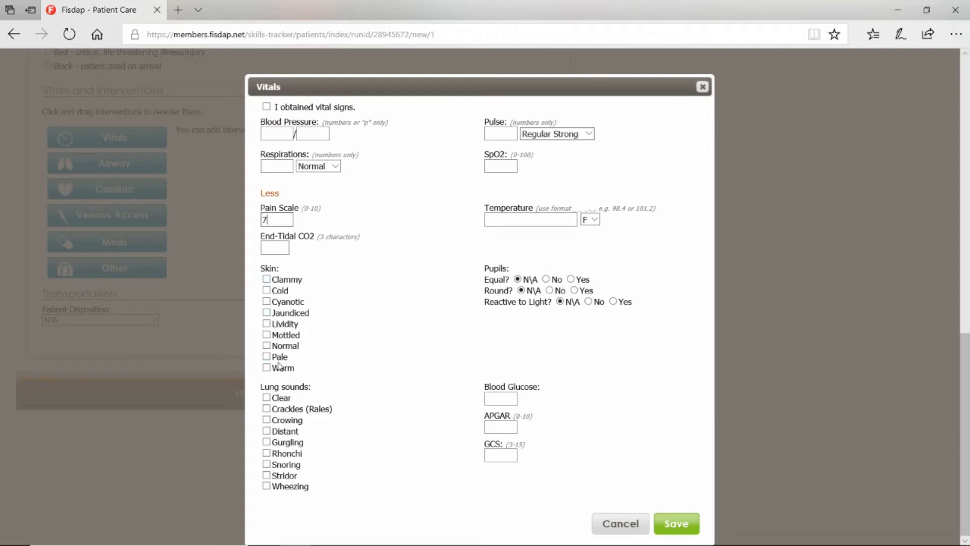
pyautogui.click(266, 346)
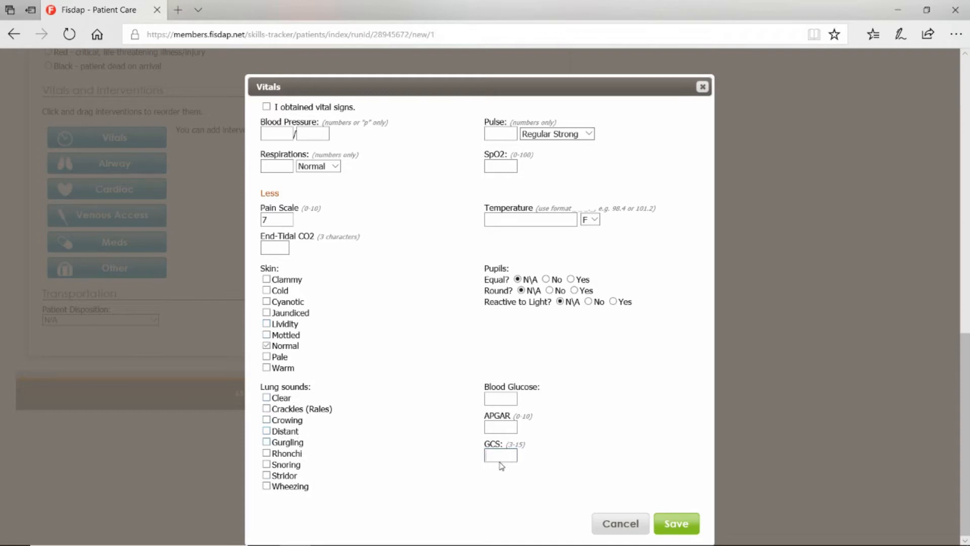
pyautogui.write('15')
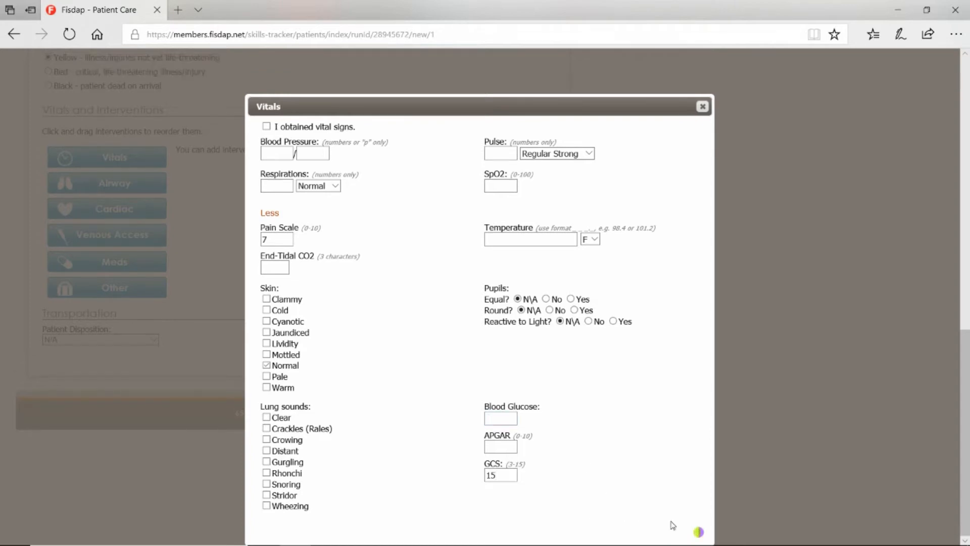
pyautogui.click(702, 107)
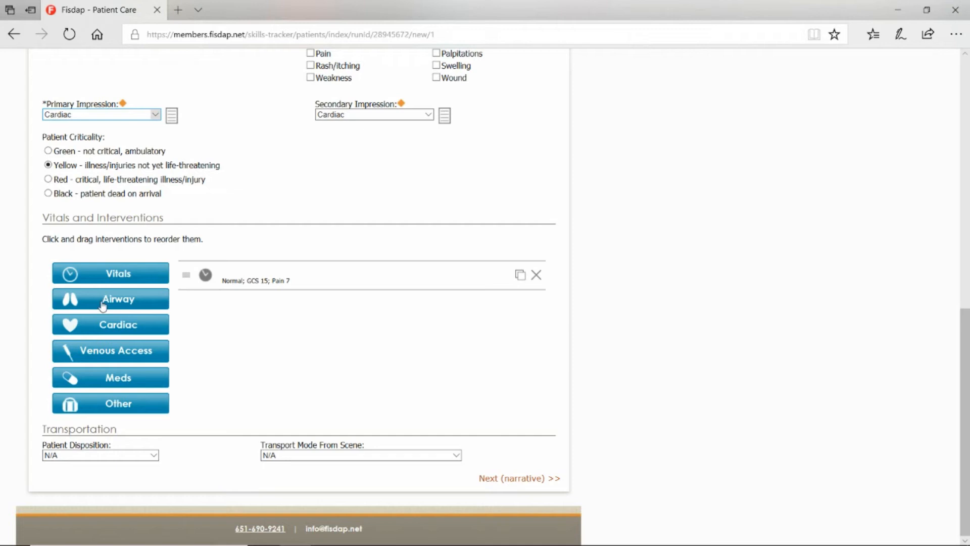
# Add a cardiac entry: rhythm interpreted, 12 lead done, Normal Sinus Rhythm selected
pyautogui.click(110, 324)
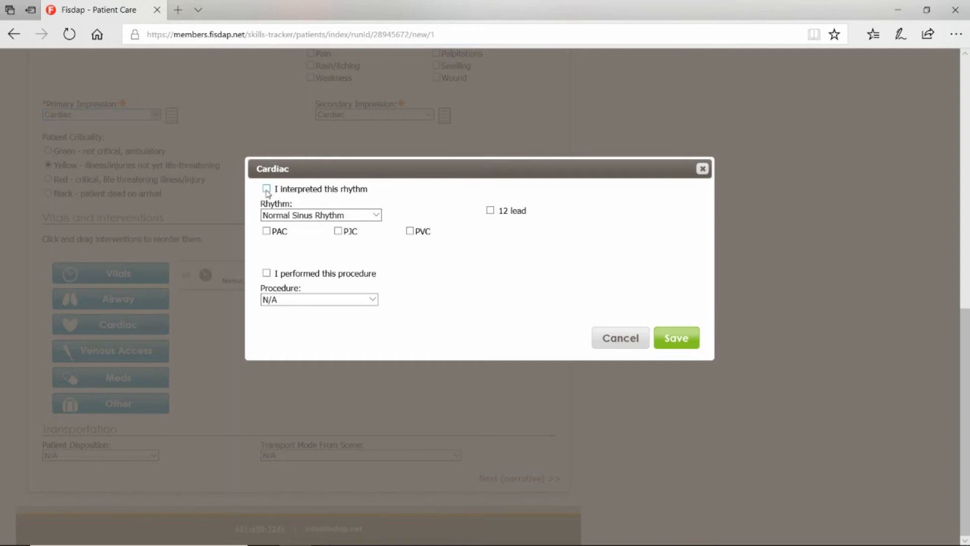
pyautogui.click(266, 189)
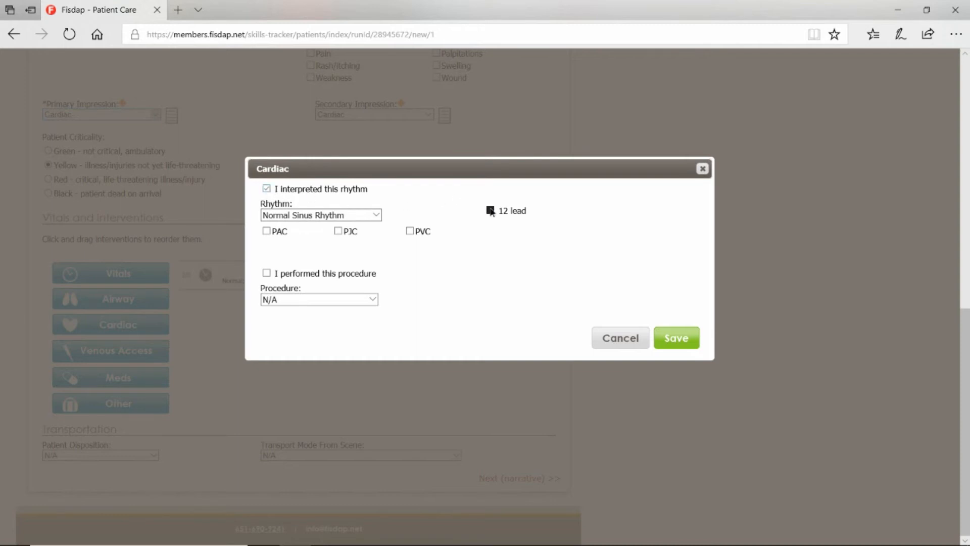
pyautogui.click(491, 210)
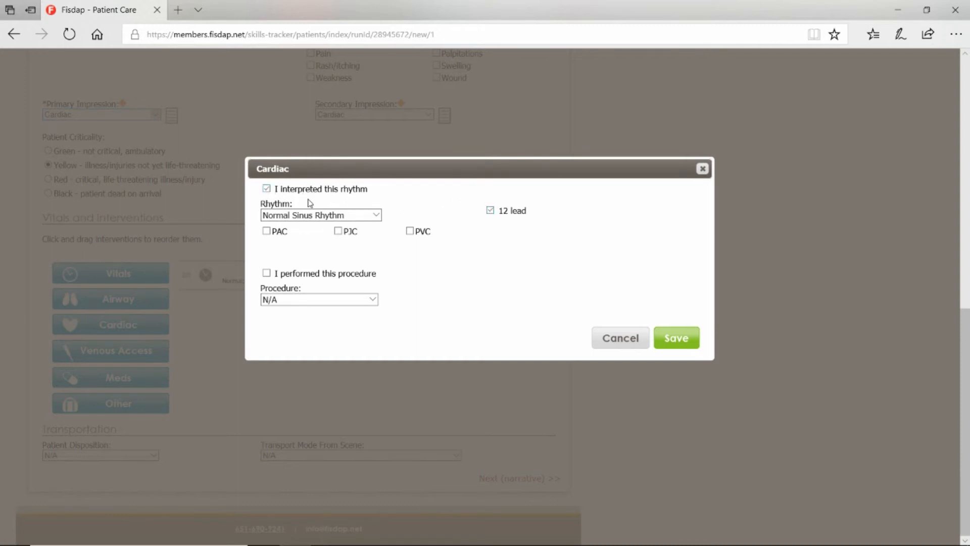
pyautogui.click(320, 214)
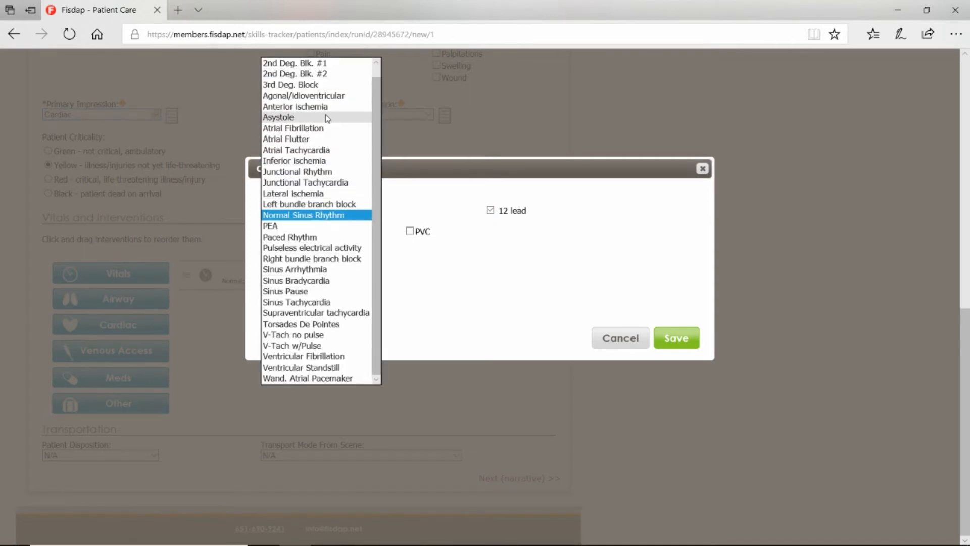
pyautogui.moveTo(315, 295)
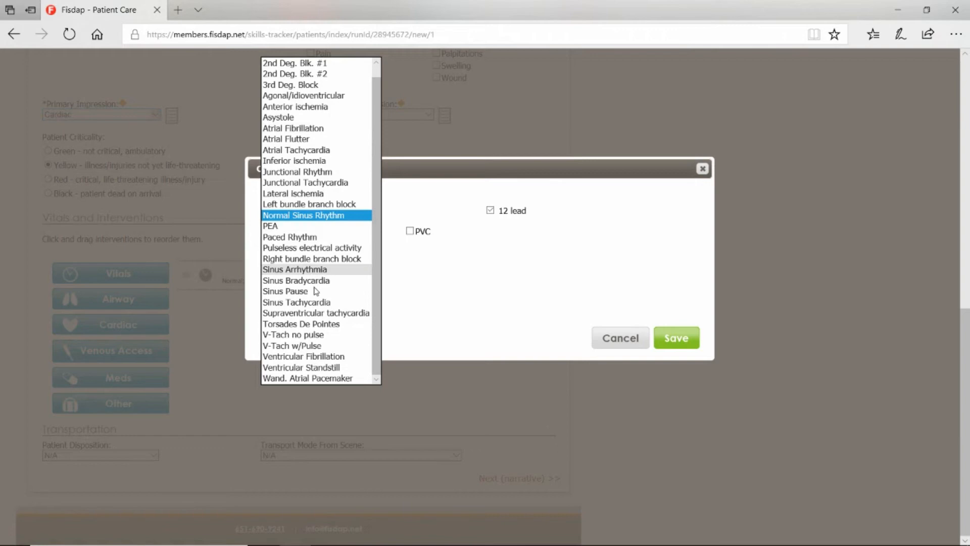
pyautogui.click(304, 214)
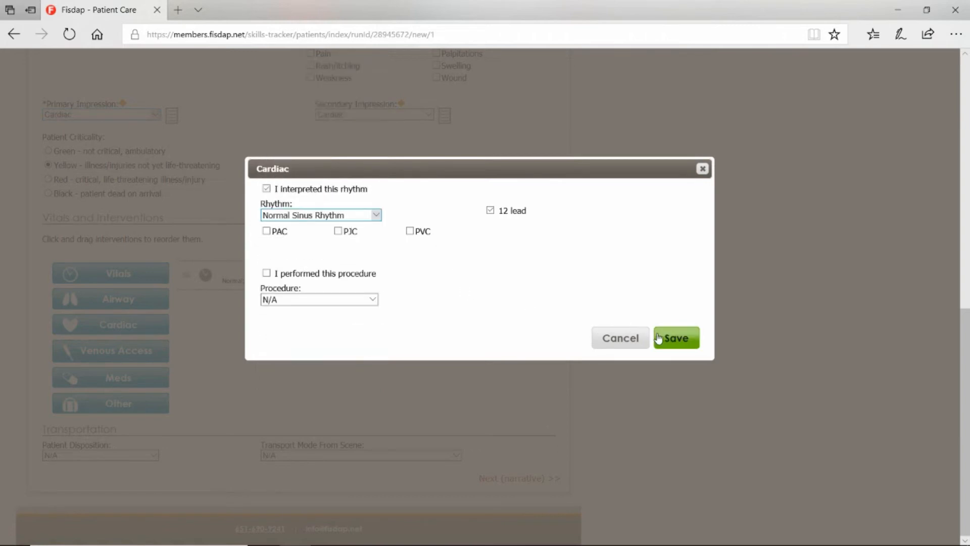
# Save the cardiac entry and begin a performed Venous Access intervention
pyautogui.click(677, 338)
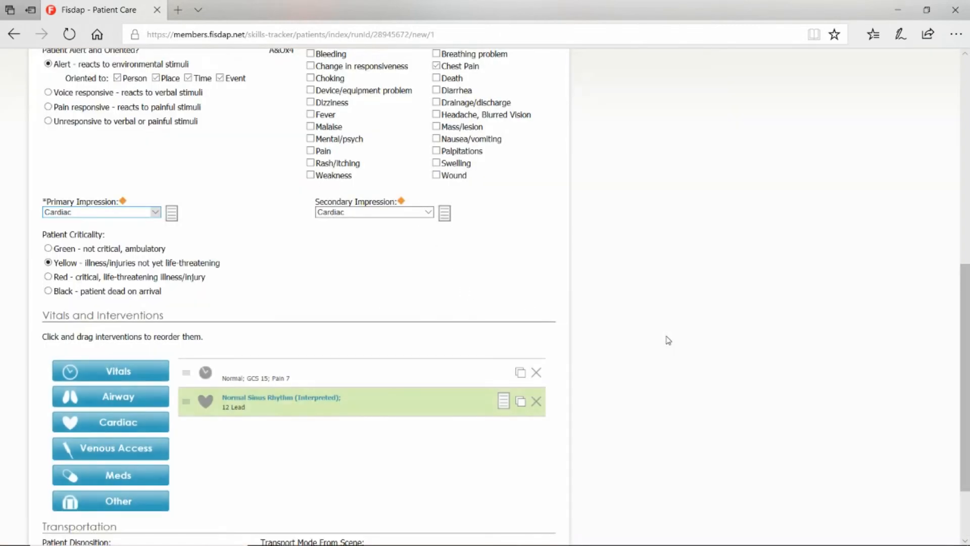
pyautogui.scroll(-3)
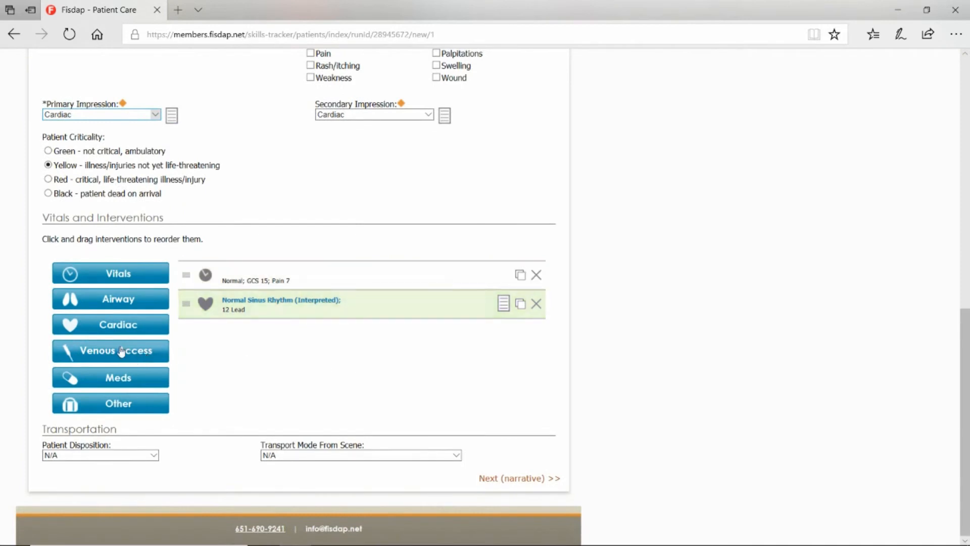
pyautogui.click(110, 351)
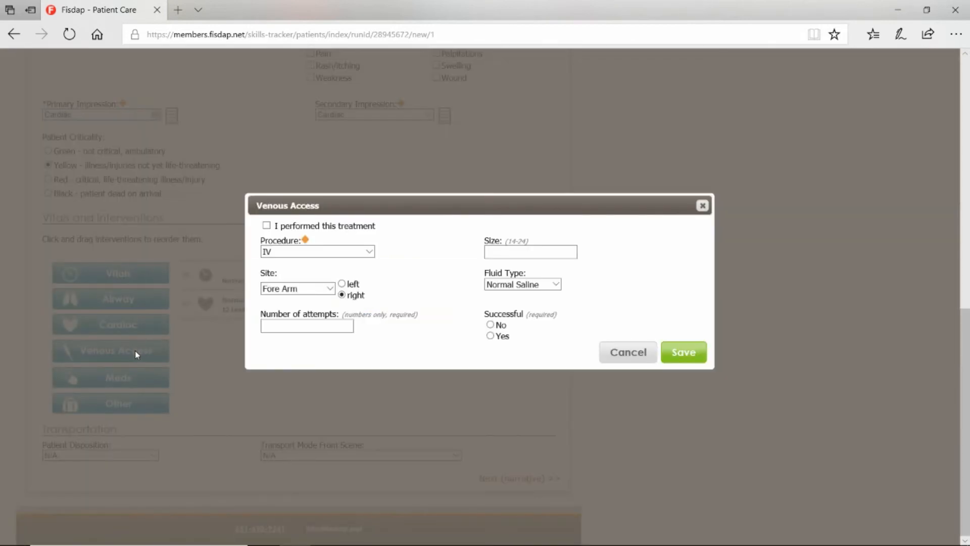
pyautogui.click(266, 226)
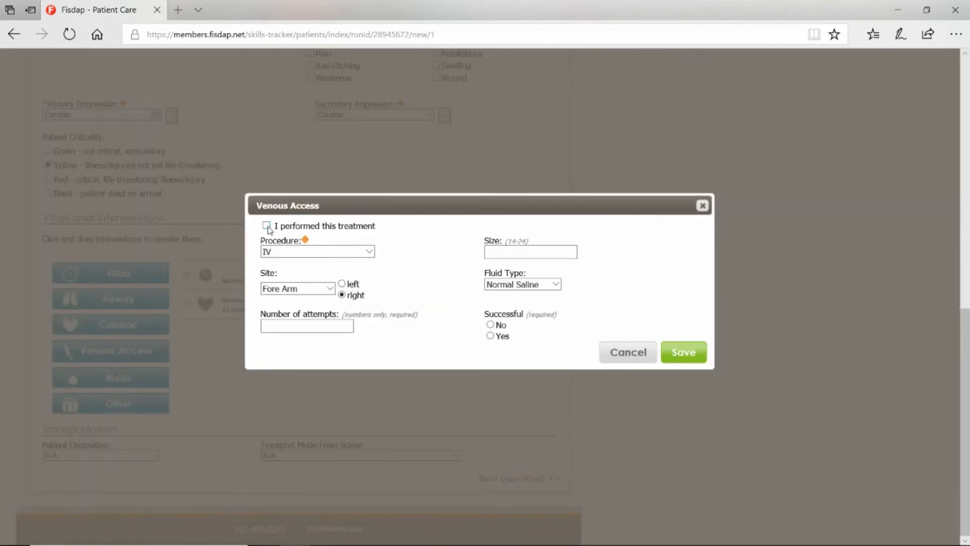
pyautogui.click(267, 226)
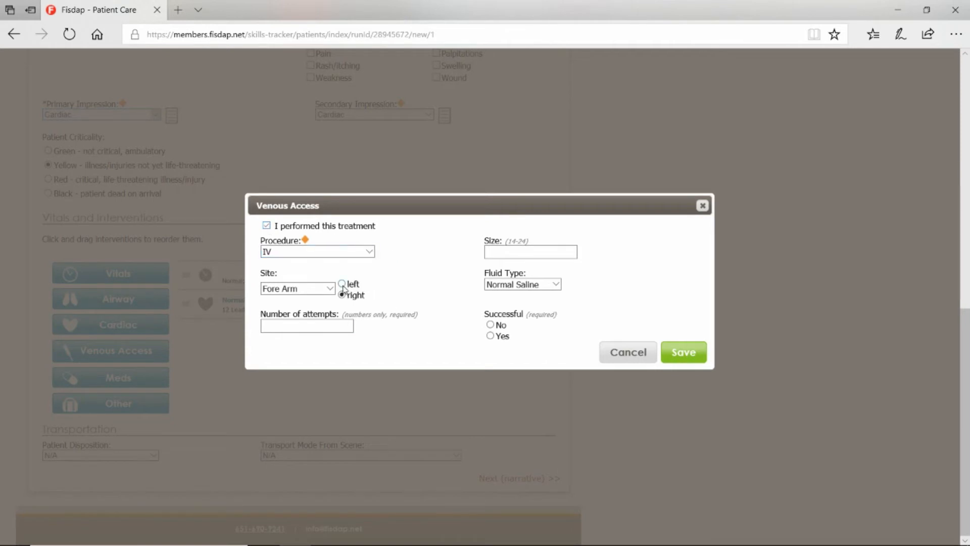
# Save a successful 18-gauge left antecubital IV, 1 attempt, saline lock
pyautogui.click(298, 289)
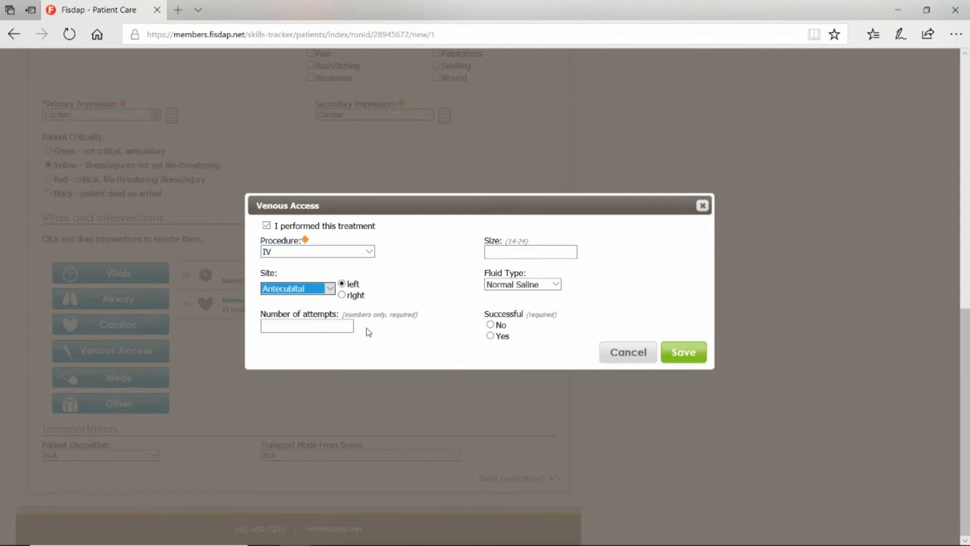
pyautogui.write('1')
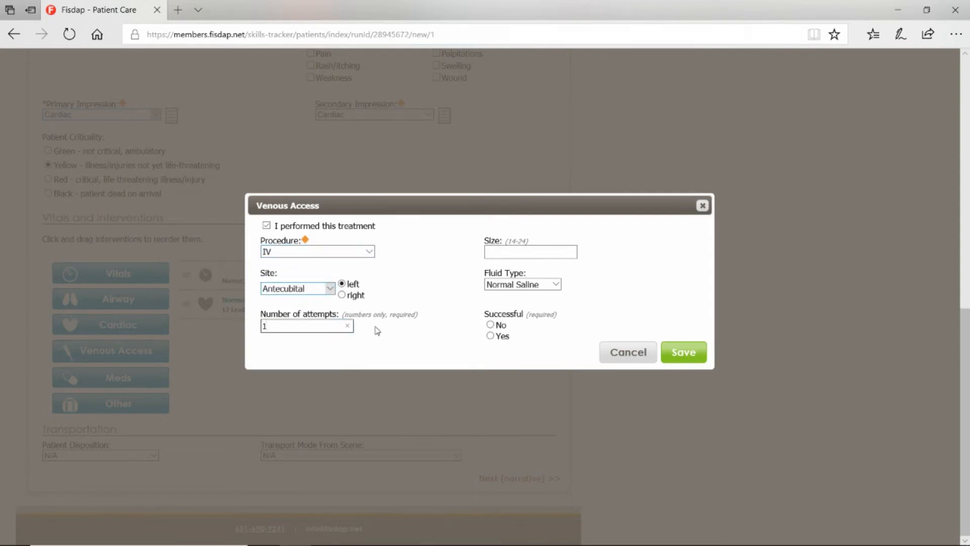
pyautogui.click(530, 252)
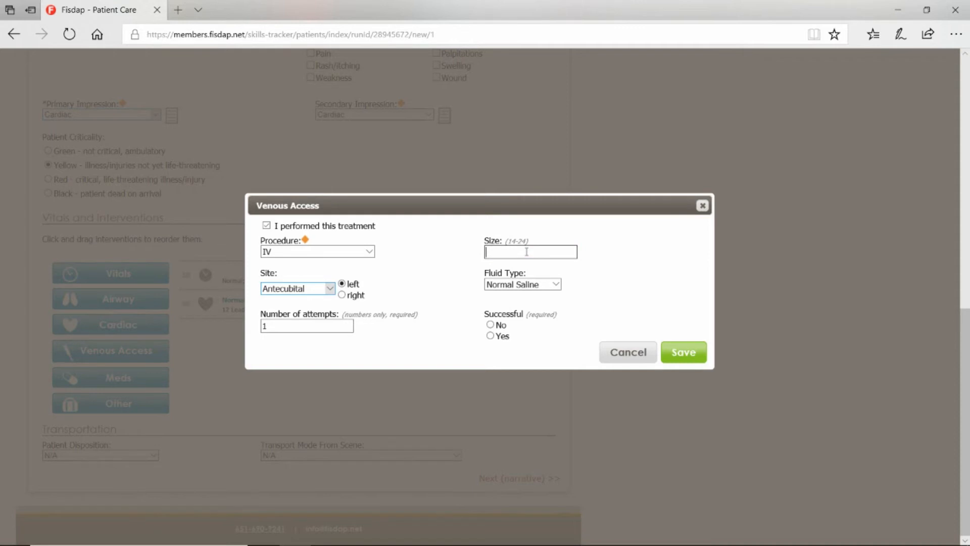
pyautogui.write('18')
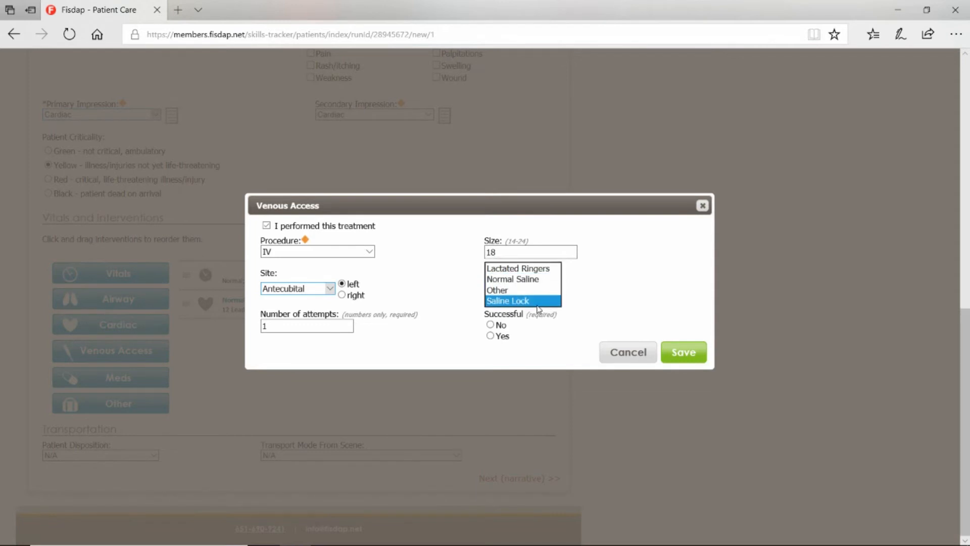
pyautogui.click(508, 300)
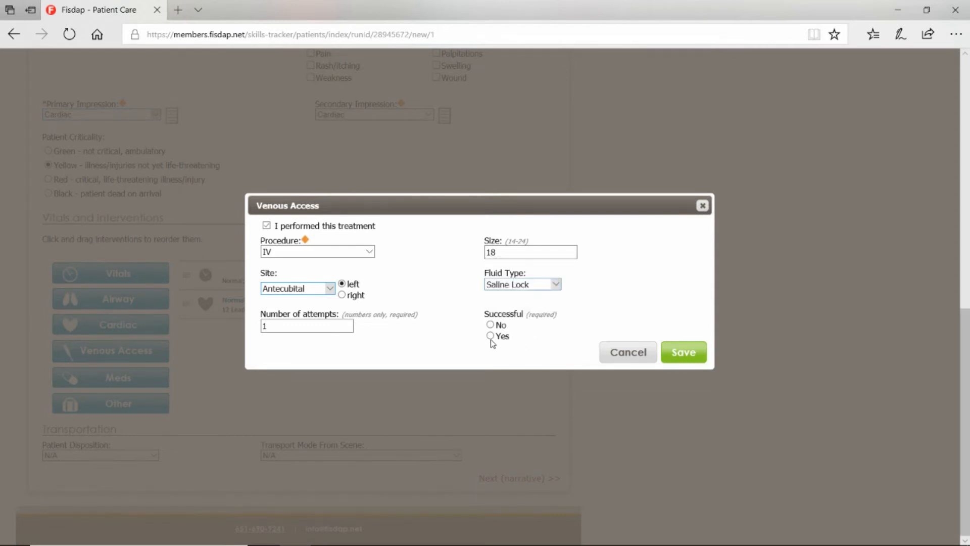
pyautogui.click(490, 336)
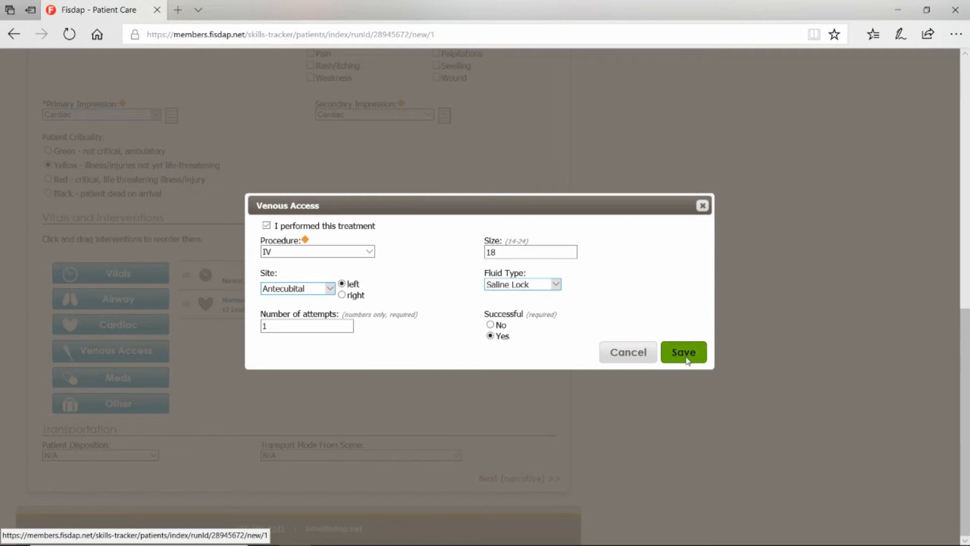
pyautogui.click(683, 352)
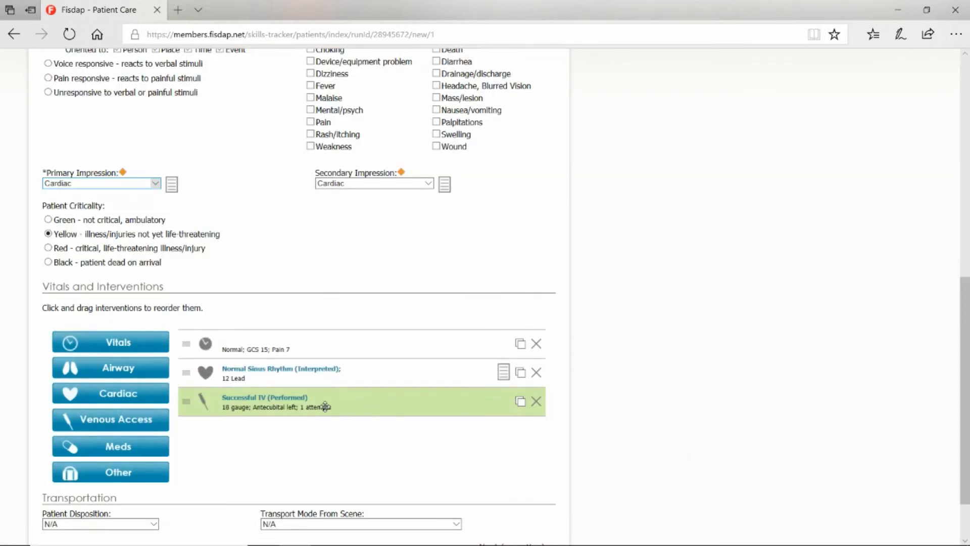
# Save a performed Aspirin (Bayer) medication at 324mg, oral route
pyautogui.scroll(-3)
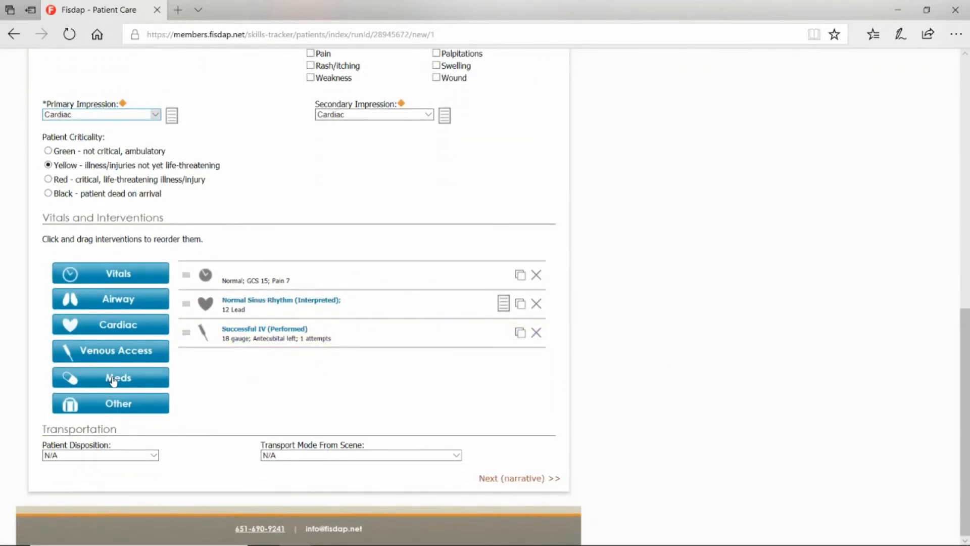
pyautogui.click(110, 378)
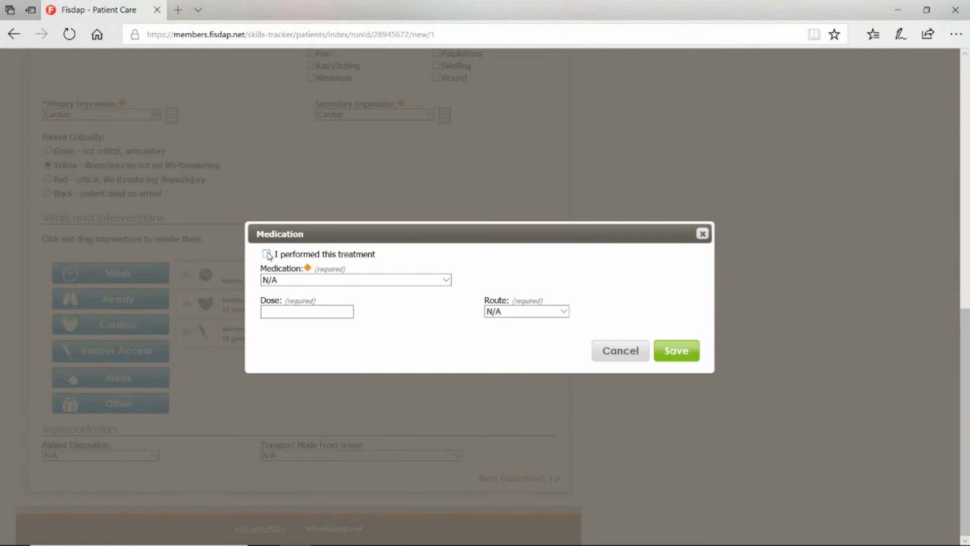
pyautogui.click(355, 279)
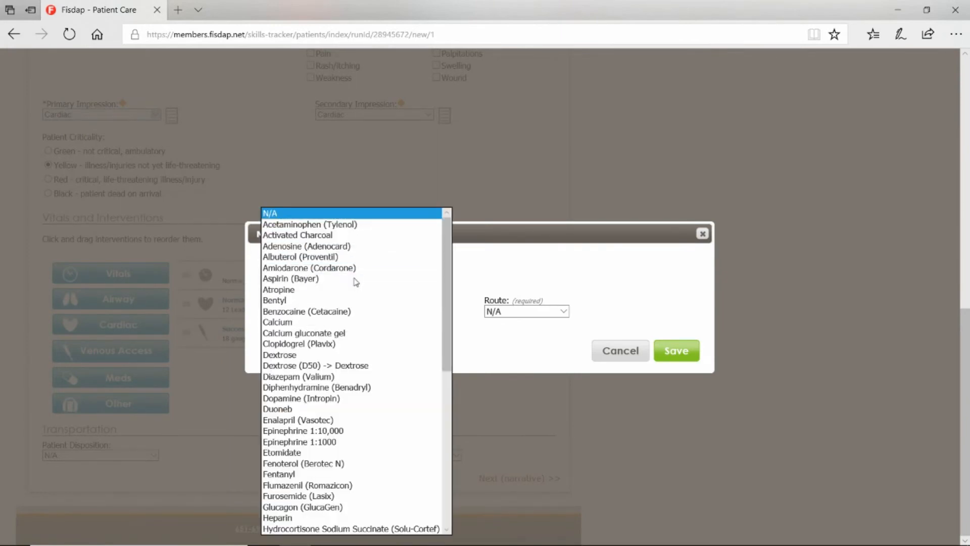
pyautogui.click(290, 278)
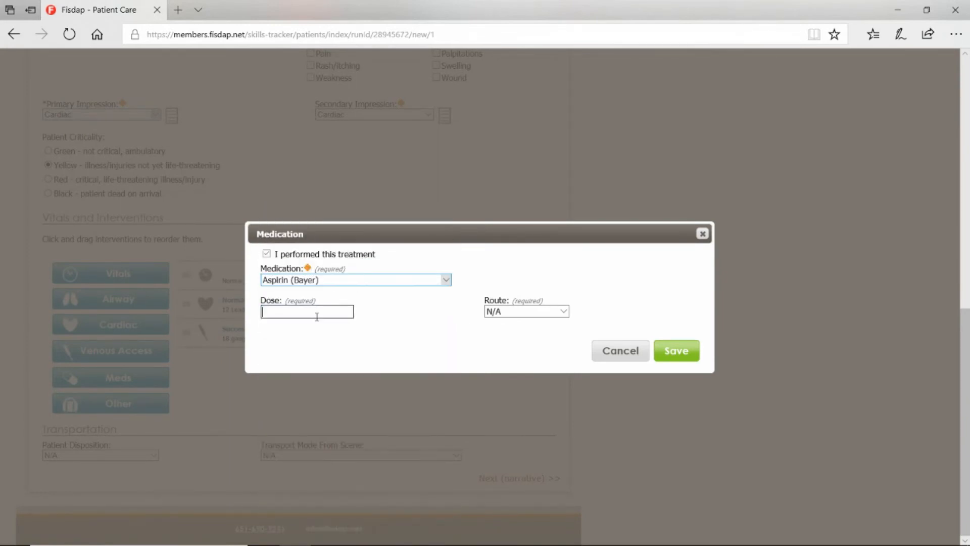
pyautogui.write('324mg')
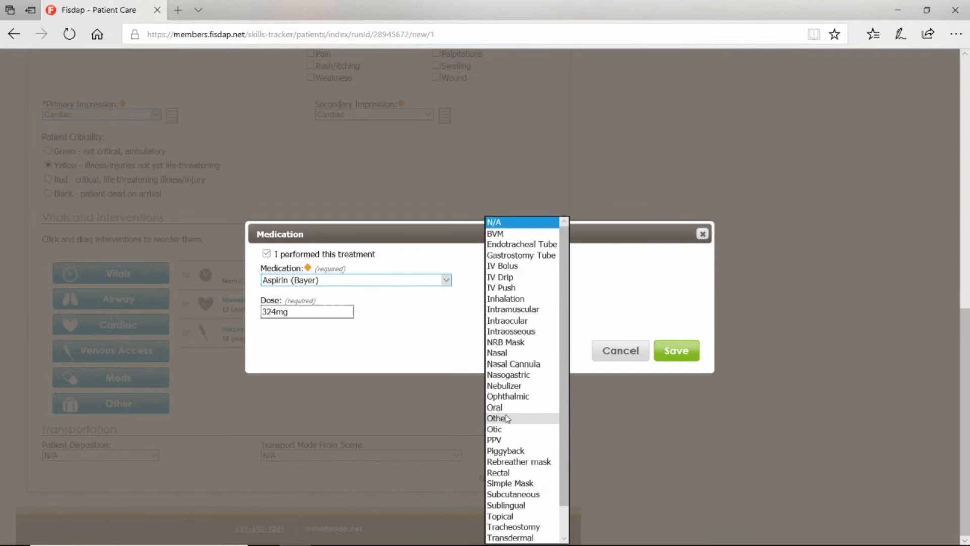
pyautogui.click(495, 407)
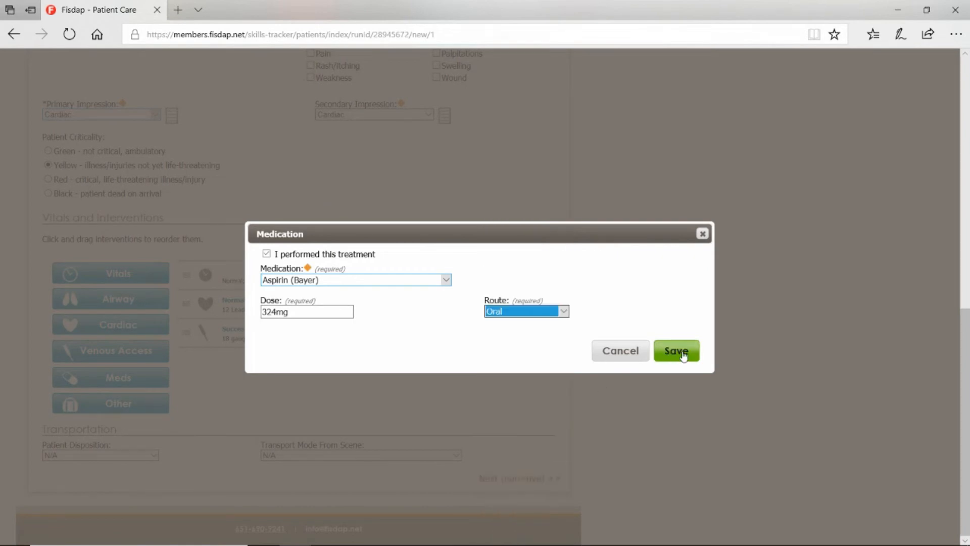
pyautogui.click(677, 350)
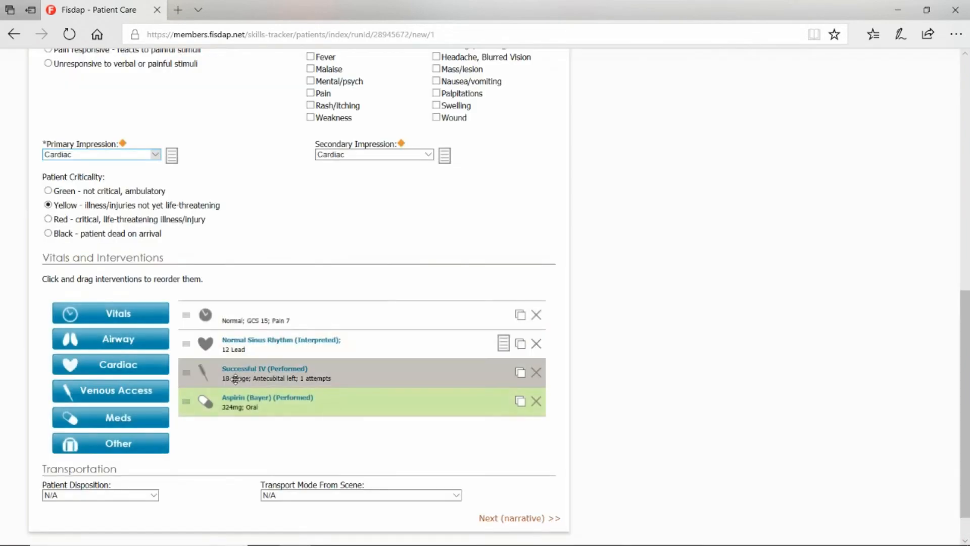
# Record a performed Nitroglycerin medication at 0.4mg with the Sublingual route
pyautogui.click(110, 417)
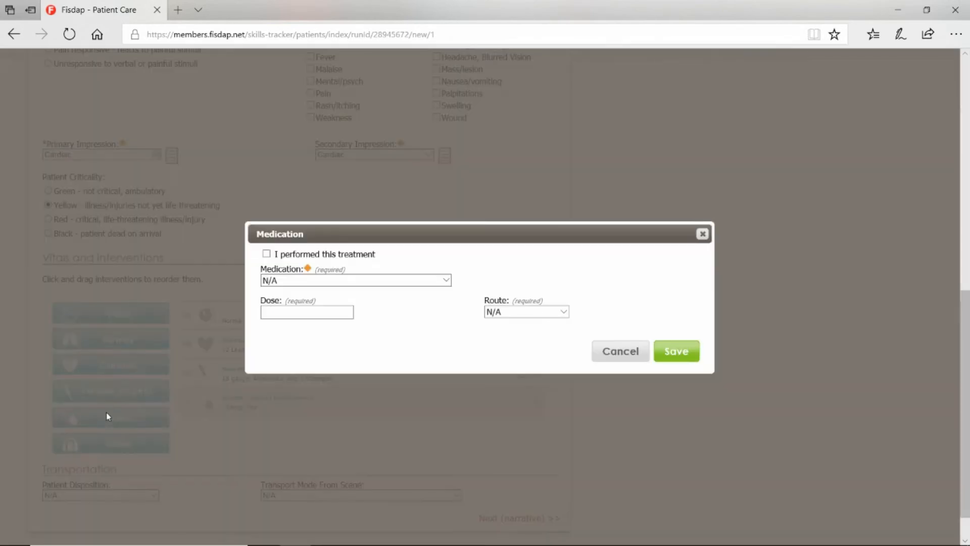
pyautogui.click(266, 254)
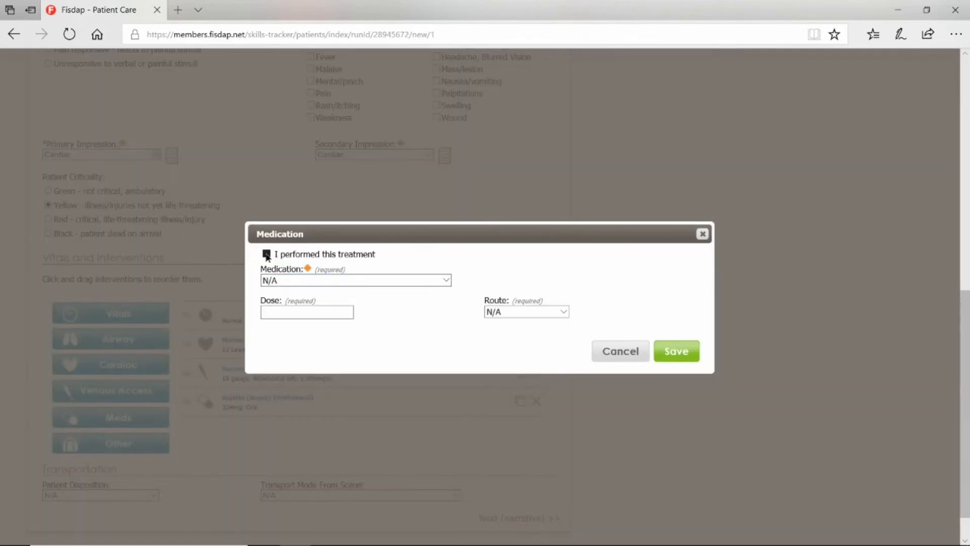
pyautogui.click(356, 279)
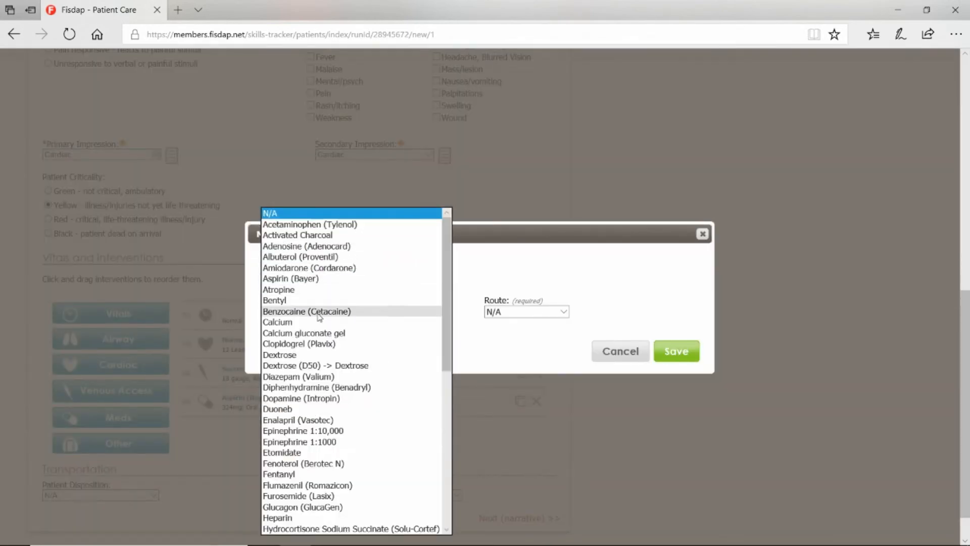
pyautogui.scroll(-3)
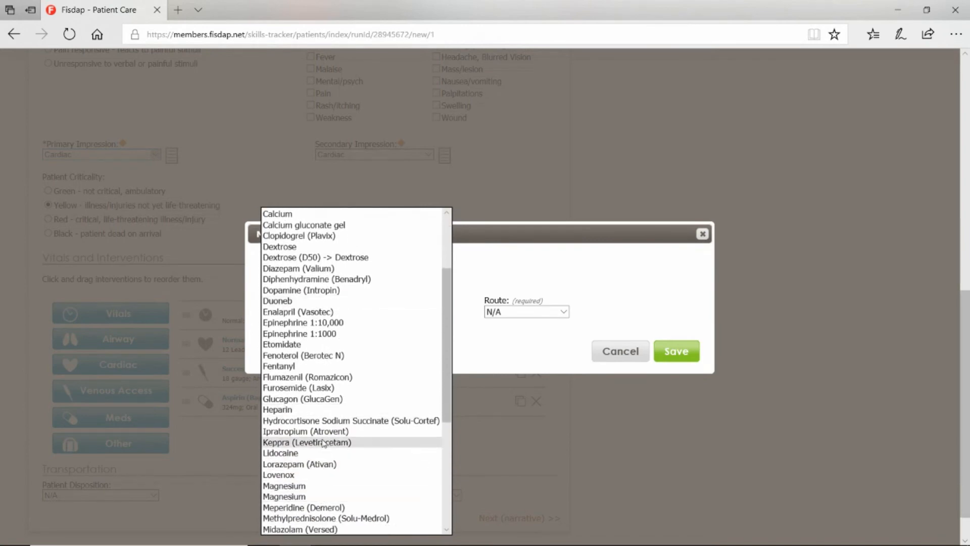
pyautogui.scroll(-3)
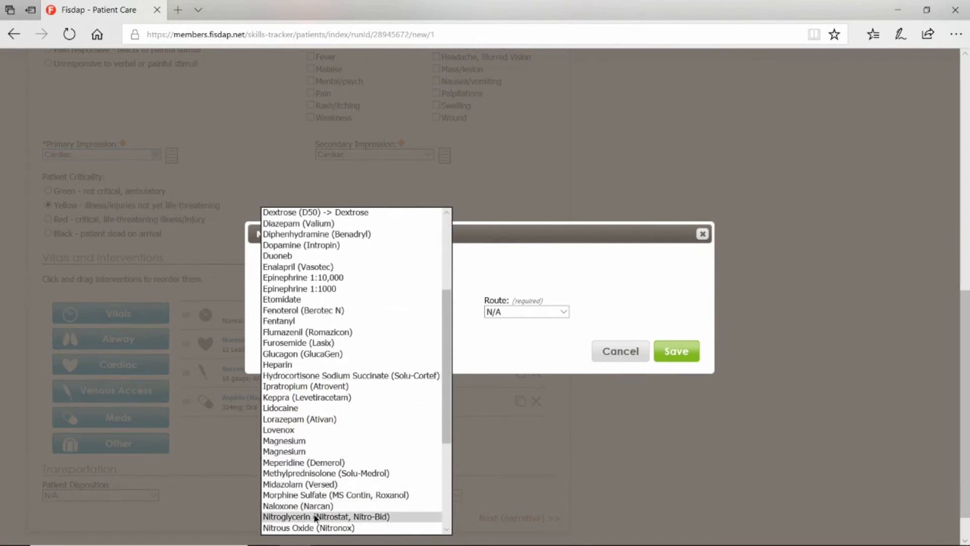
pyautogui.click(326, 517)
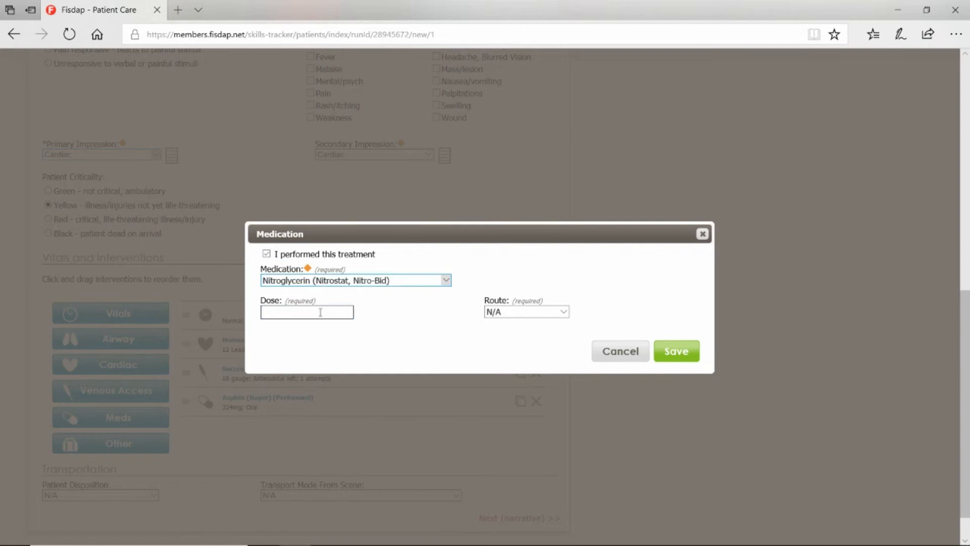
pyautogui.write('0.4mg')
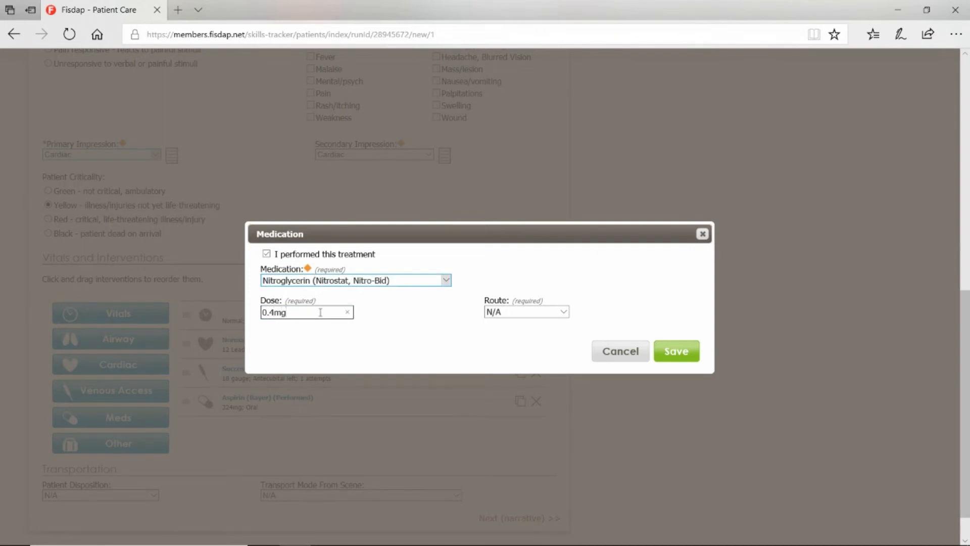
pyautogui.click(526, 312)
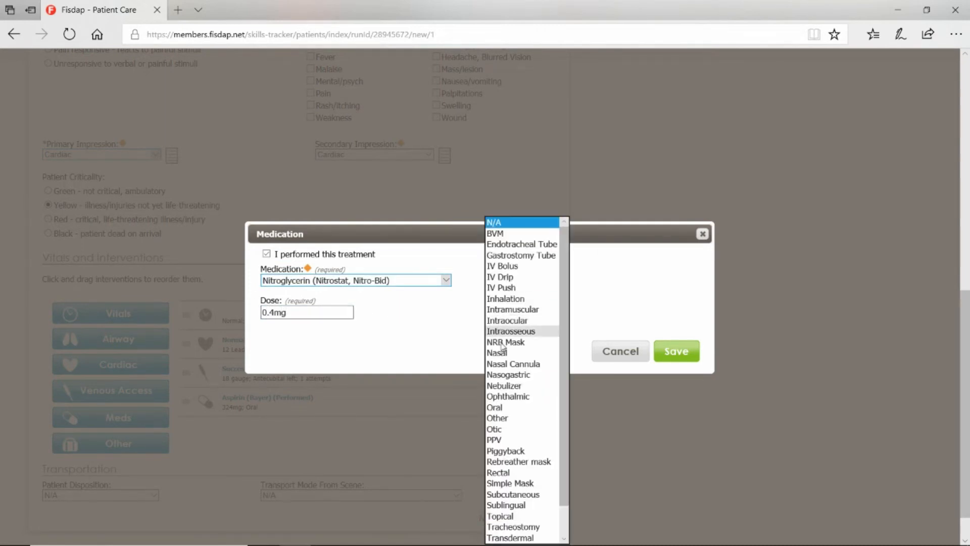
pyautogui.moveTo(506, 511)
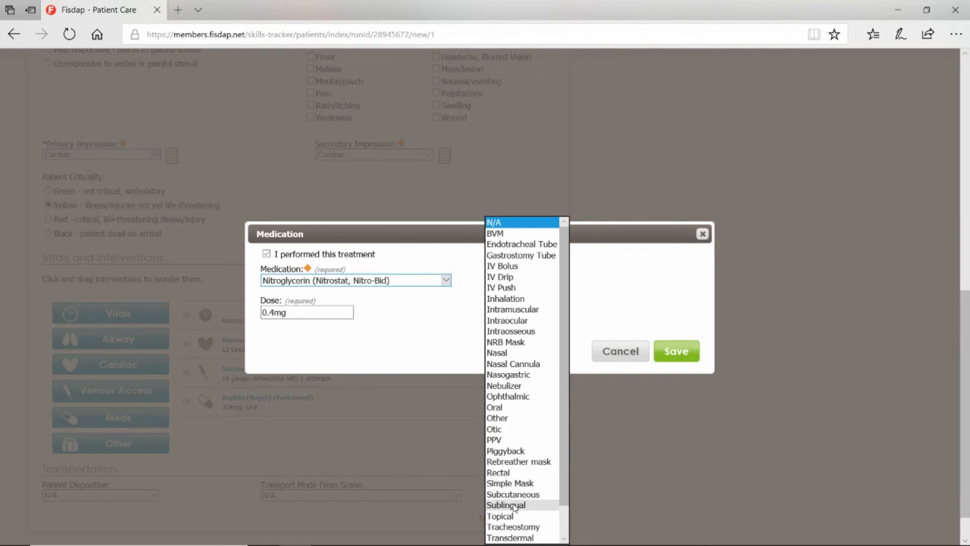
pyautogui.click(506, 505)
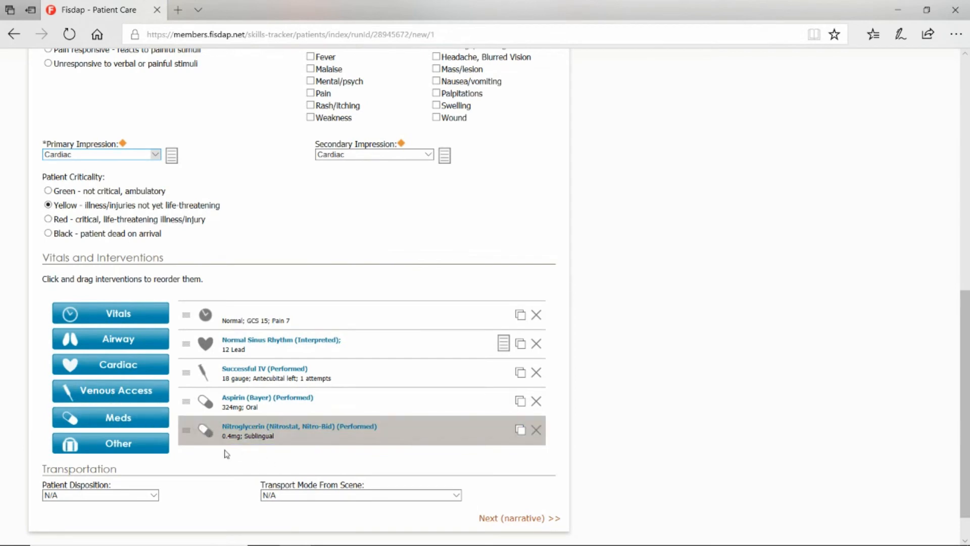
# Save a performed Hospital Notify procedure under Other interventions
pyautogui.scroll(-3)
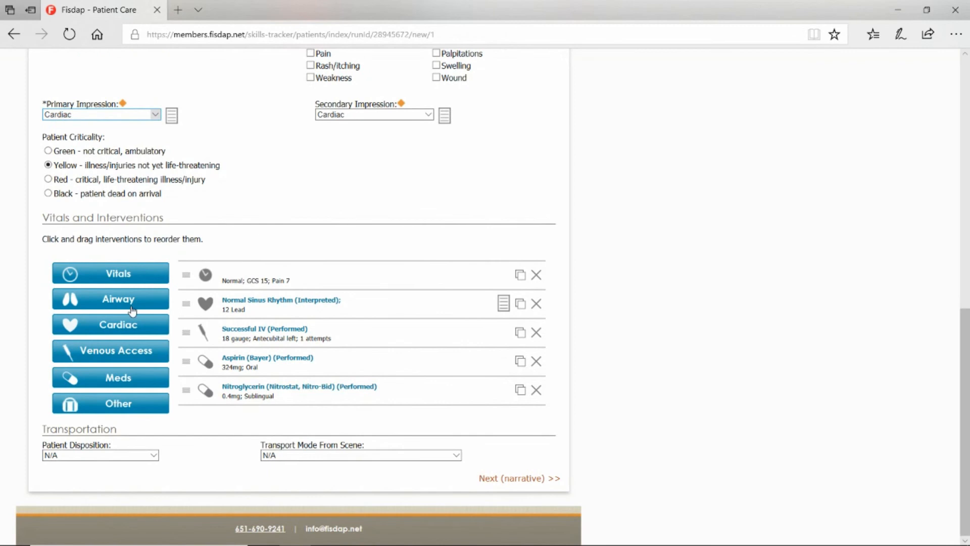
pyautogui.click(109, 404)
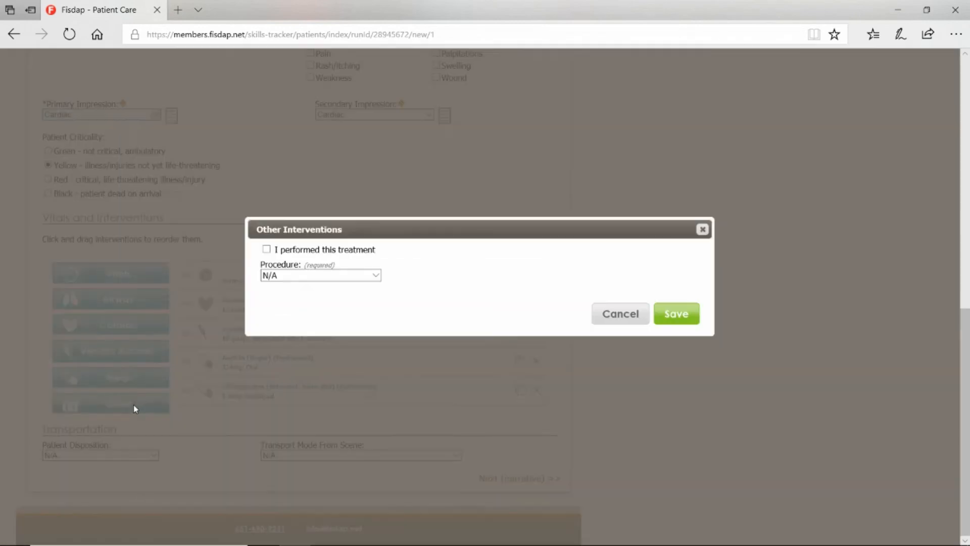
pyautogui.click(267, 249)
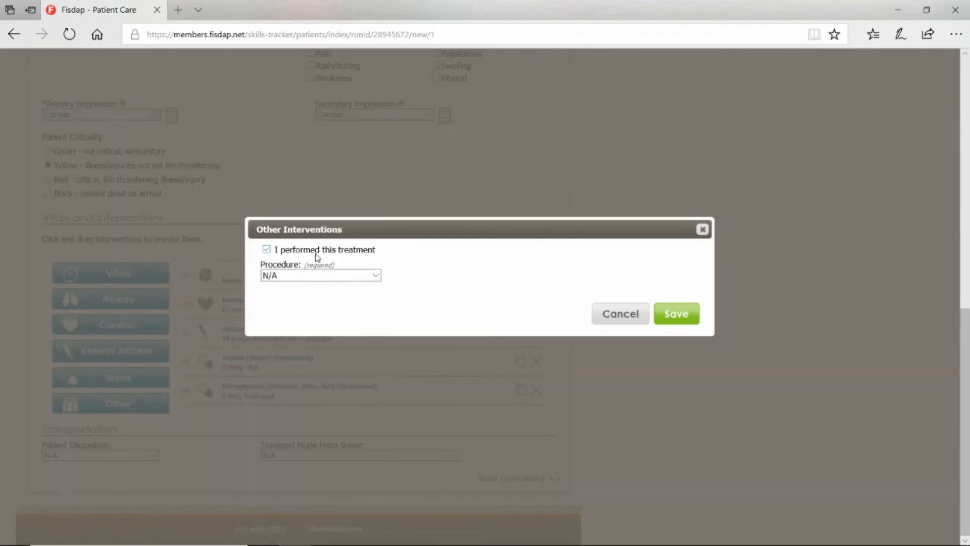
pyautogui.click(320, 275)
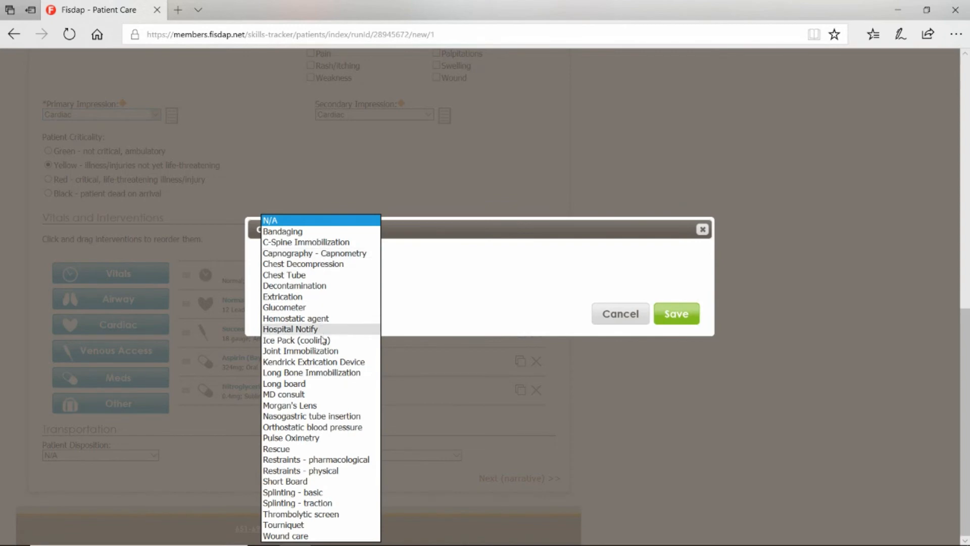
pyautogui.moveTo(297, 307)
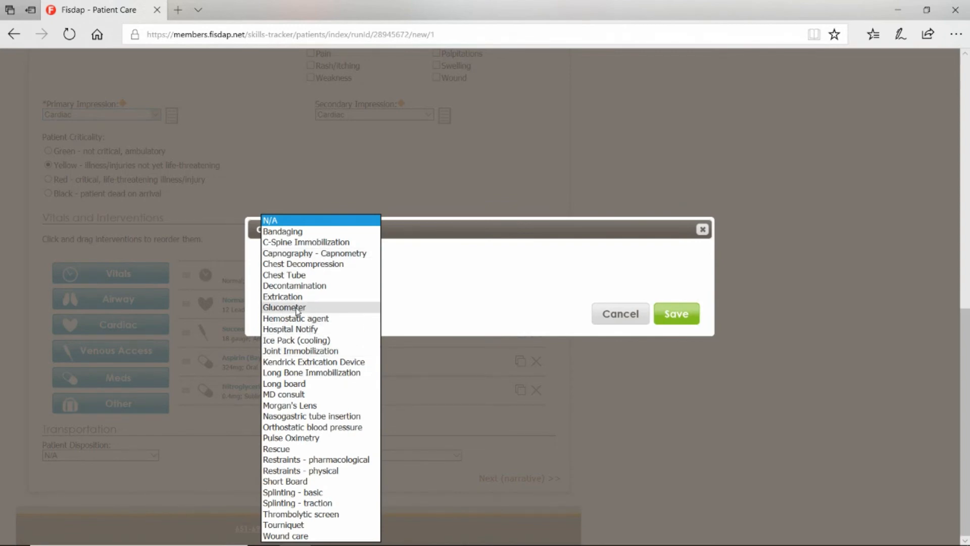
pyautogui.moveTo(301, 329)
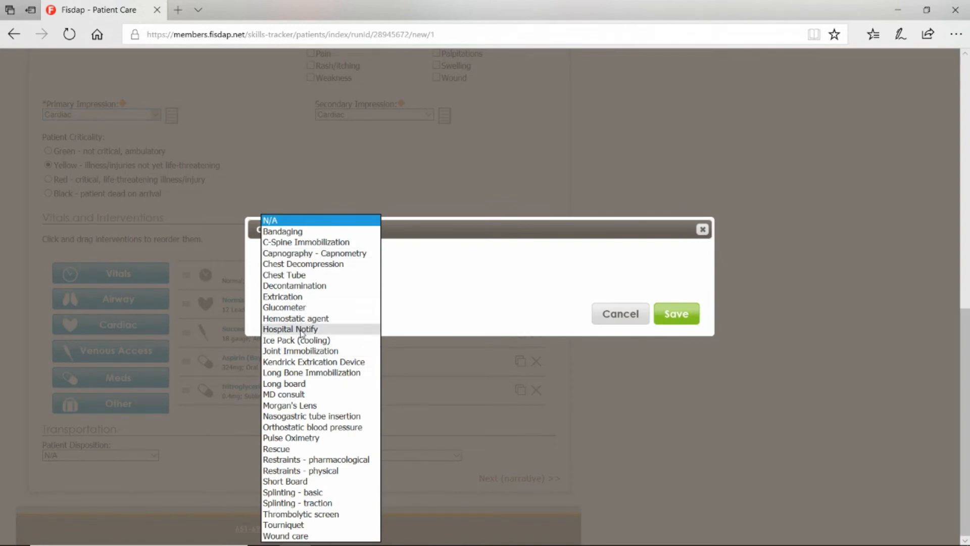
pyautogui.click(291, 329)
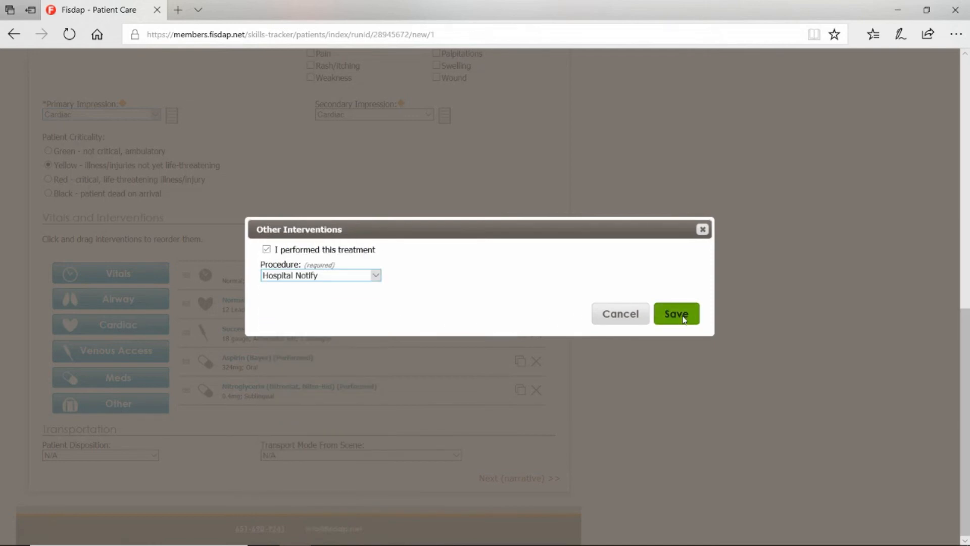
pyautogui.click(677, 314)
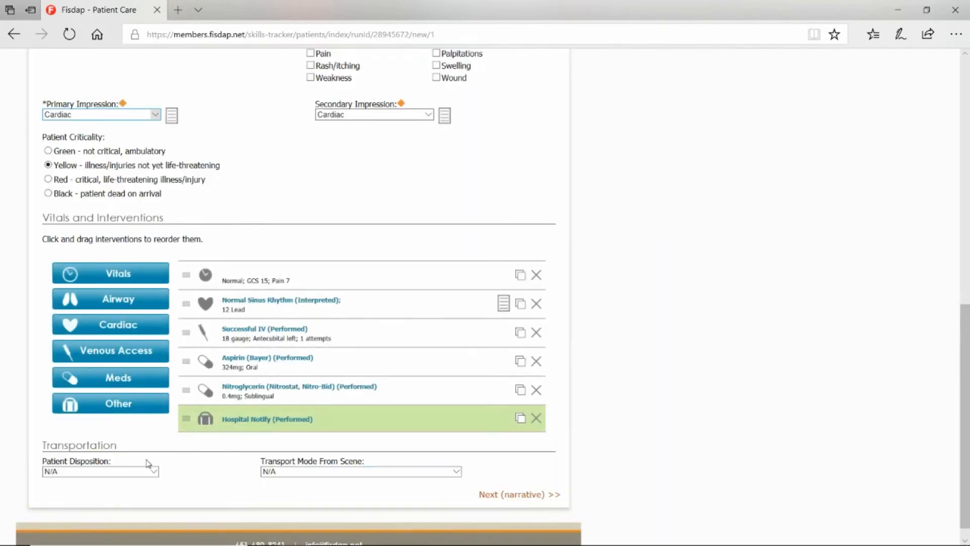
# Set disposition to Treated, transported with no lights or sirens, and proceed to Narrative
pyautogui.click(100, 472)
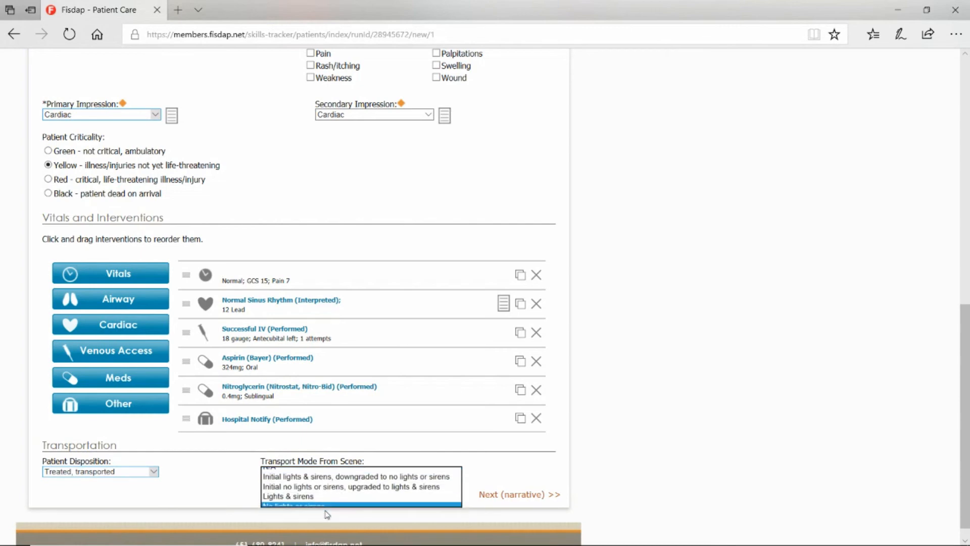
pyautogui.click(321, 505)
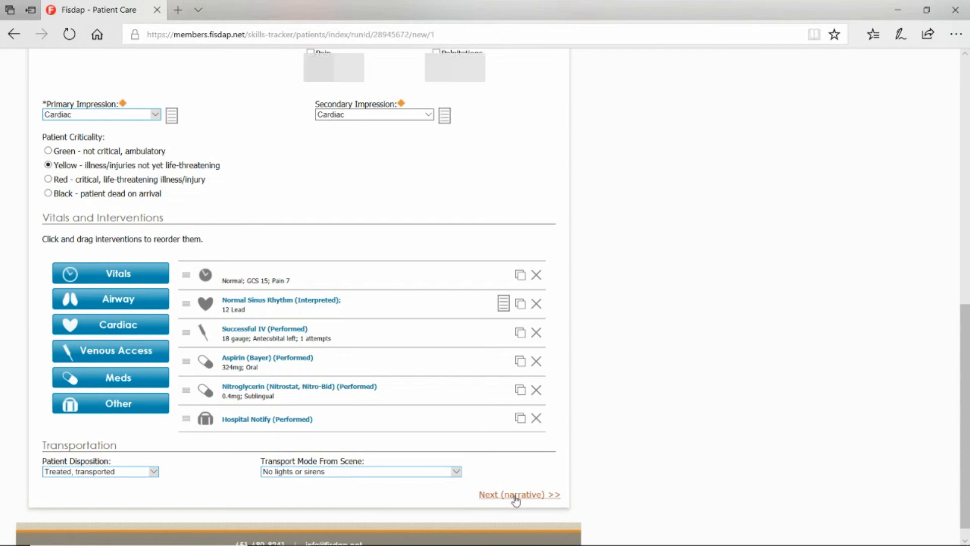
pyautogui.click(520, 495)
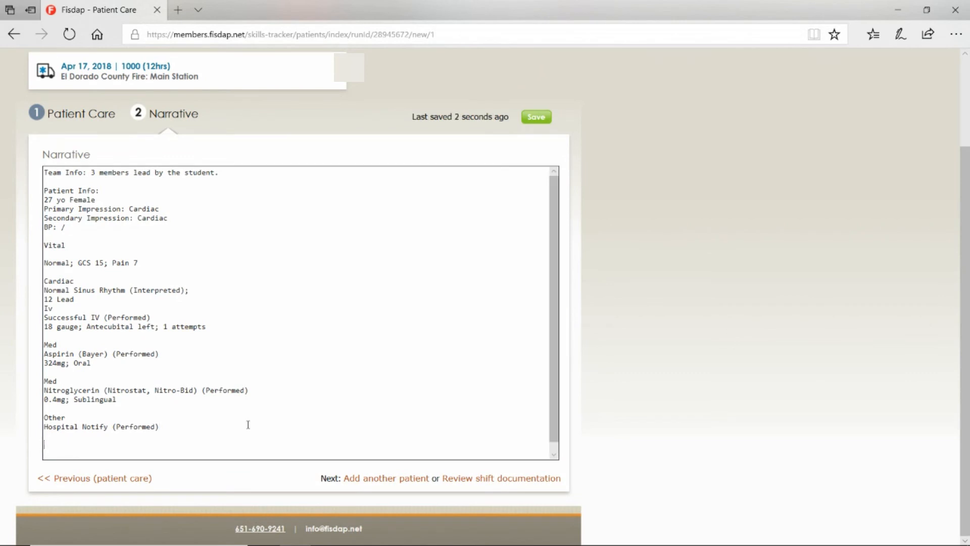
# Type the closing narrative line "ATF a 27 yo F A&Ox4"
pyautogui.write('ATF')
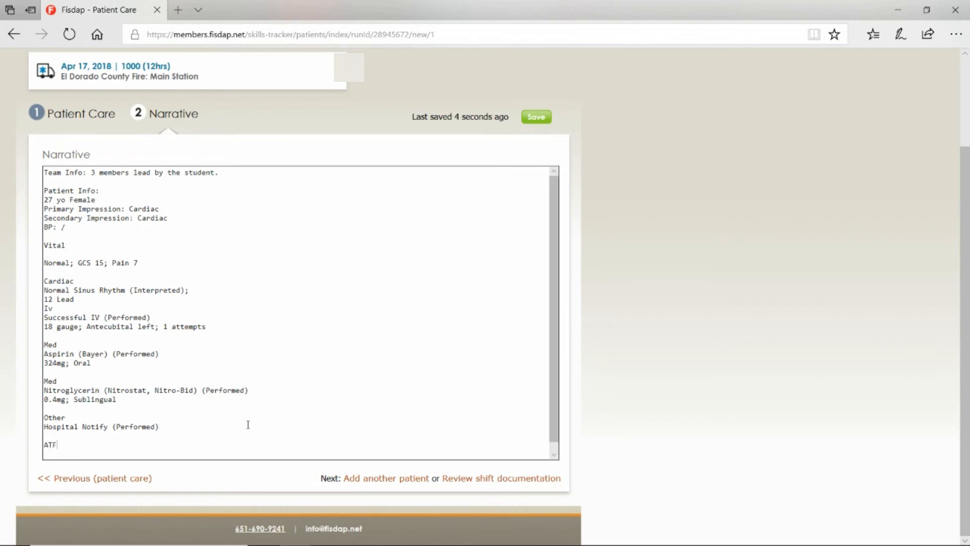
pyautogui.write('a')
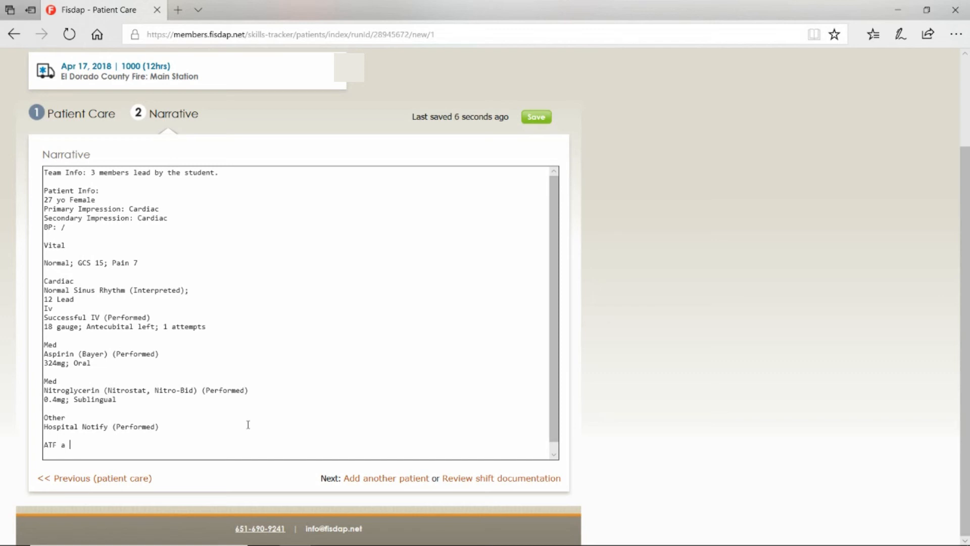
pyautogui.write('27 yo')
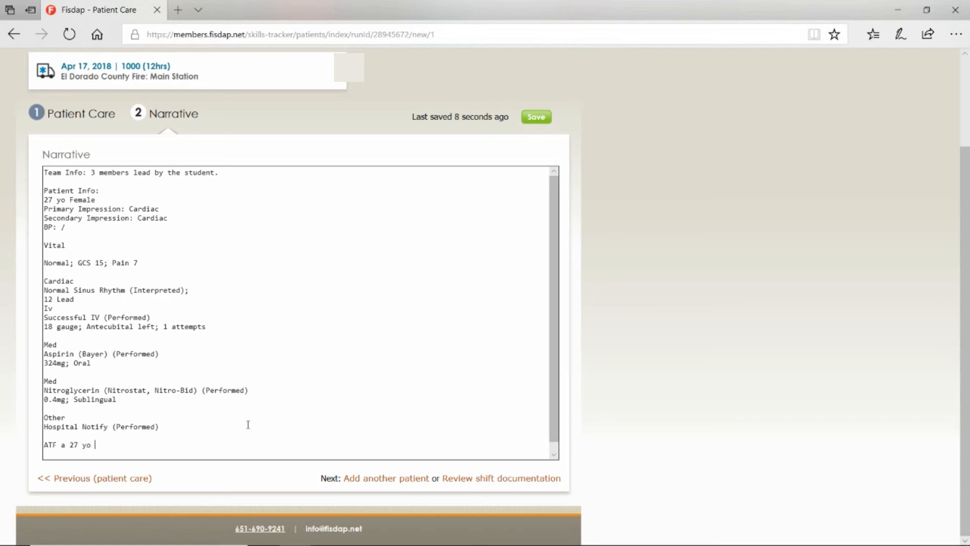
pyautogui.write('F A&')
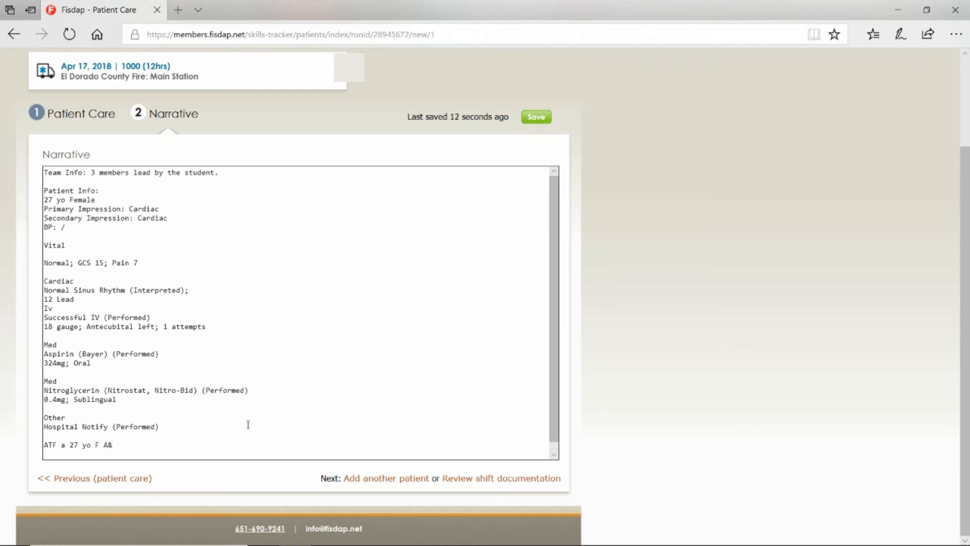
pyautogui.write('Ox4')
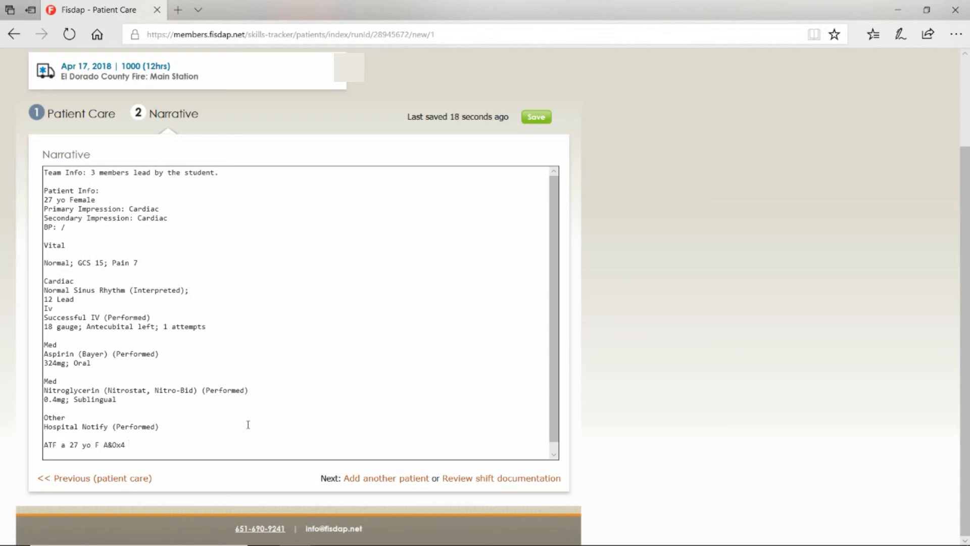
pyautogui.moveTo(709, 410)
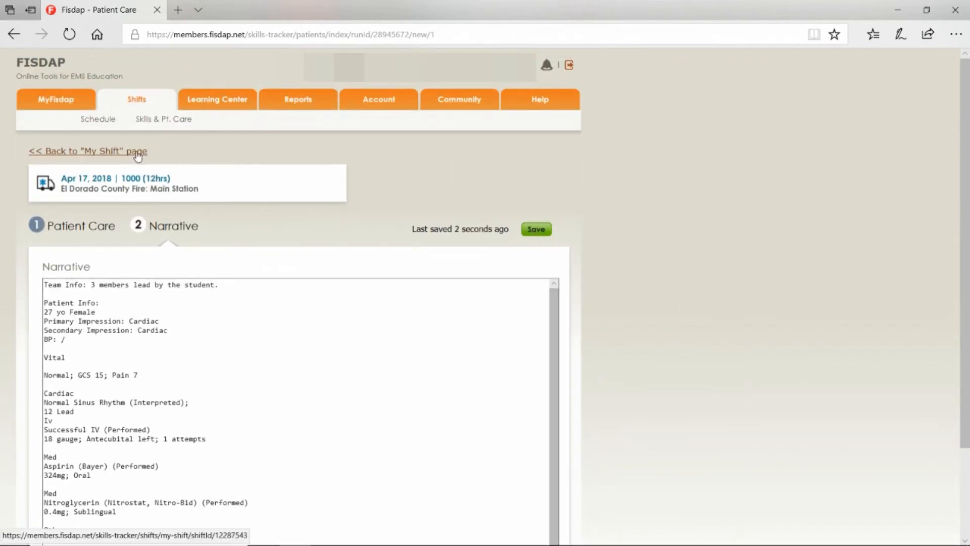
pyautogui.moveTo(102, 153)
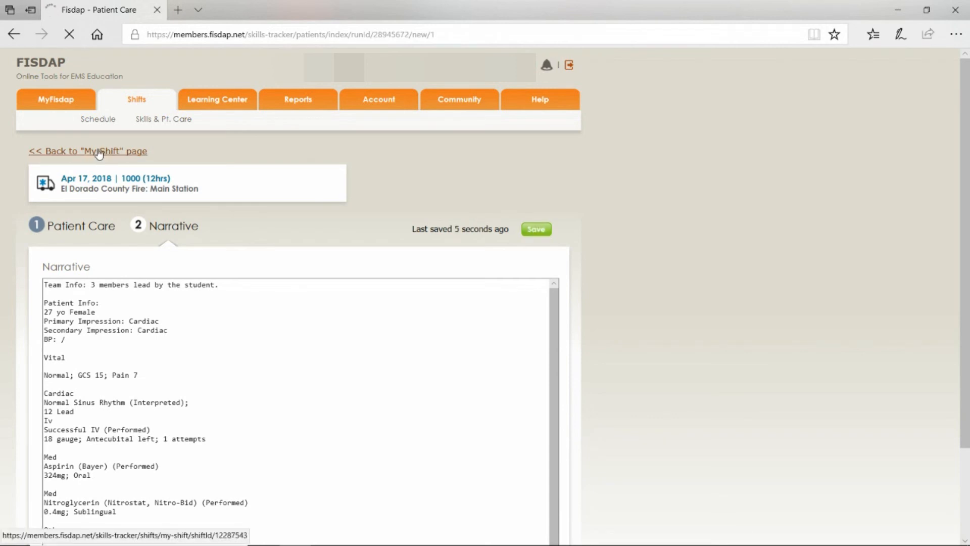
# Return to My Shift and scroll to the 27 yo Female cardiac patient
pyautogui.click(91, 151)
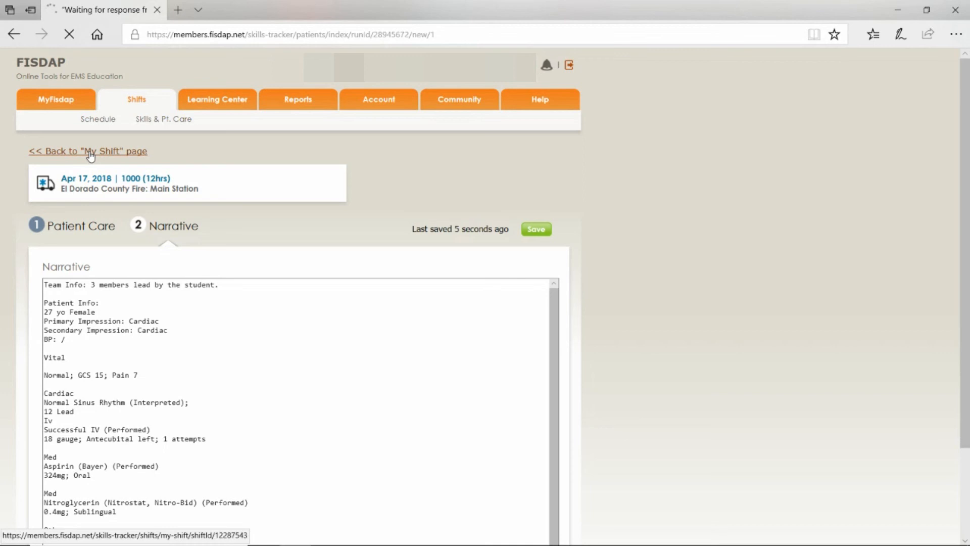
pyautogui.click(89, 151)
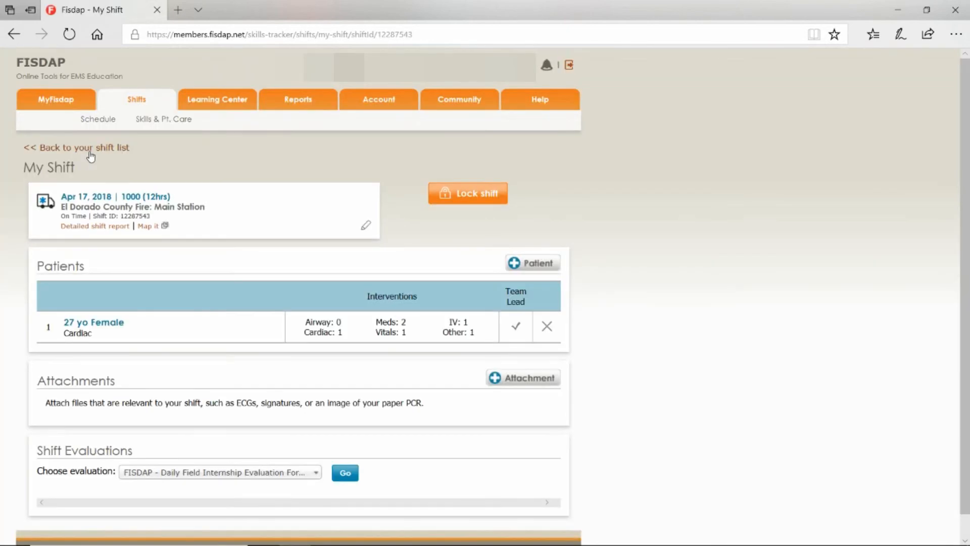
pyautogui.moveTo(341, 288)
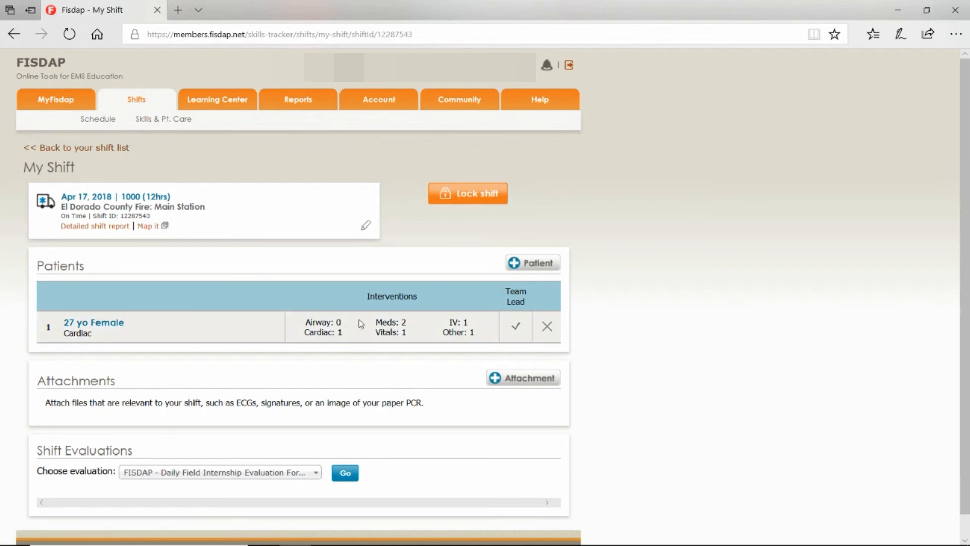
pyautogui.moveTo(475, 246)
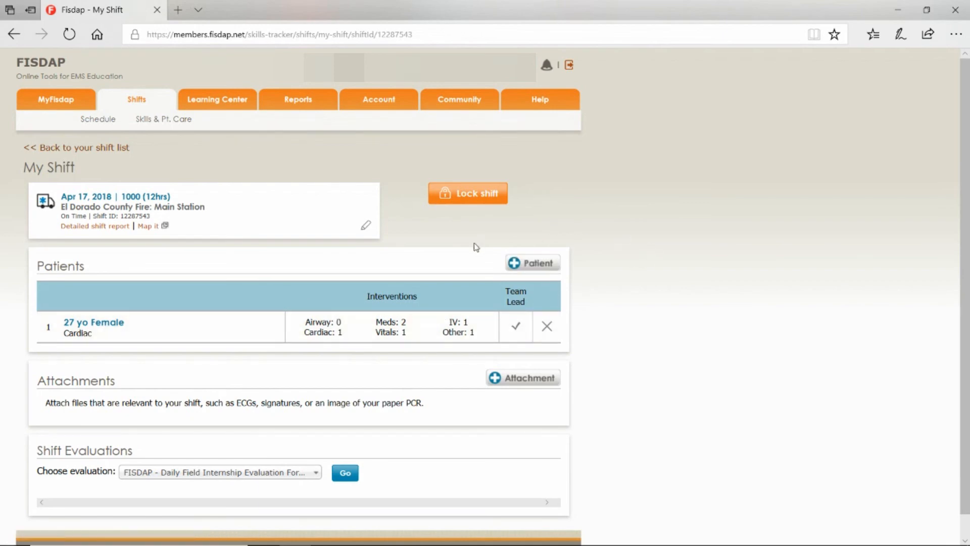
pyautogui.moveTo(507, 445)
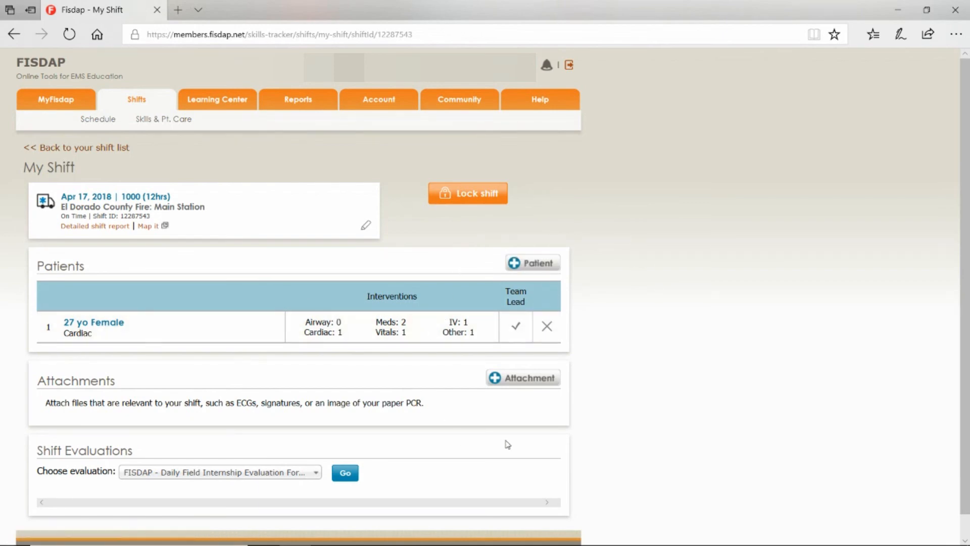
pyautogui.scroll(-3)
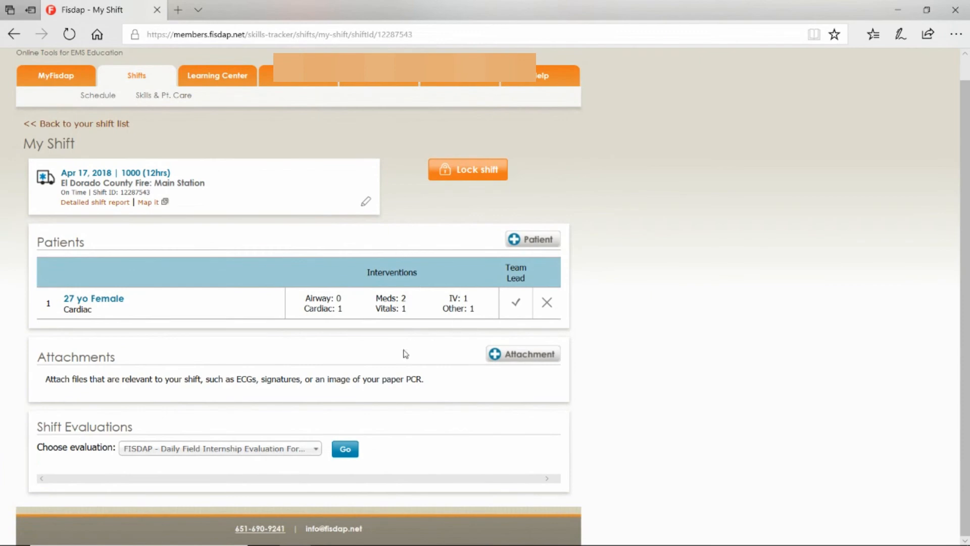
pyautogui.moveTo(356, 395)
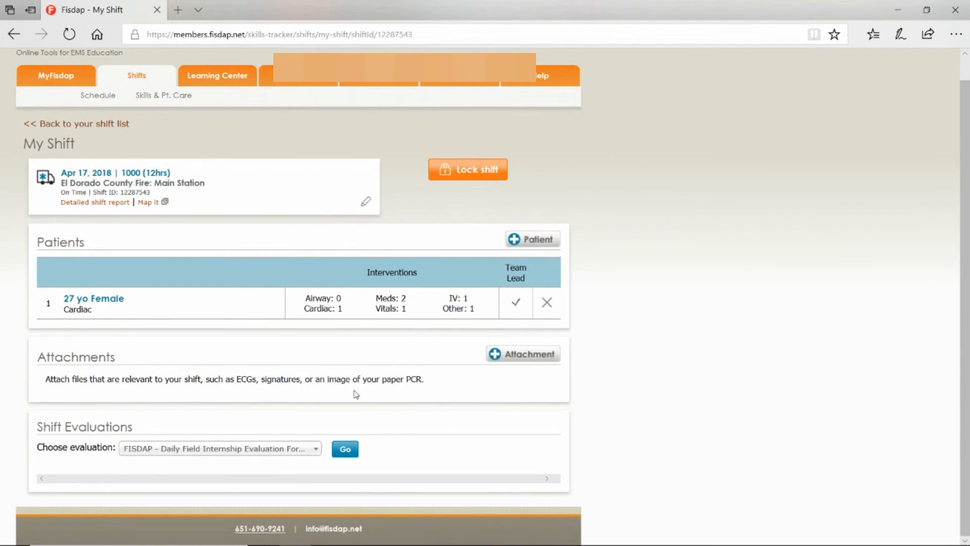
pyautogui.moveTo(534, 359)
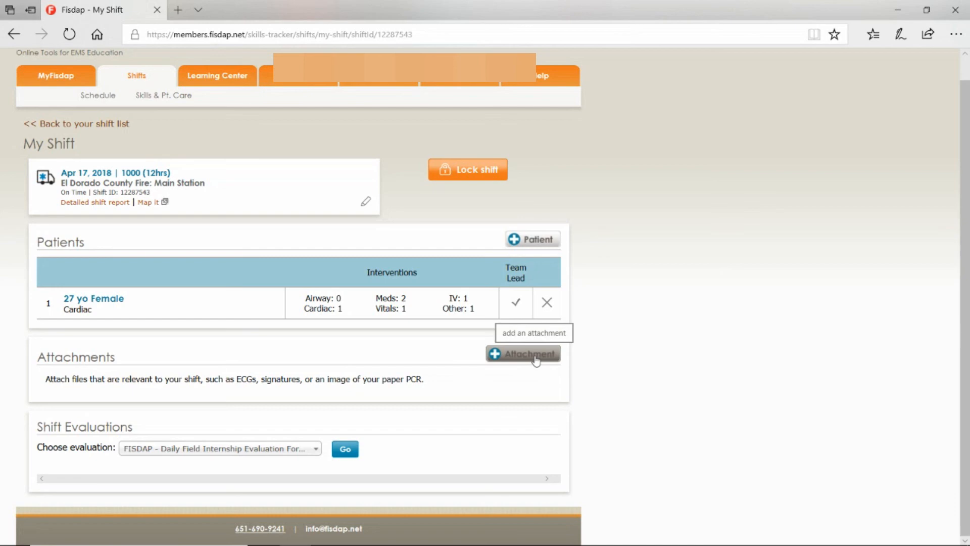
pyautogui.click(527, 353)
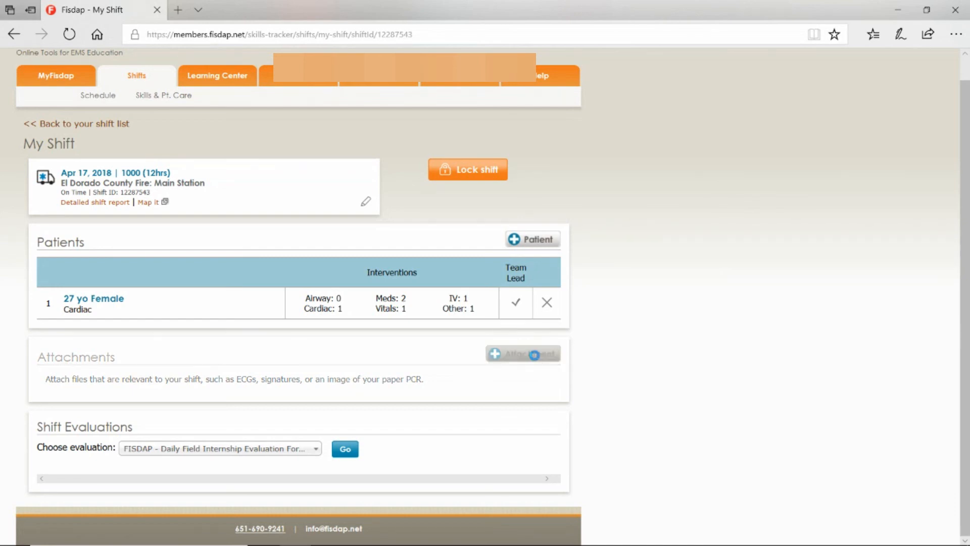
pyautogui.click(522, 354)
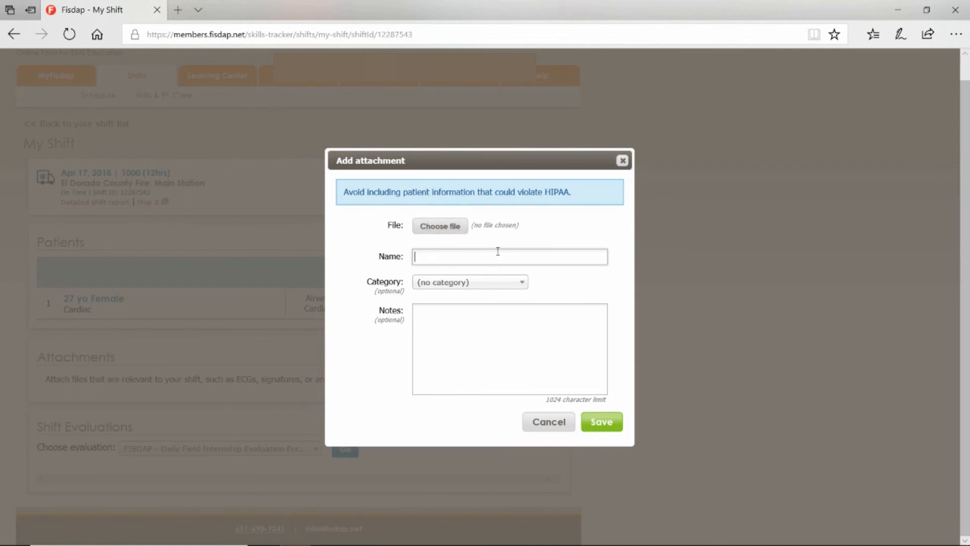
pyautogui.click(470, 282)
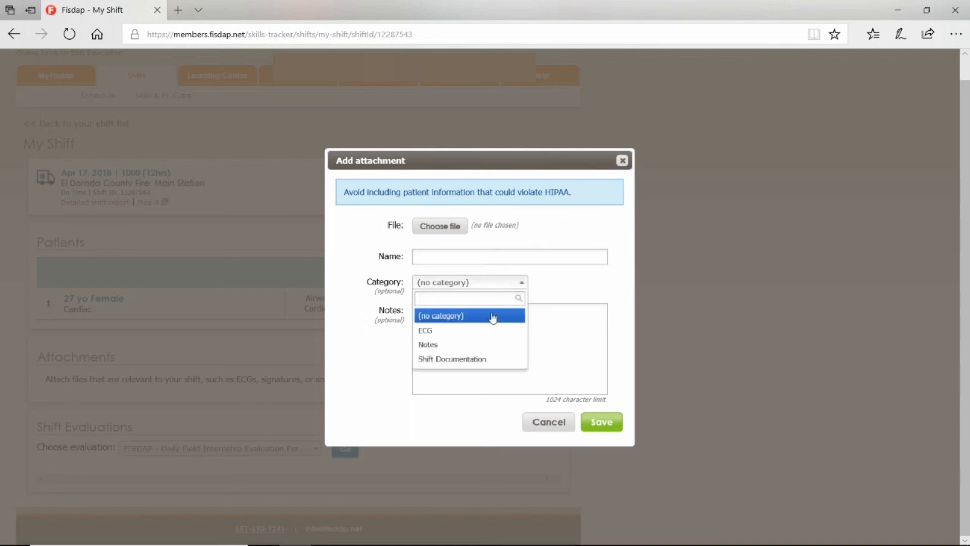
pyautogui.moveTo(466, 366)
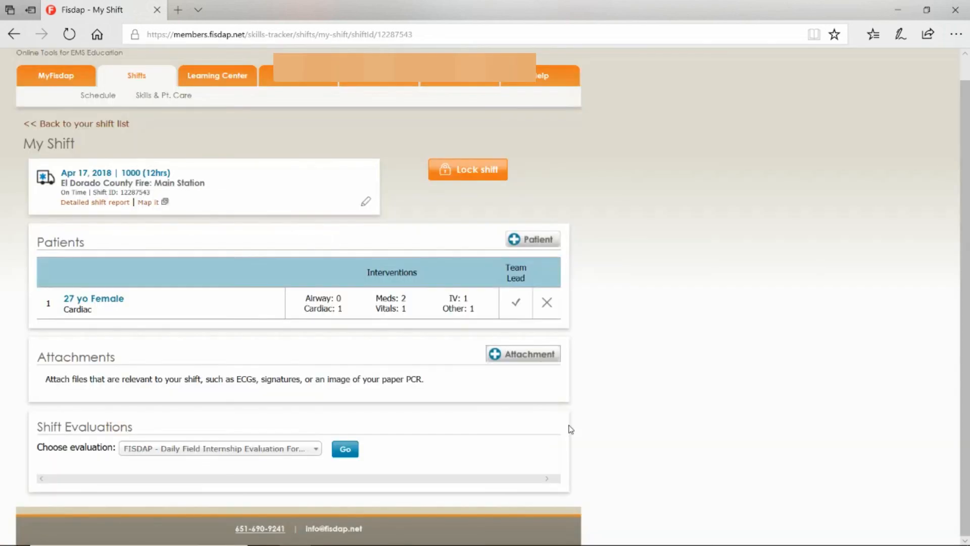
pyautogui.moveTo(271, 380)
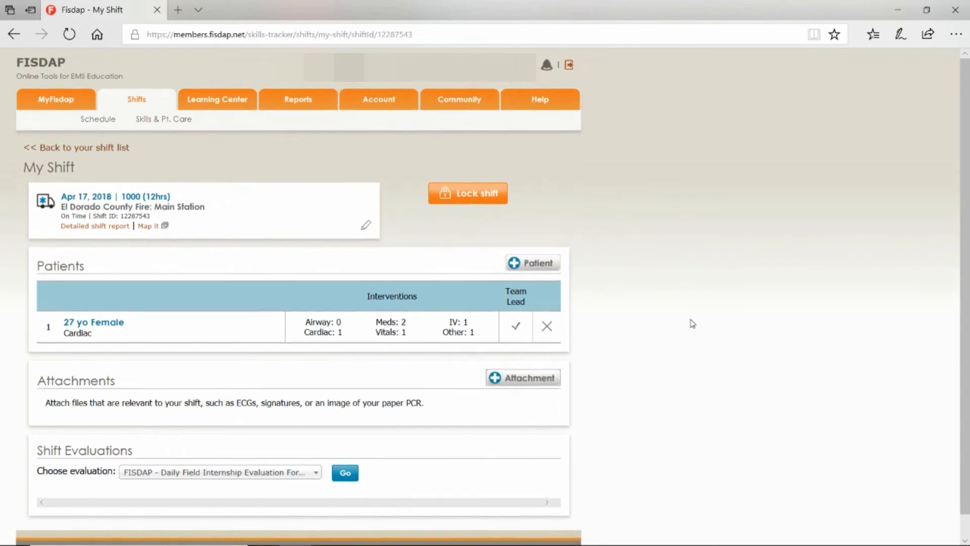
pyautogui.moveTo(478, 200)
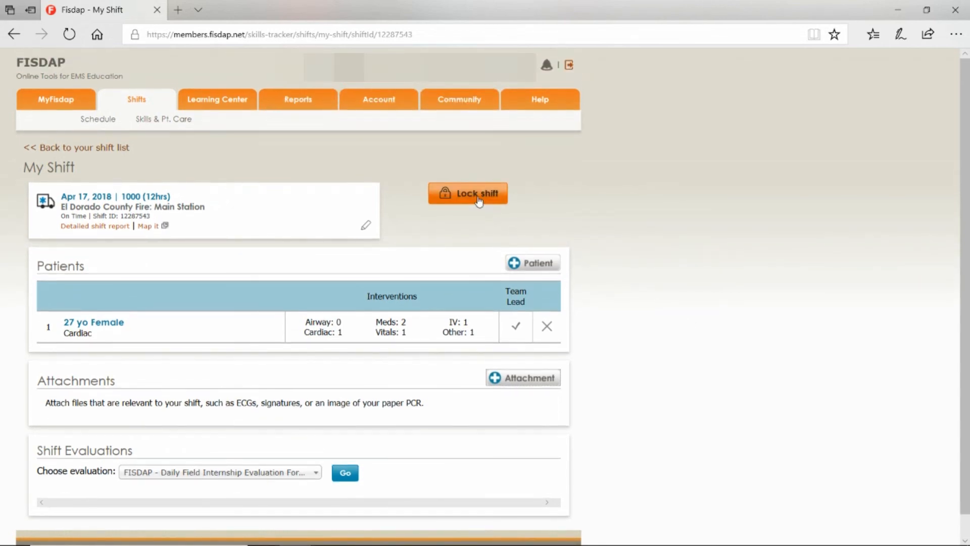
pyautogui.moveTo(489, 231)
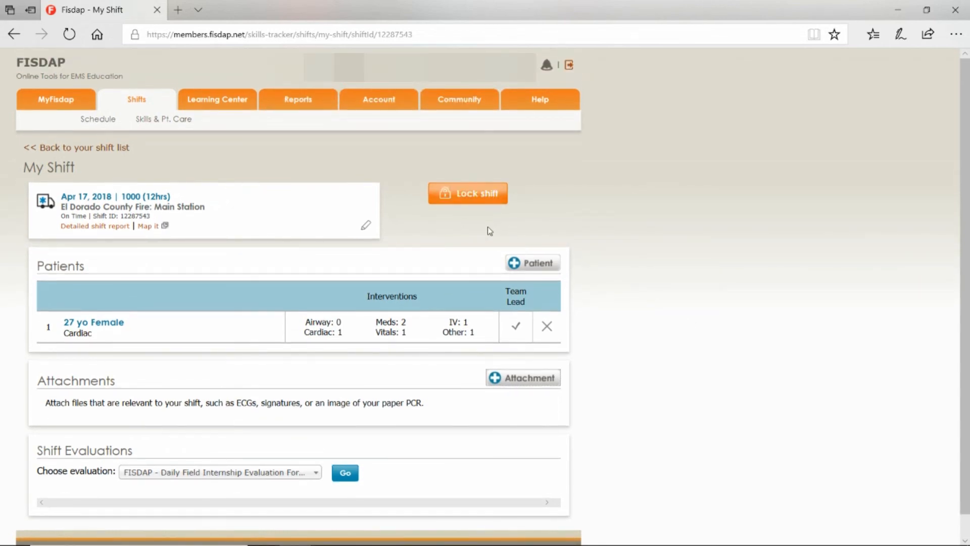
pyautogui.moveTo(156, 223)
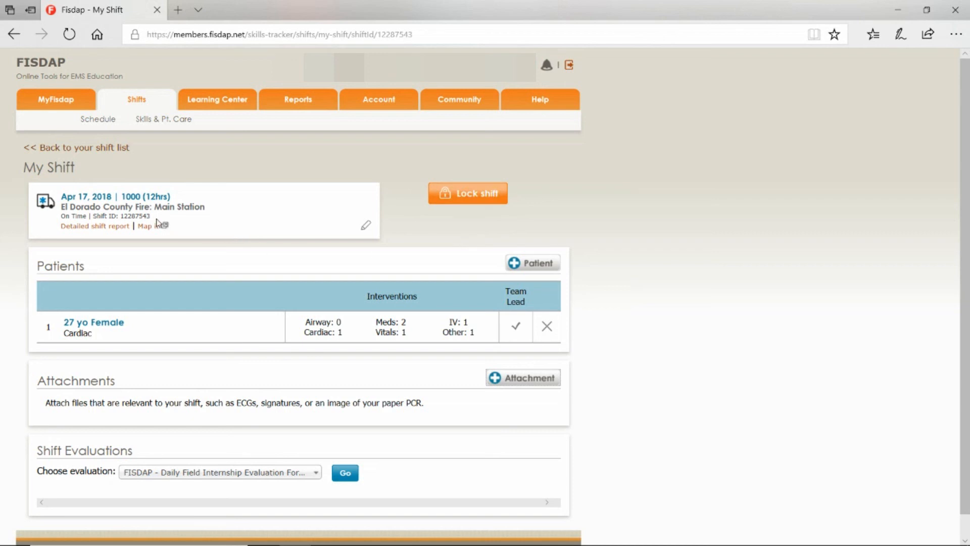
pyautogui.moveTo(312, 150)
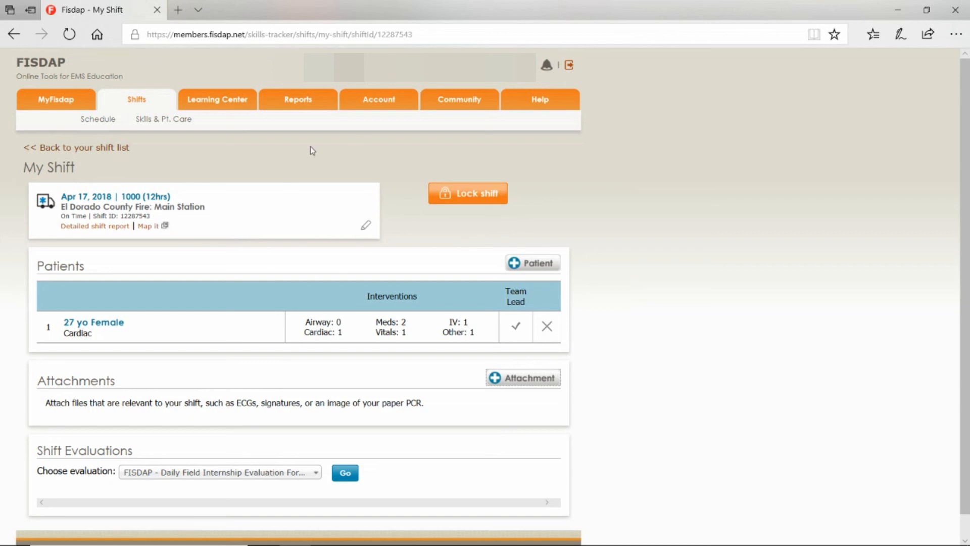
pyautogui.moveTo(253, 259)
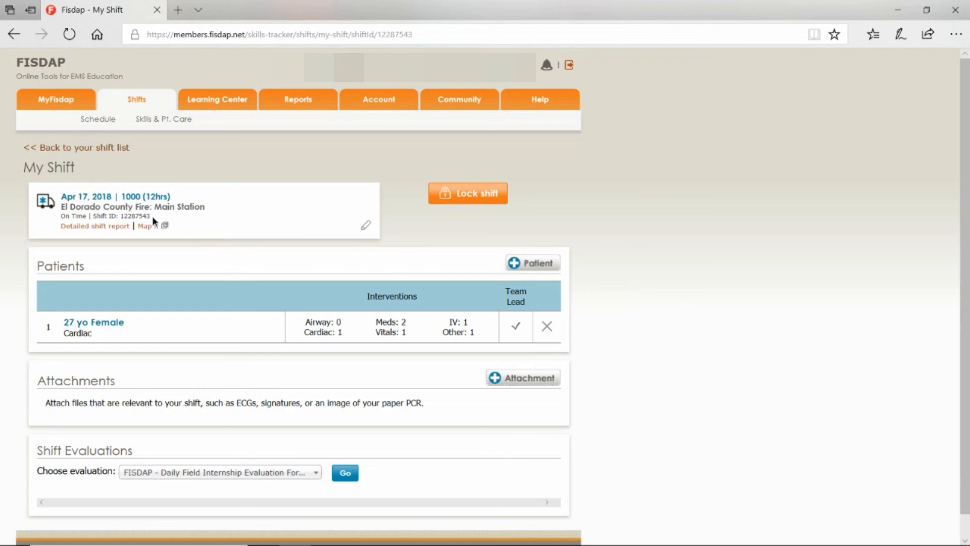
pyautogui.doubleClick(119, 216)
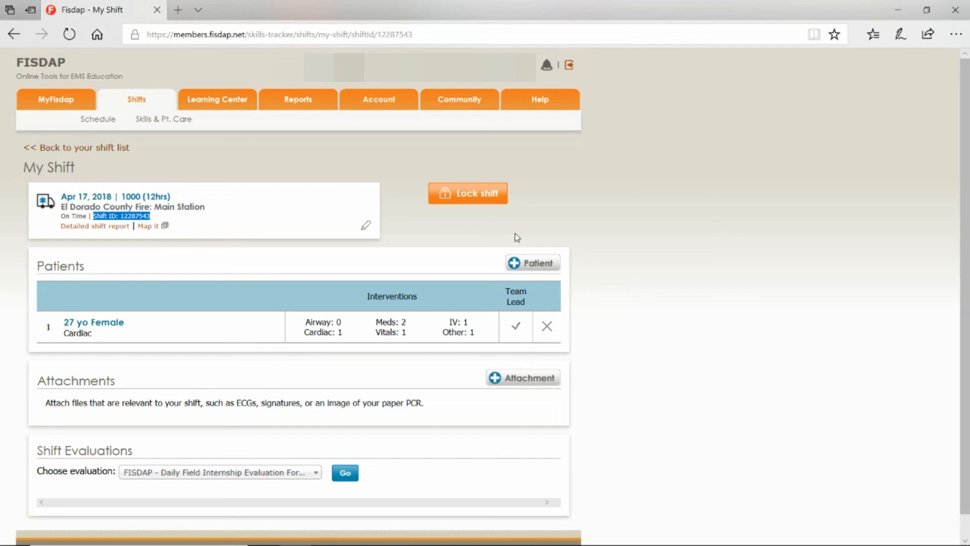
pyautogui.moveTo(636, 231)
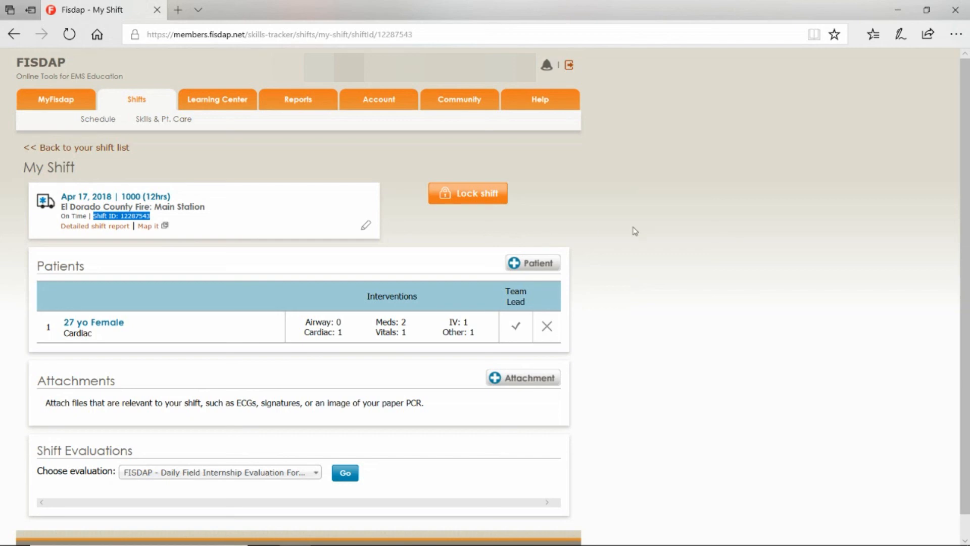